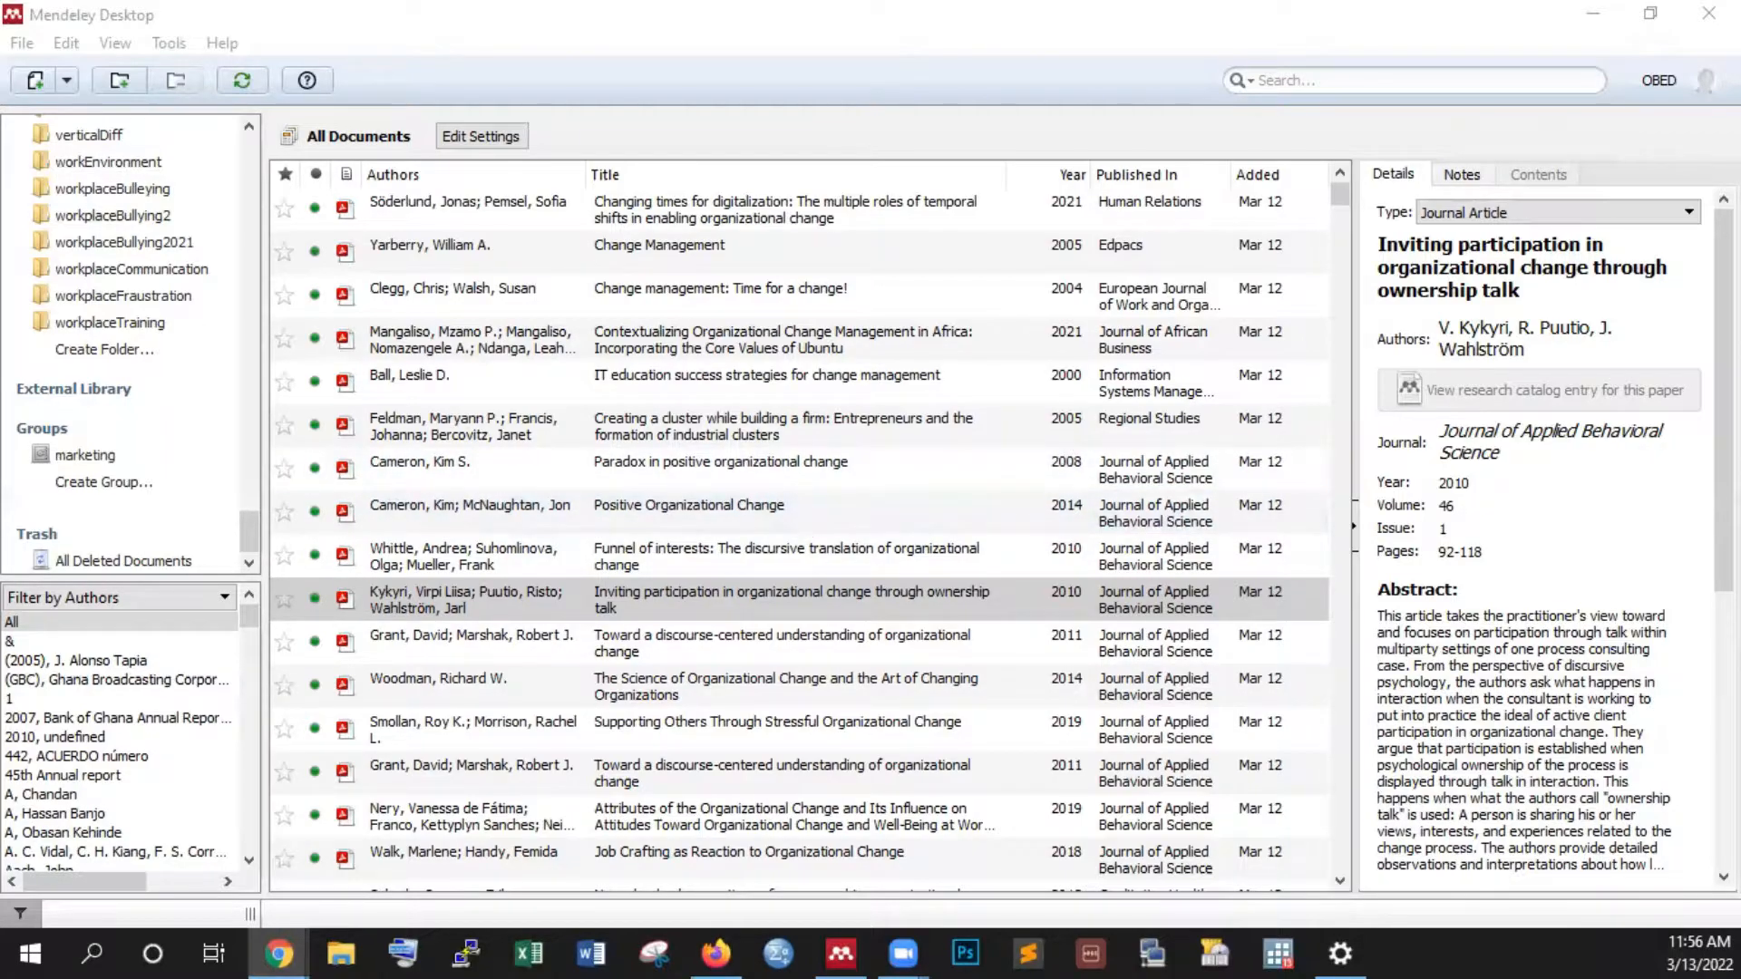
Show details of the paradox, positive organizational change and IT education success articles in turn.
{"action": "left_click", "coordinate": [719, 462]}
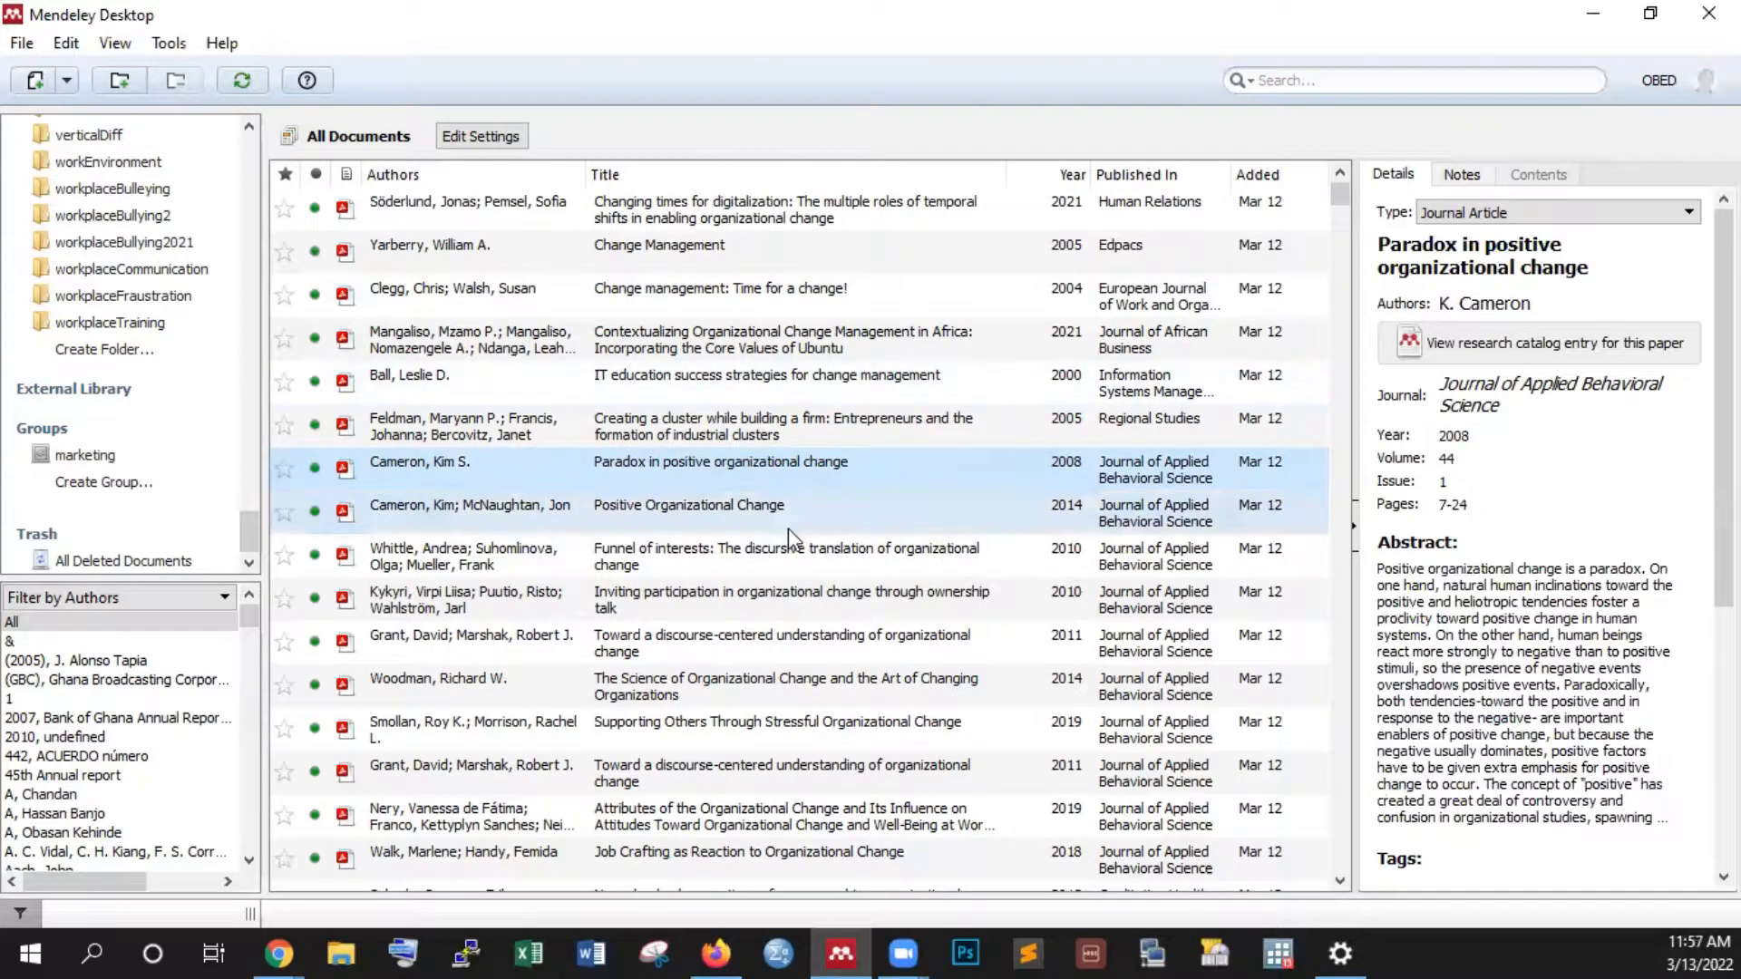
{"action": "mouse_move", "coordinate": [790, 538]}
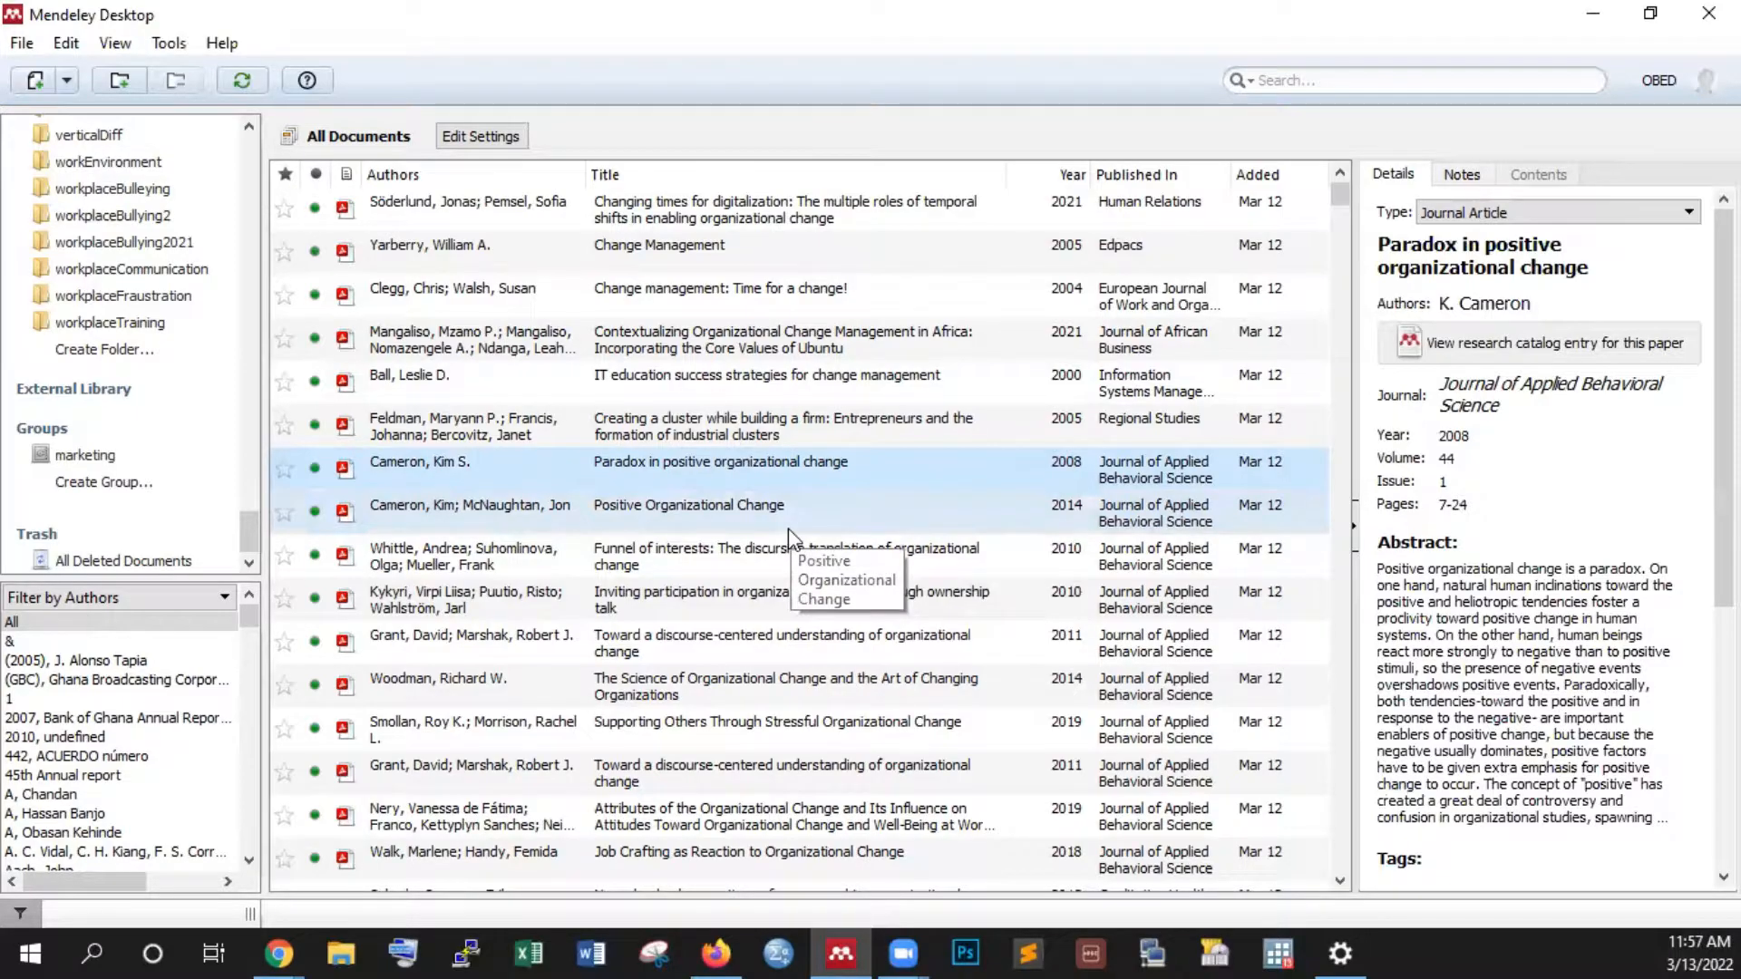
{"action": "left_click", "coordinate": [688, 511]}
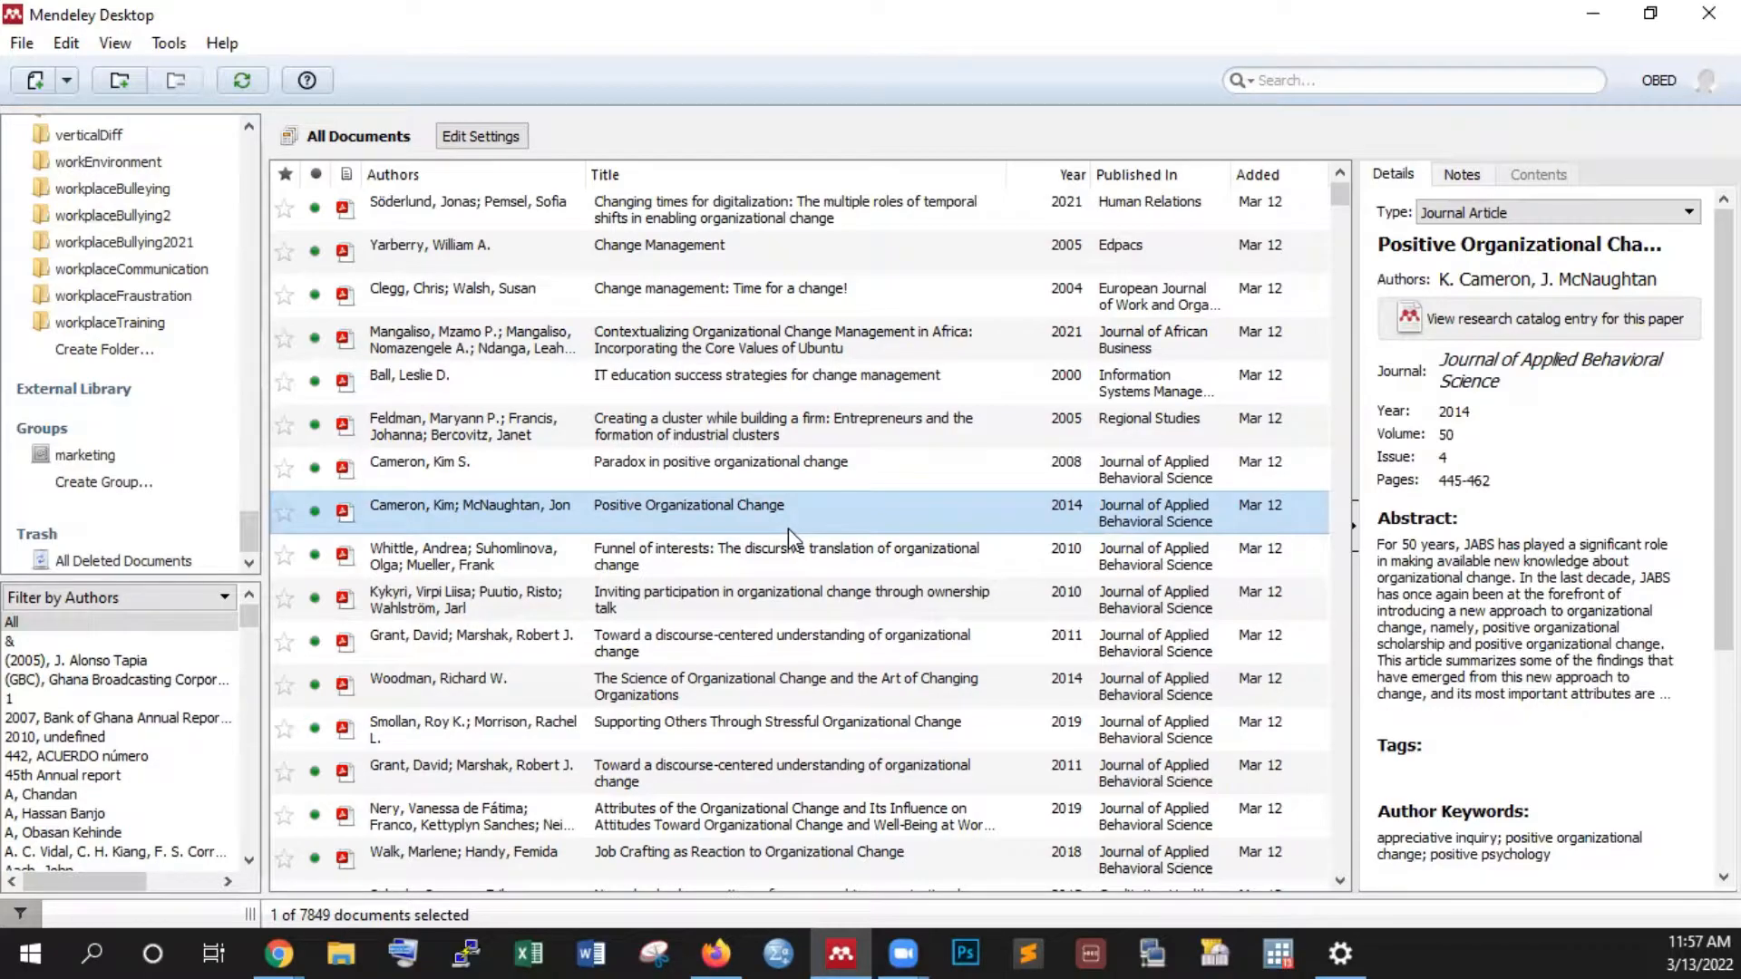
{"action": "mouse_move", "coordinate": [845, 600]}
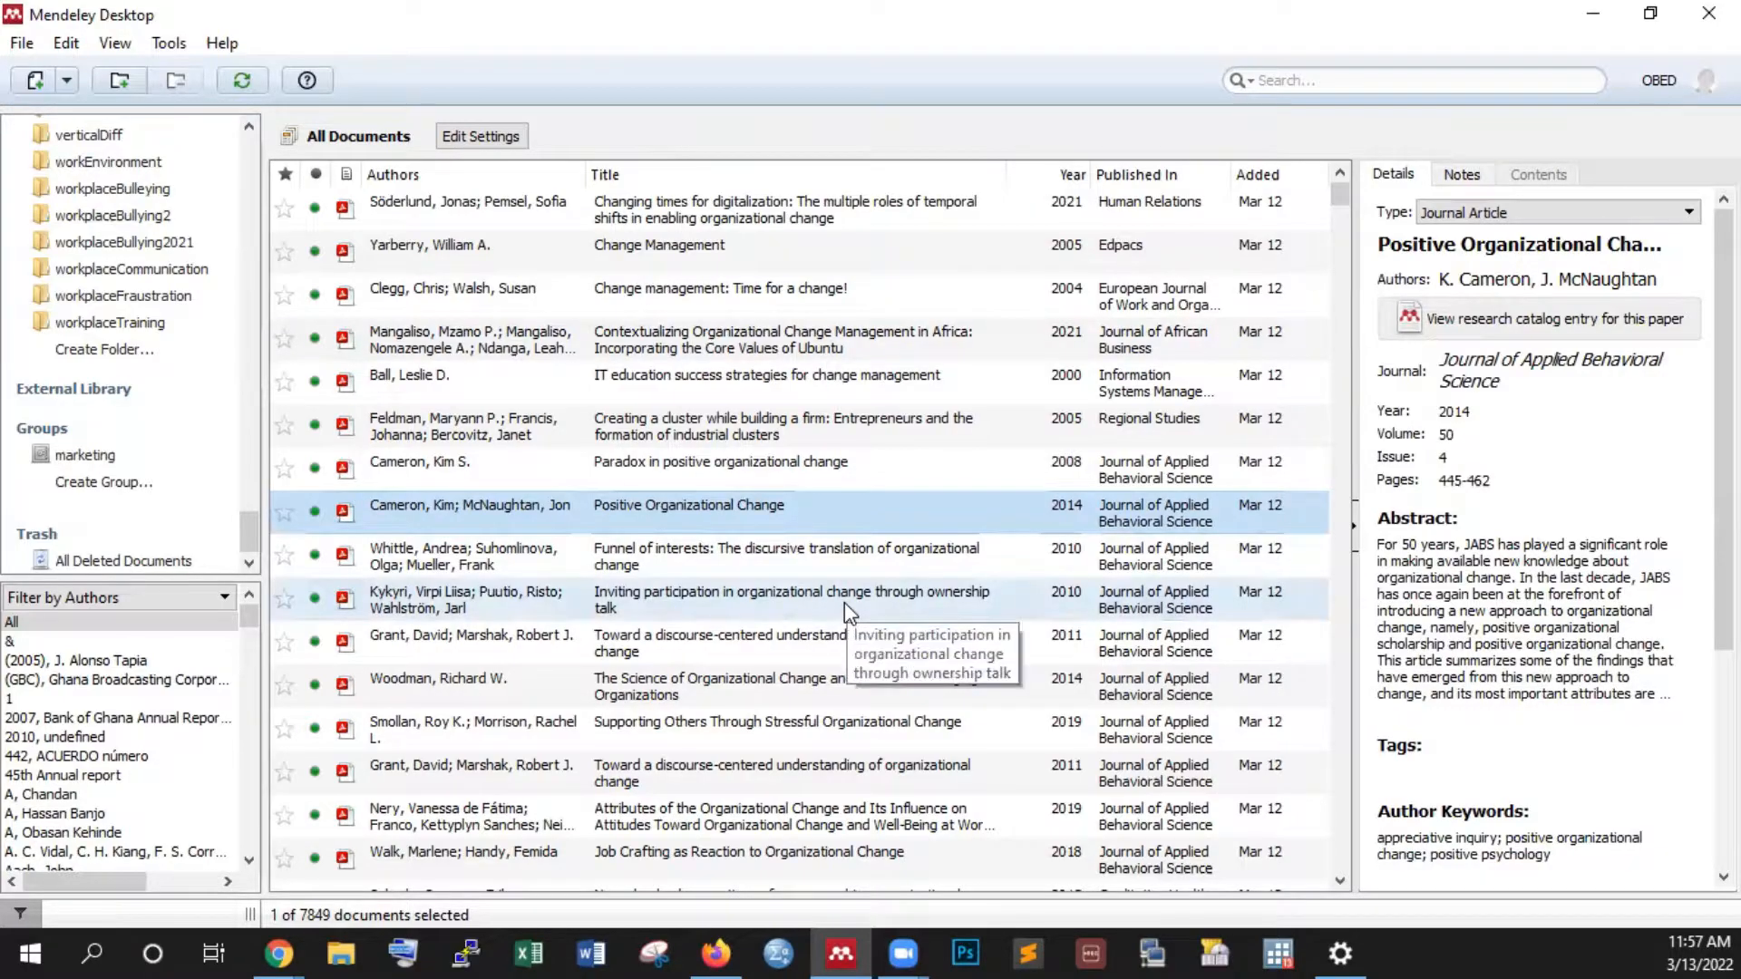
{"action": "left_click", "coordinate": [766, 376]}
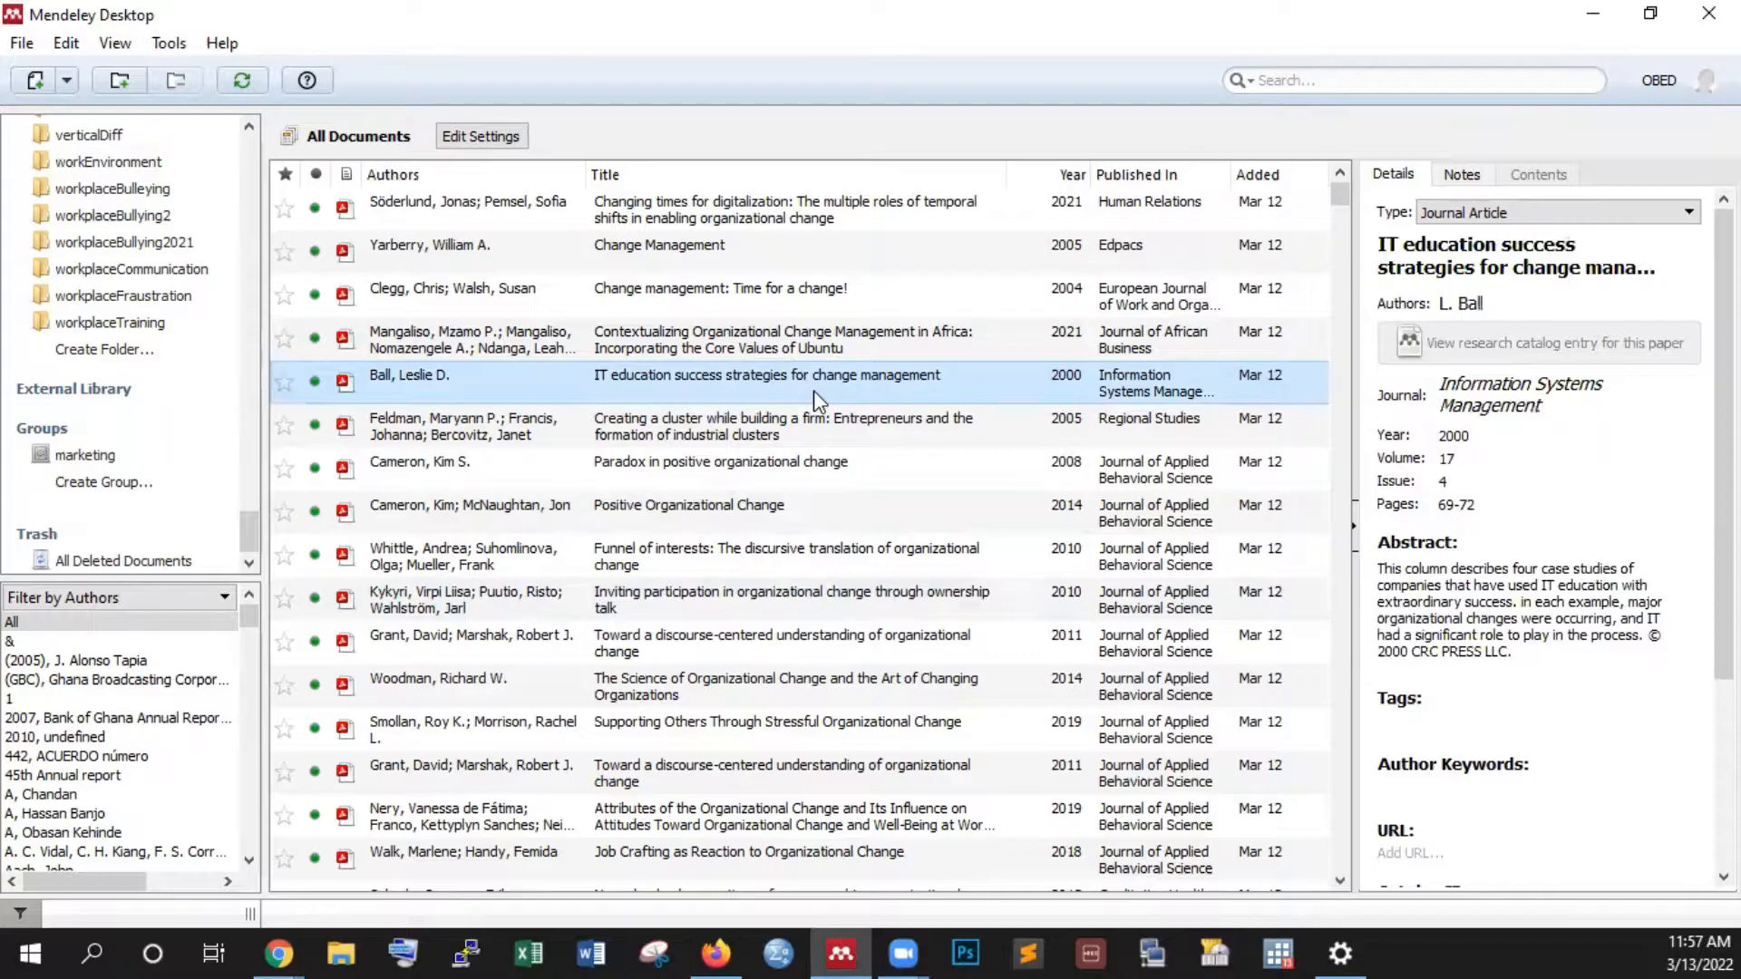
{"action": "mouse_move", "coordinate": [758, 463]}
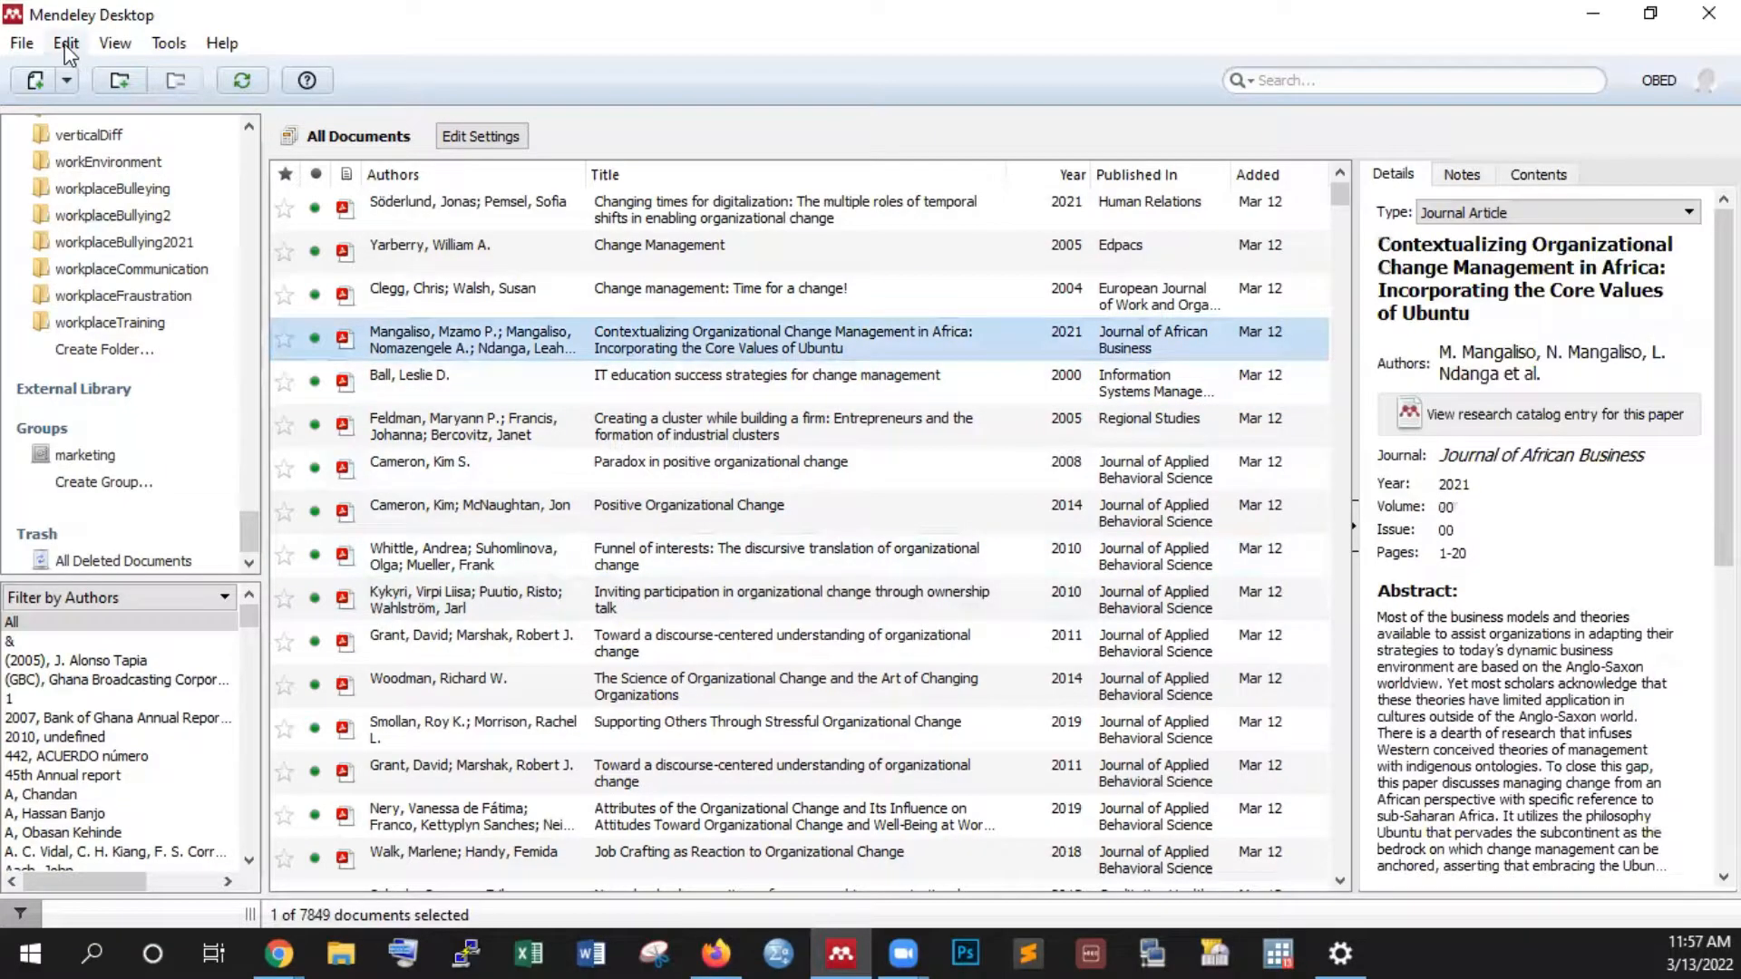
Show the File menu's Add Files, Watch Folder, Import, Synchronize and Export commands.
{"action": "left_click", "coordinate": [20, 42]}
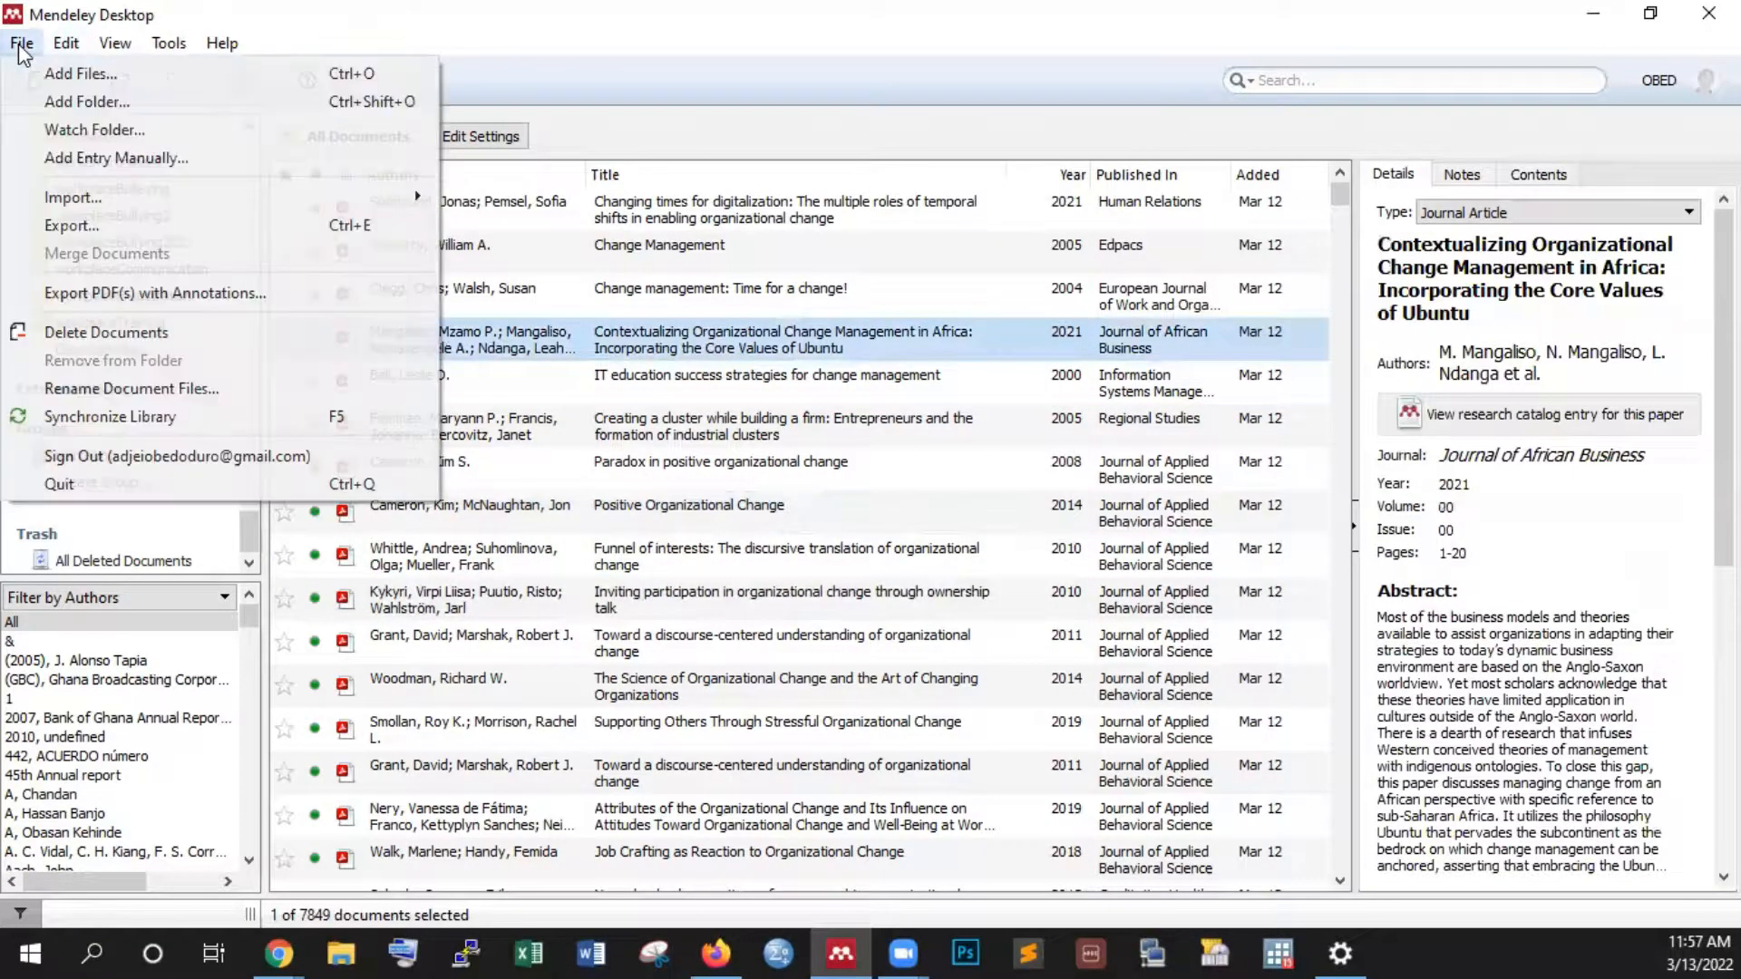
{"action": "mouse_move", "coordinate": [80, 73]}
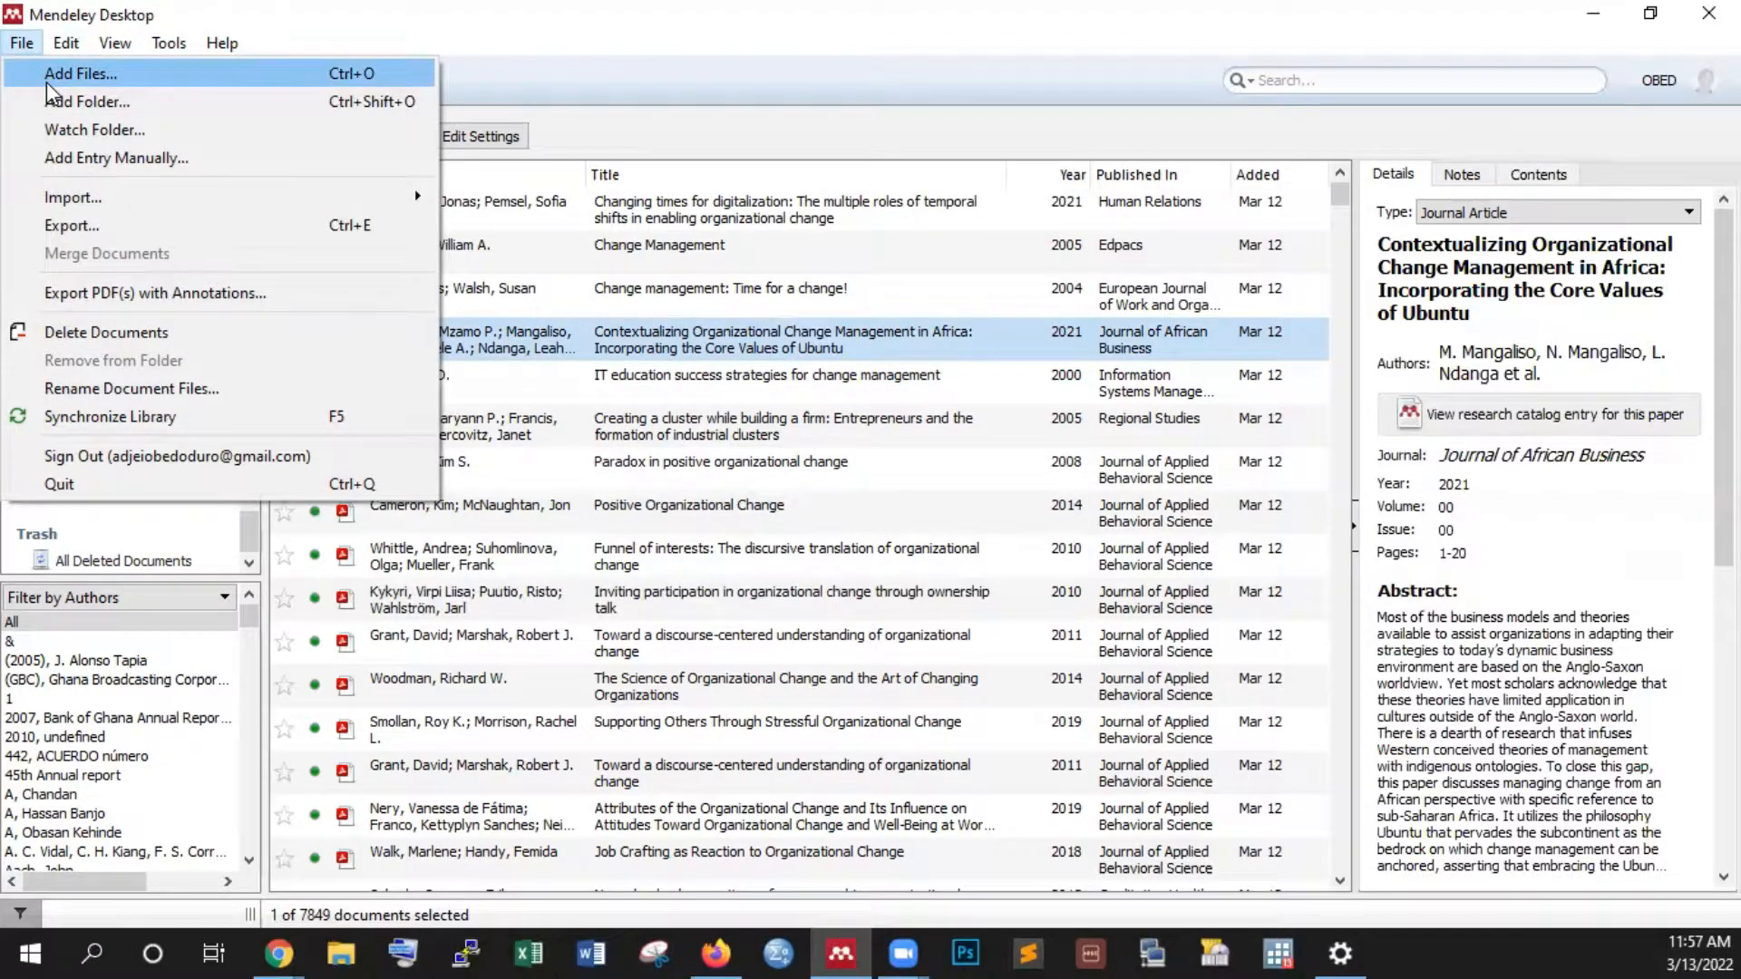
{"action": "mouse_move", "coordinate": [89, 101]}
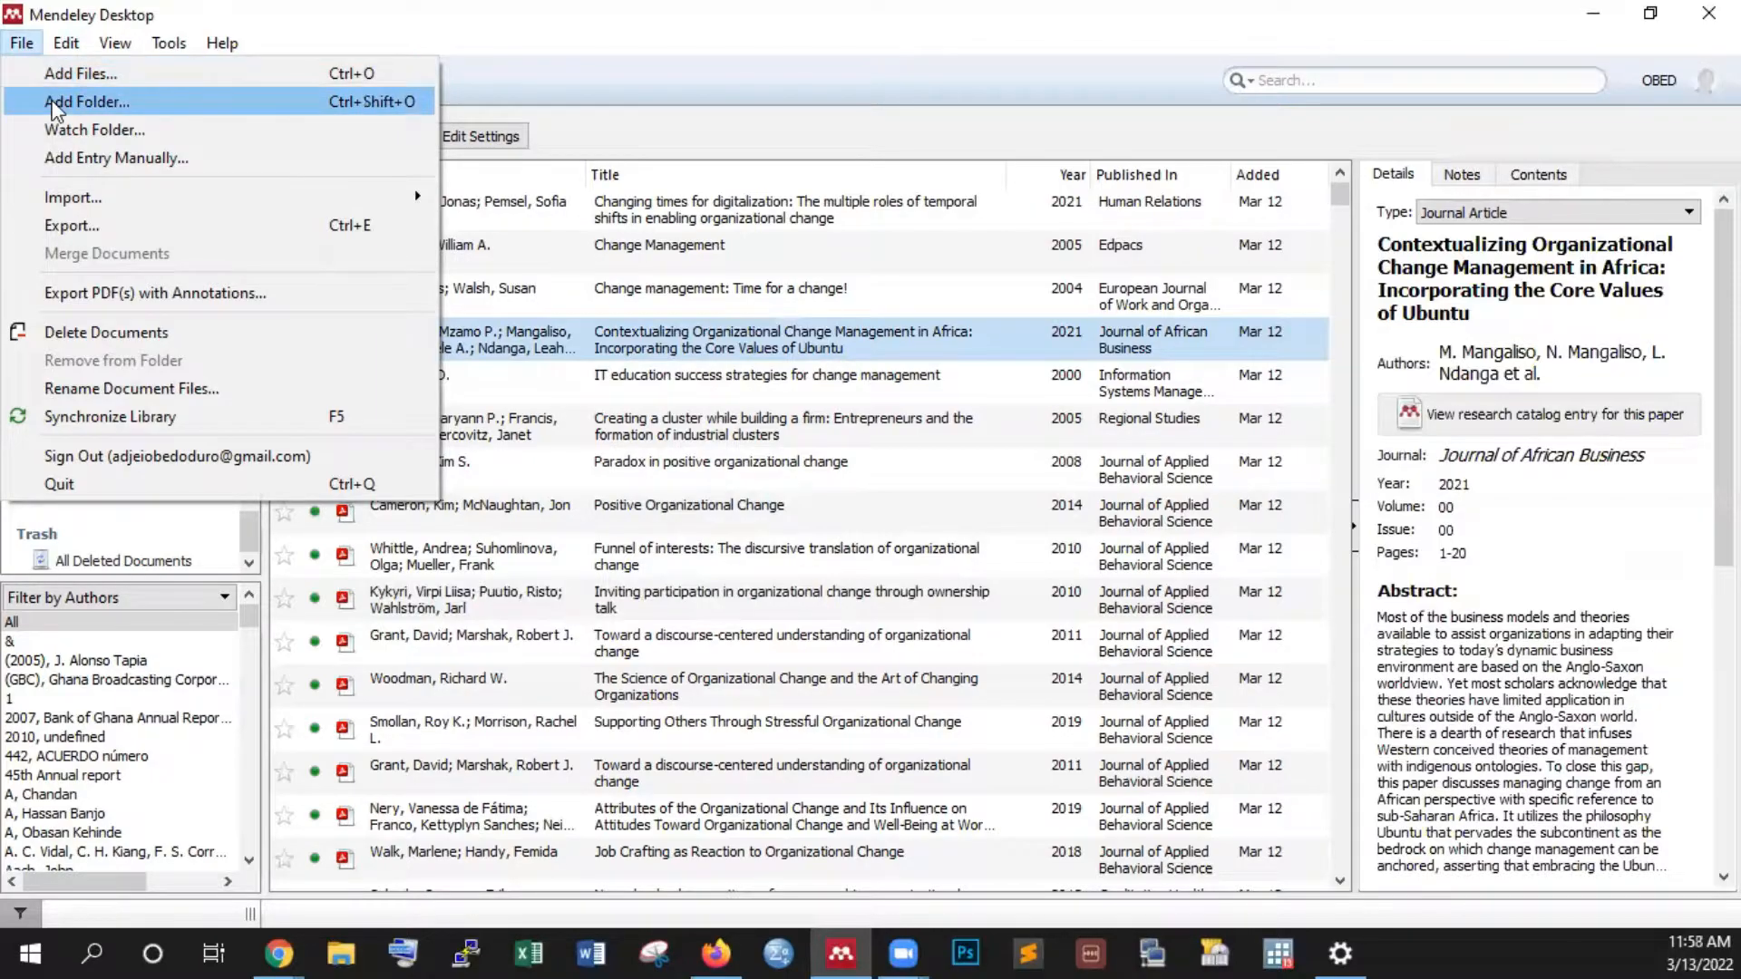
{"action": "mouse_move", "coordinate": [64, 133]}
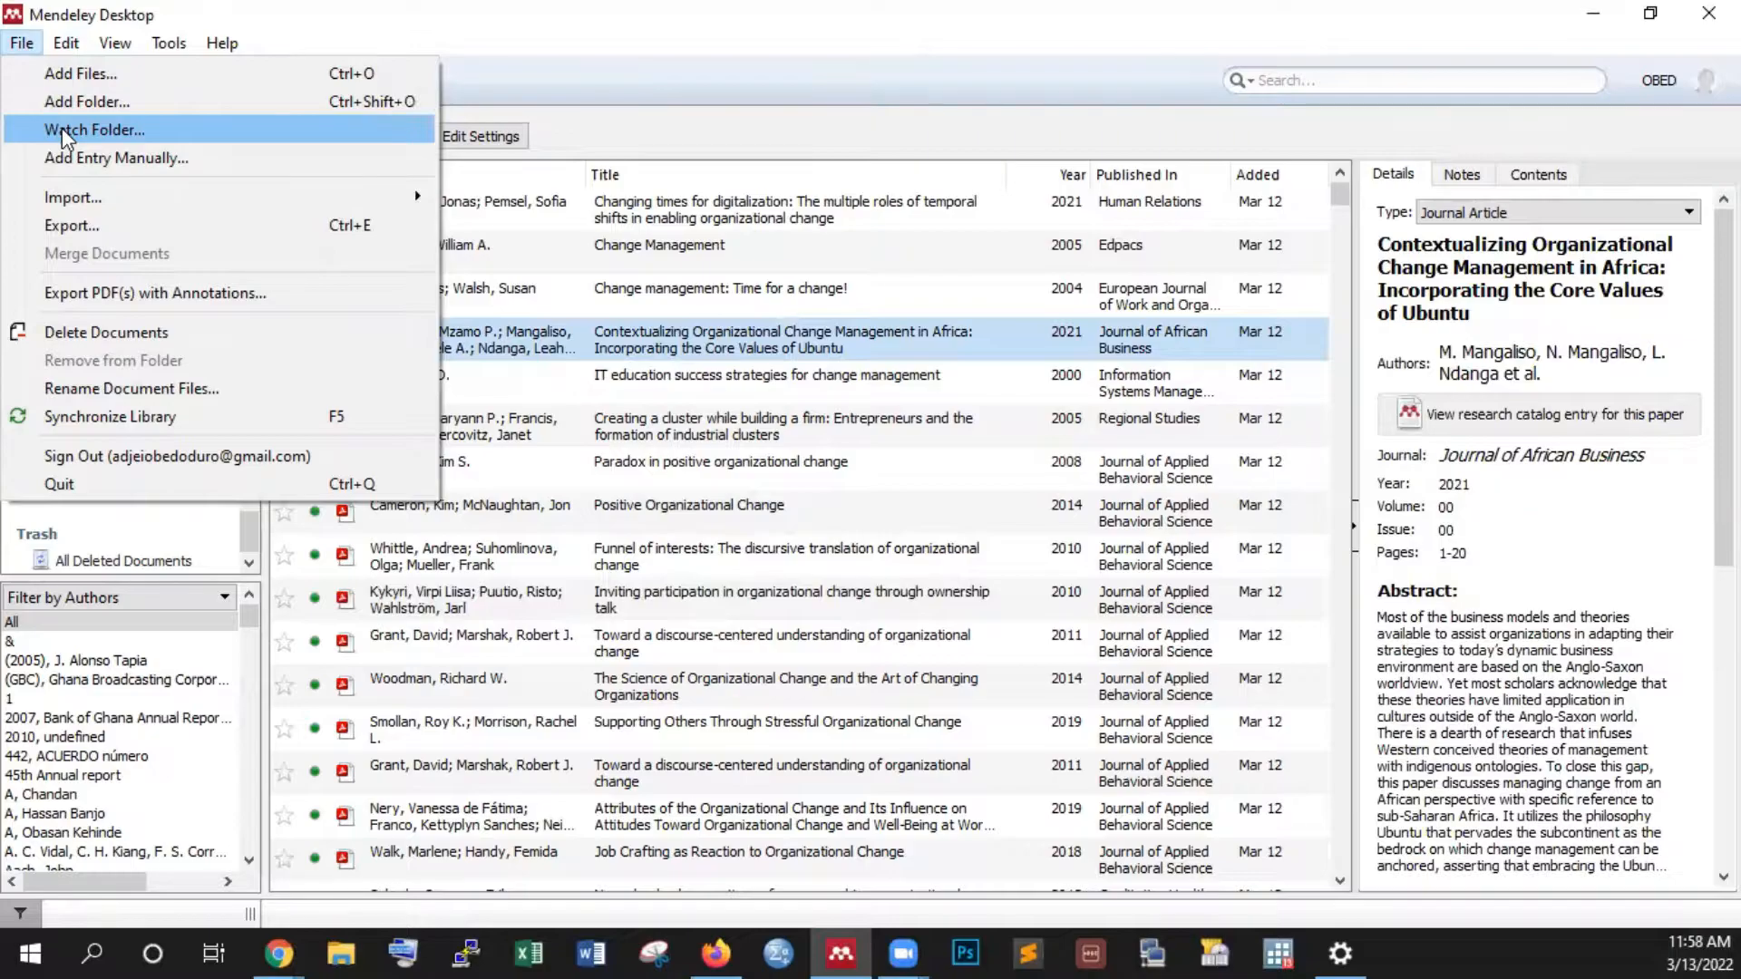
{"action": "mouse_move", "coordinate": [70, 163]}
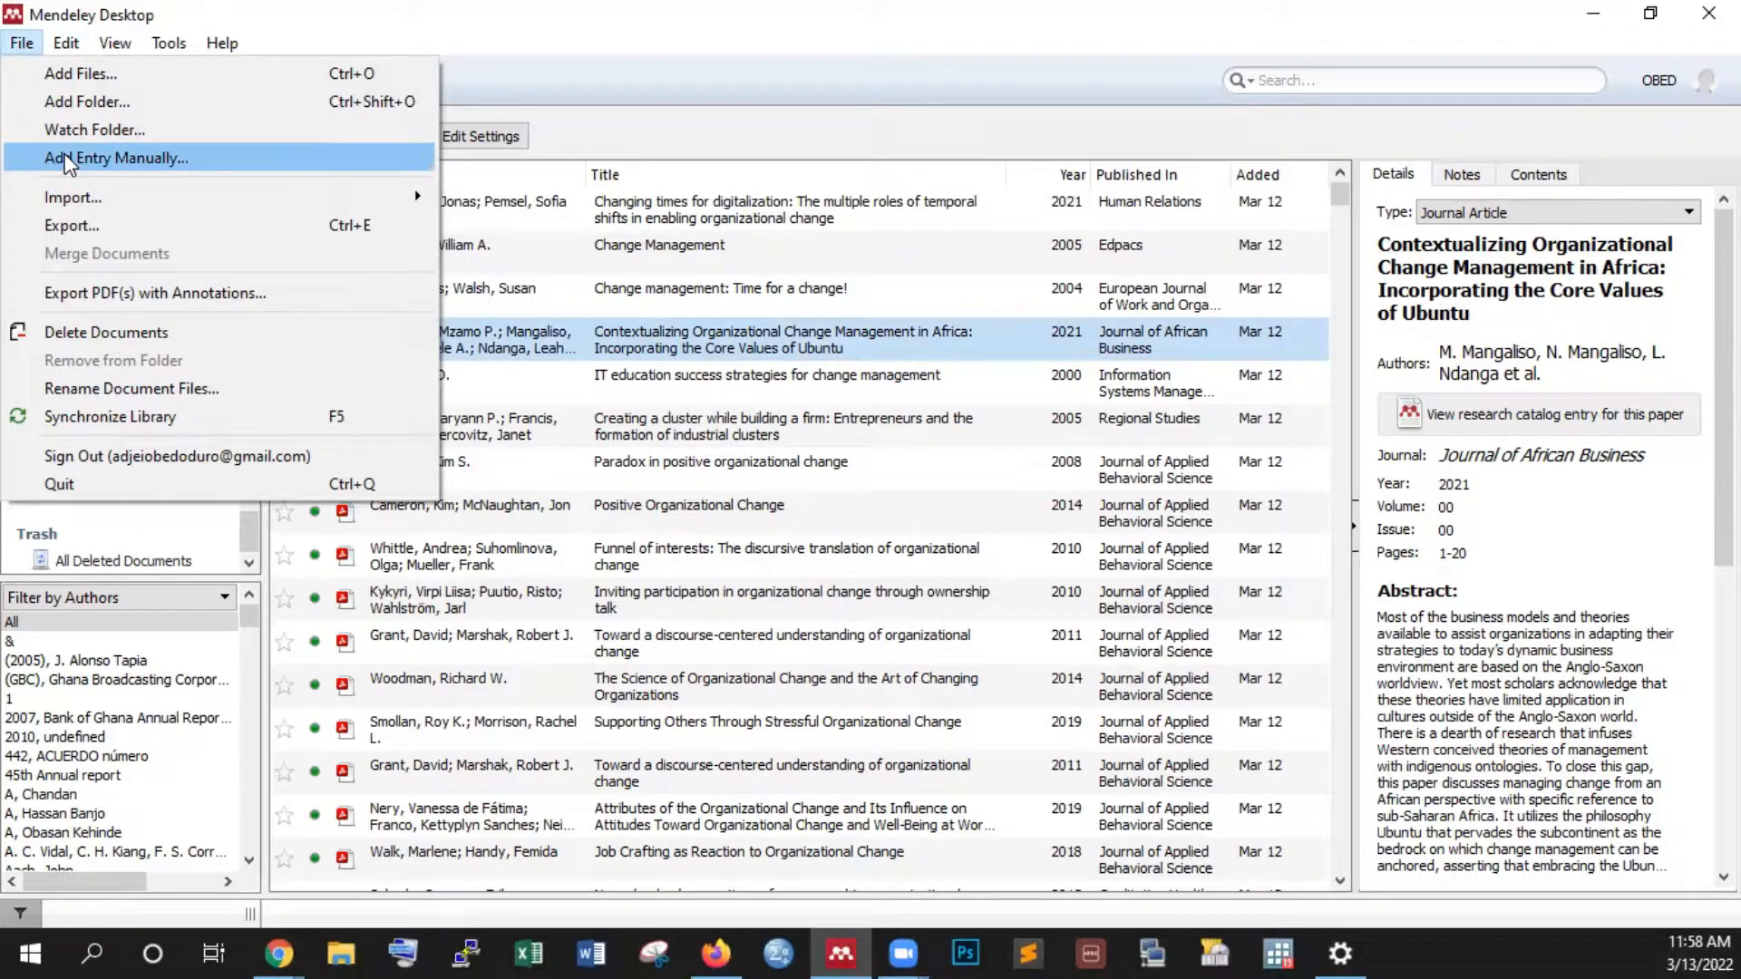
{"action": "mouse_move", "coordinate": [70, 197]}
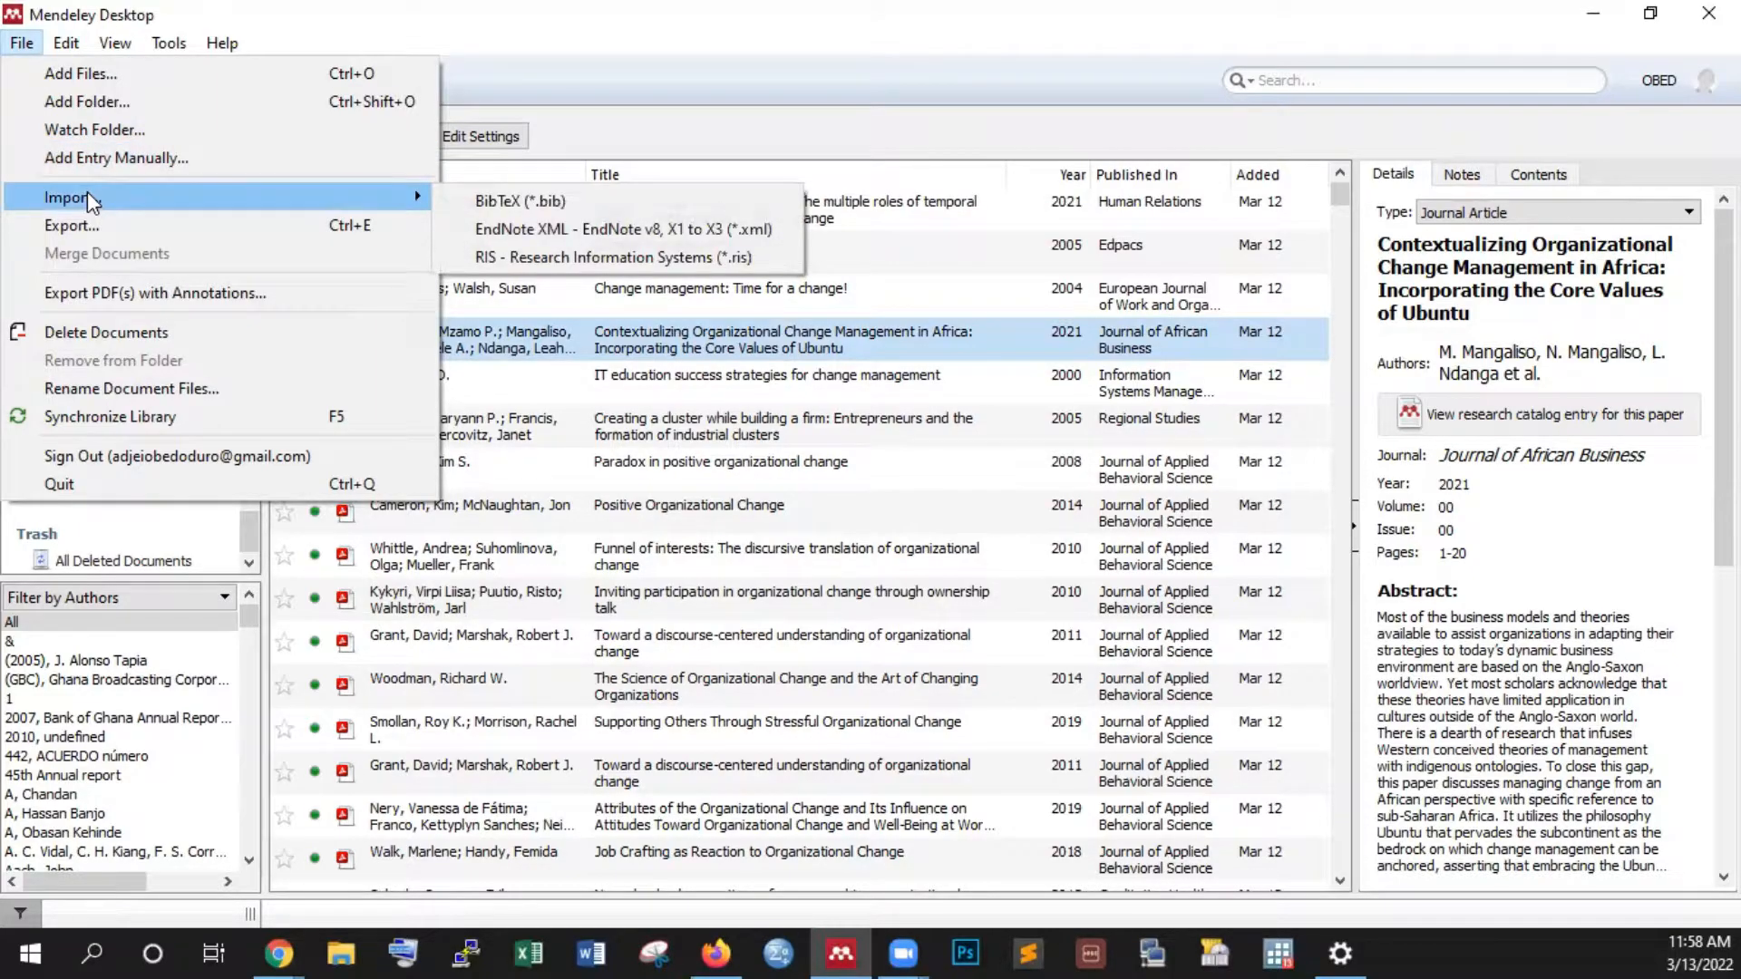
{"action": "mouse_move", "coordinate": [338, 201]}
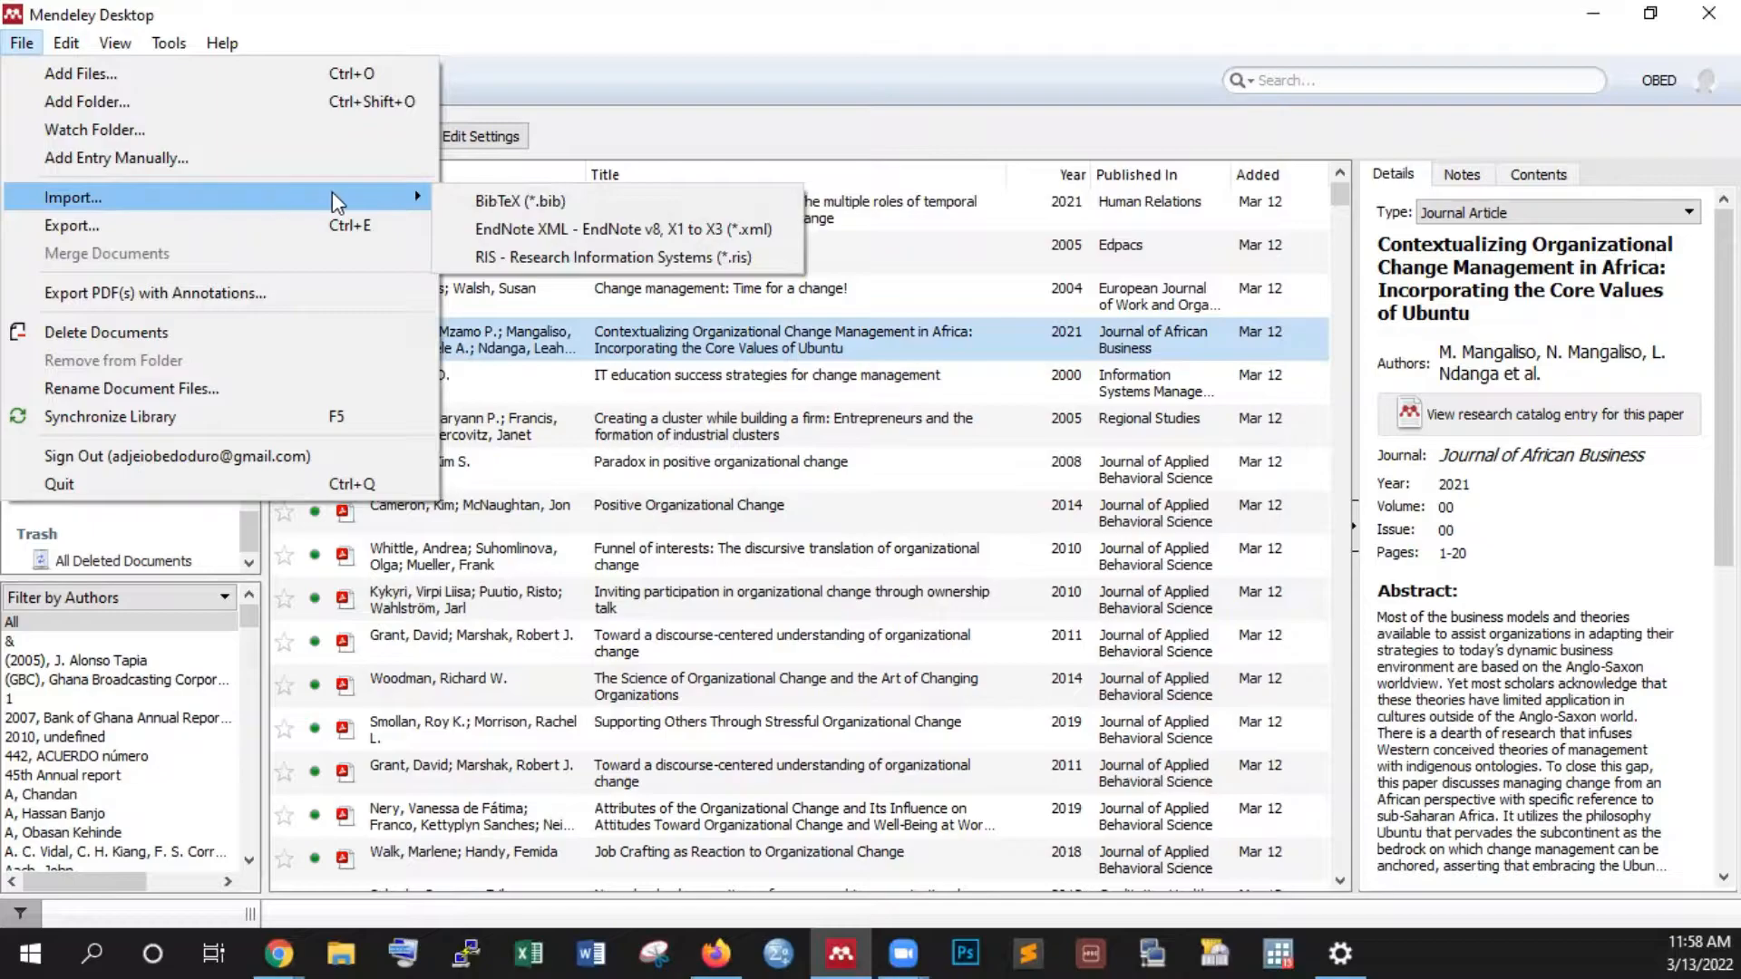
{"action": "mouse_move", "coordinate": [622, 230]}
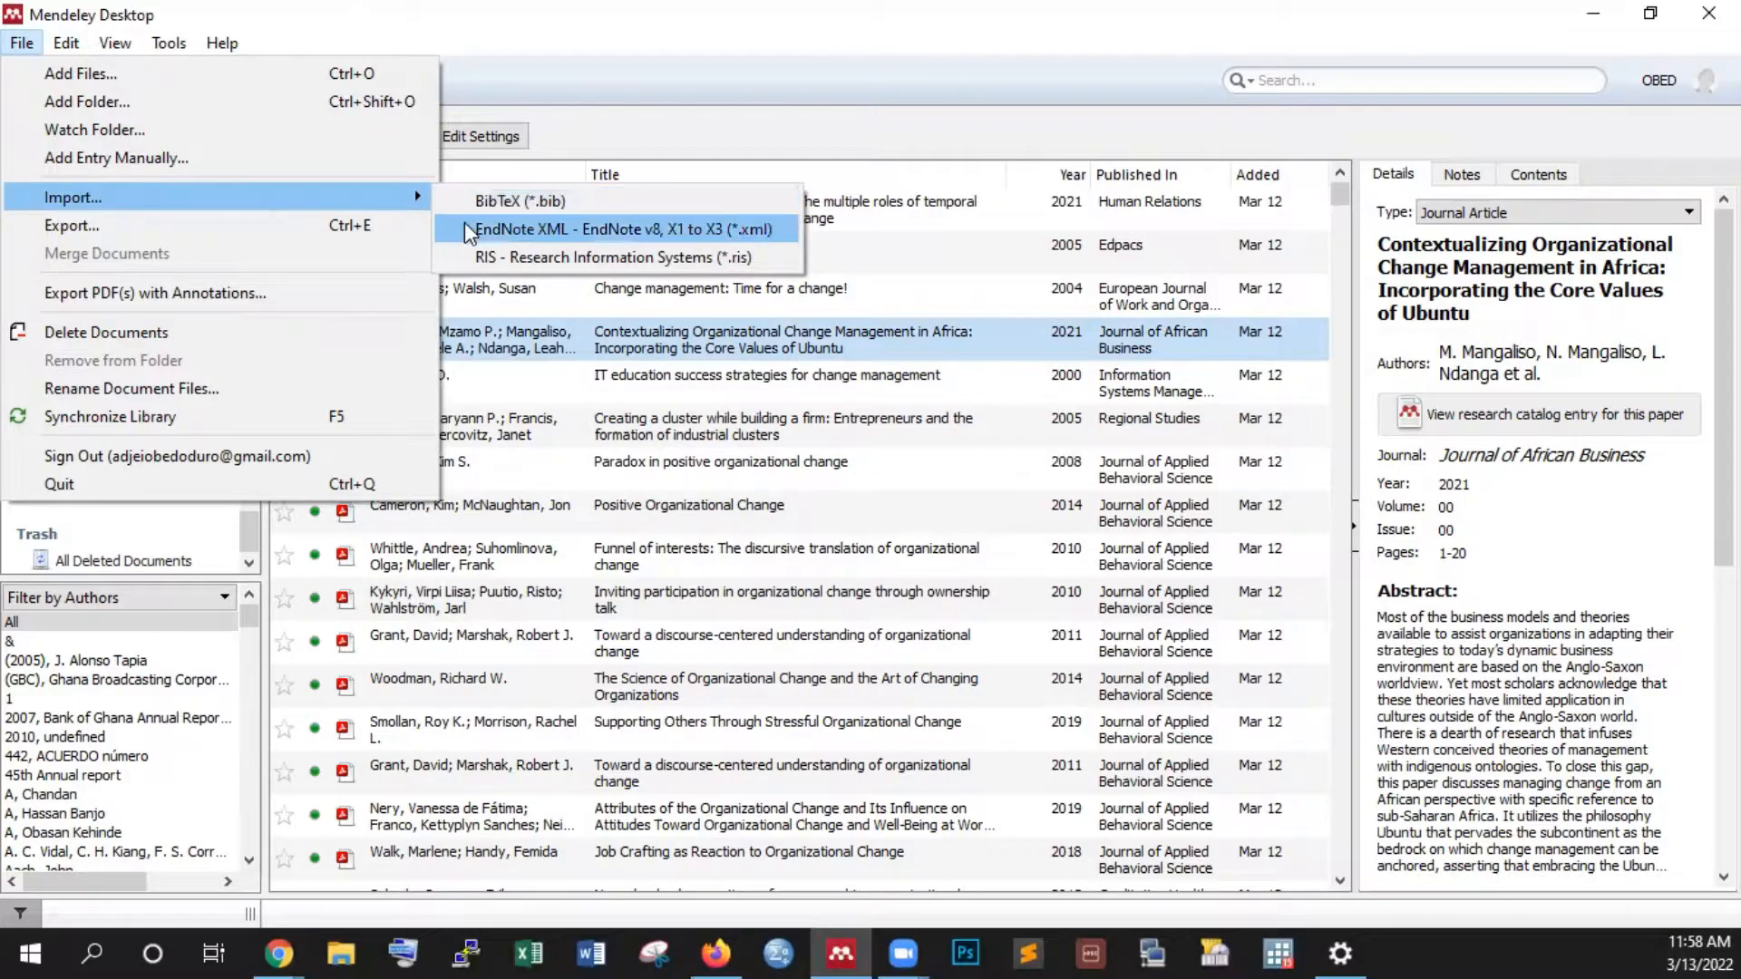
{"action": "mouse_move", "coordinate": [327, 189]}
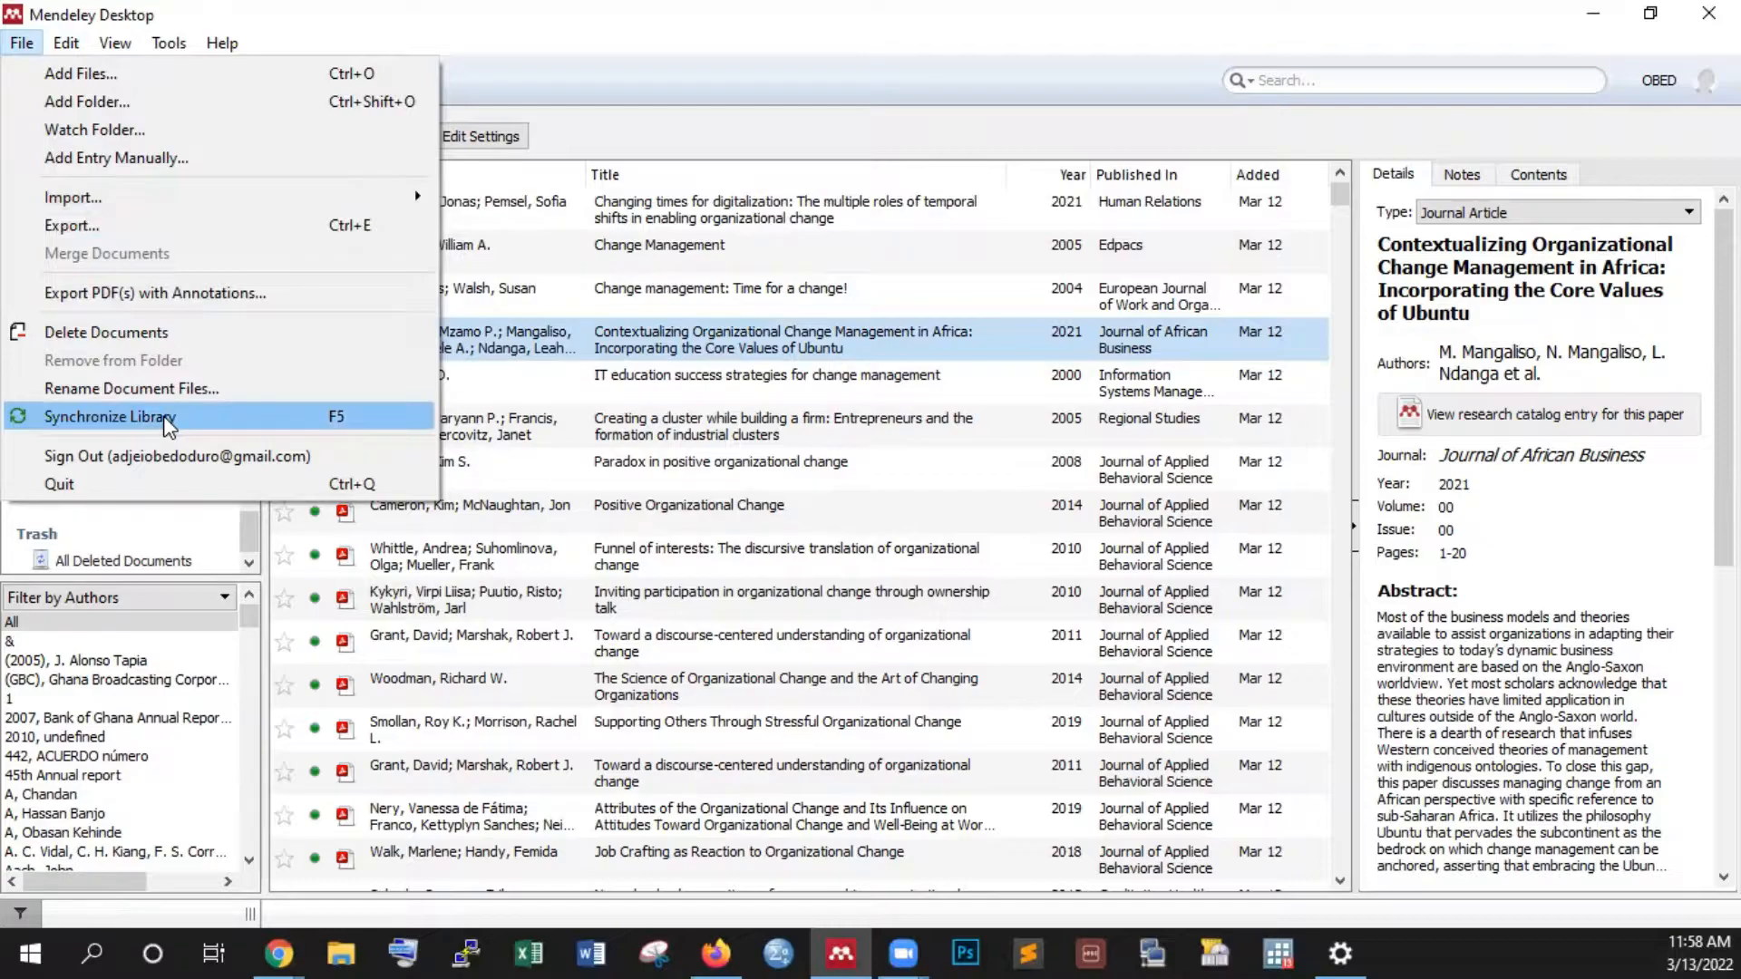
{"action": "mouse_move", "coordinate": [155, 292]}
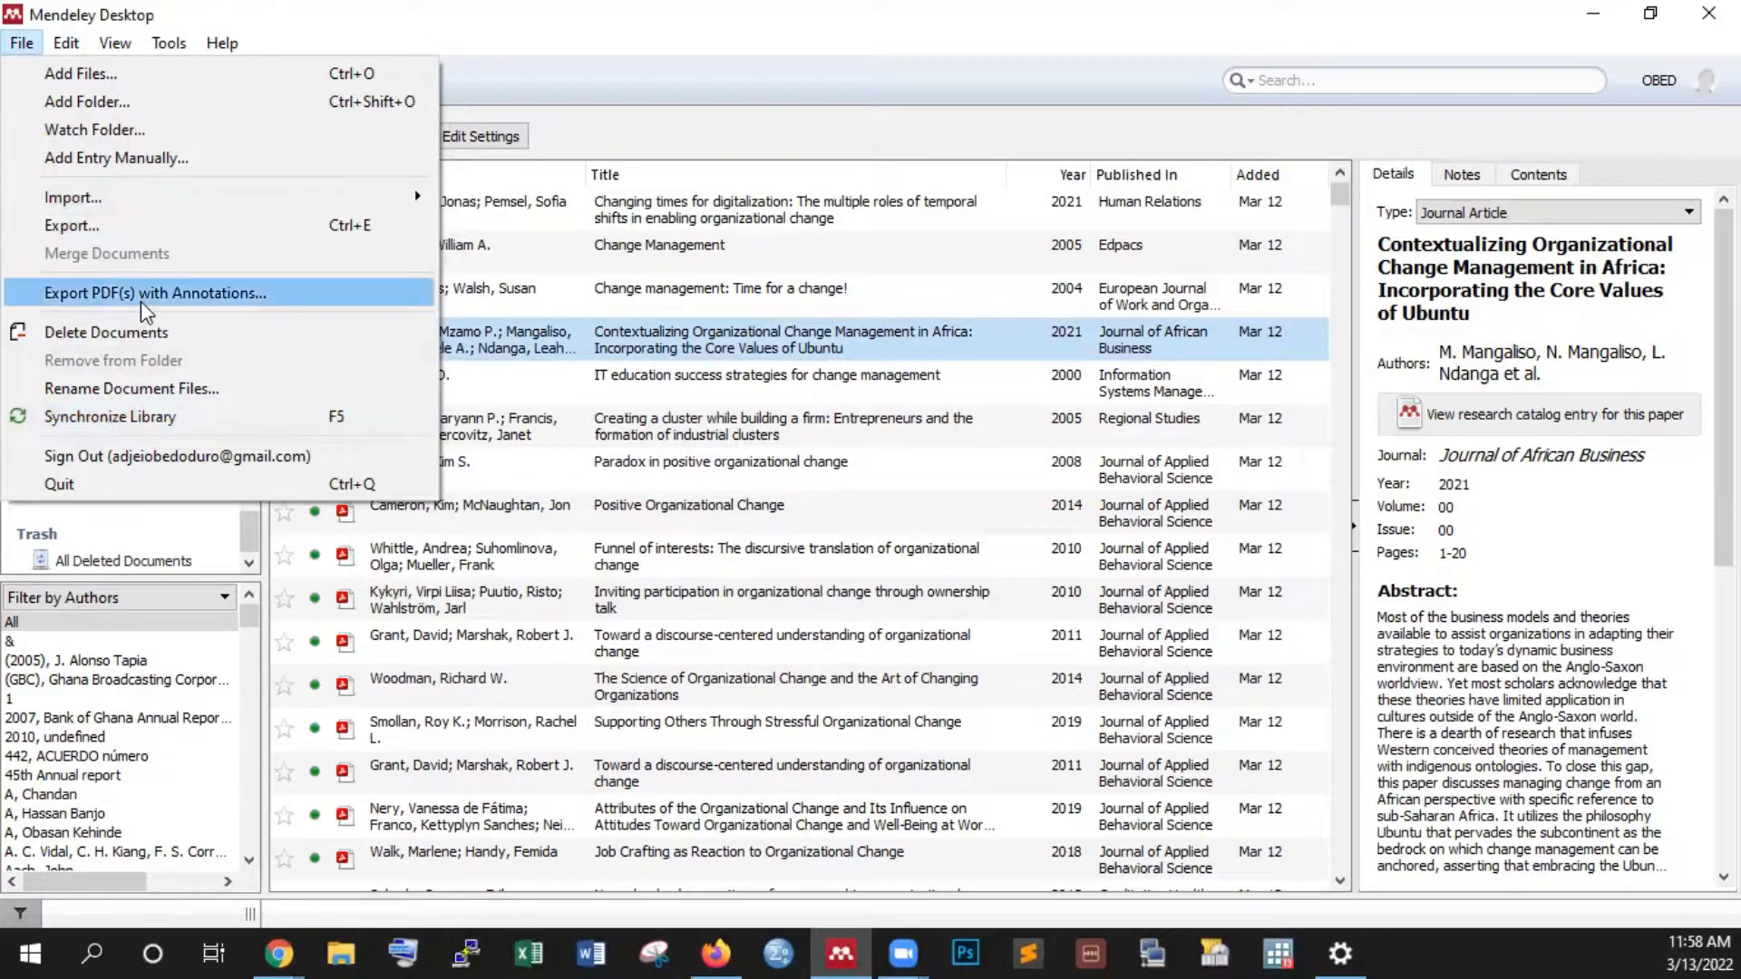
Browse the Installed tab under View > Citation Style > More Styles, then close it.
{"action": "left_click", "coordinate": [115, 43]}
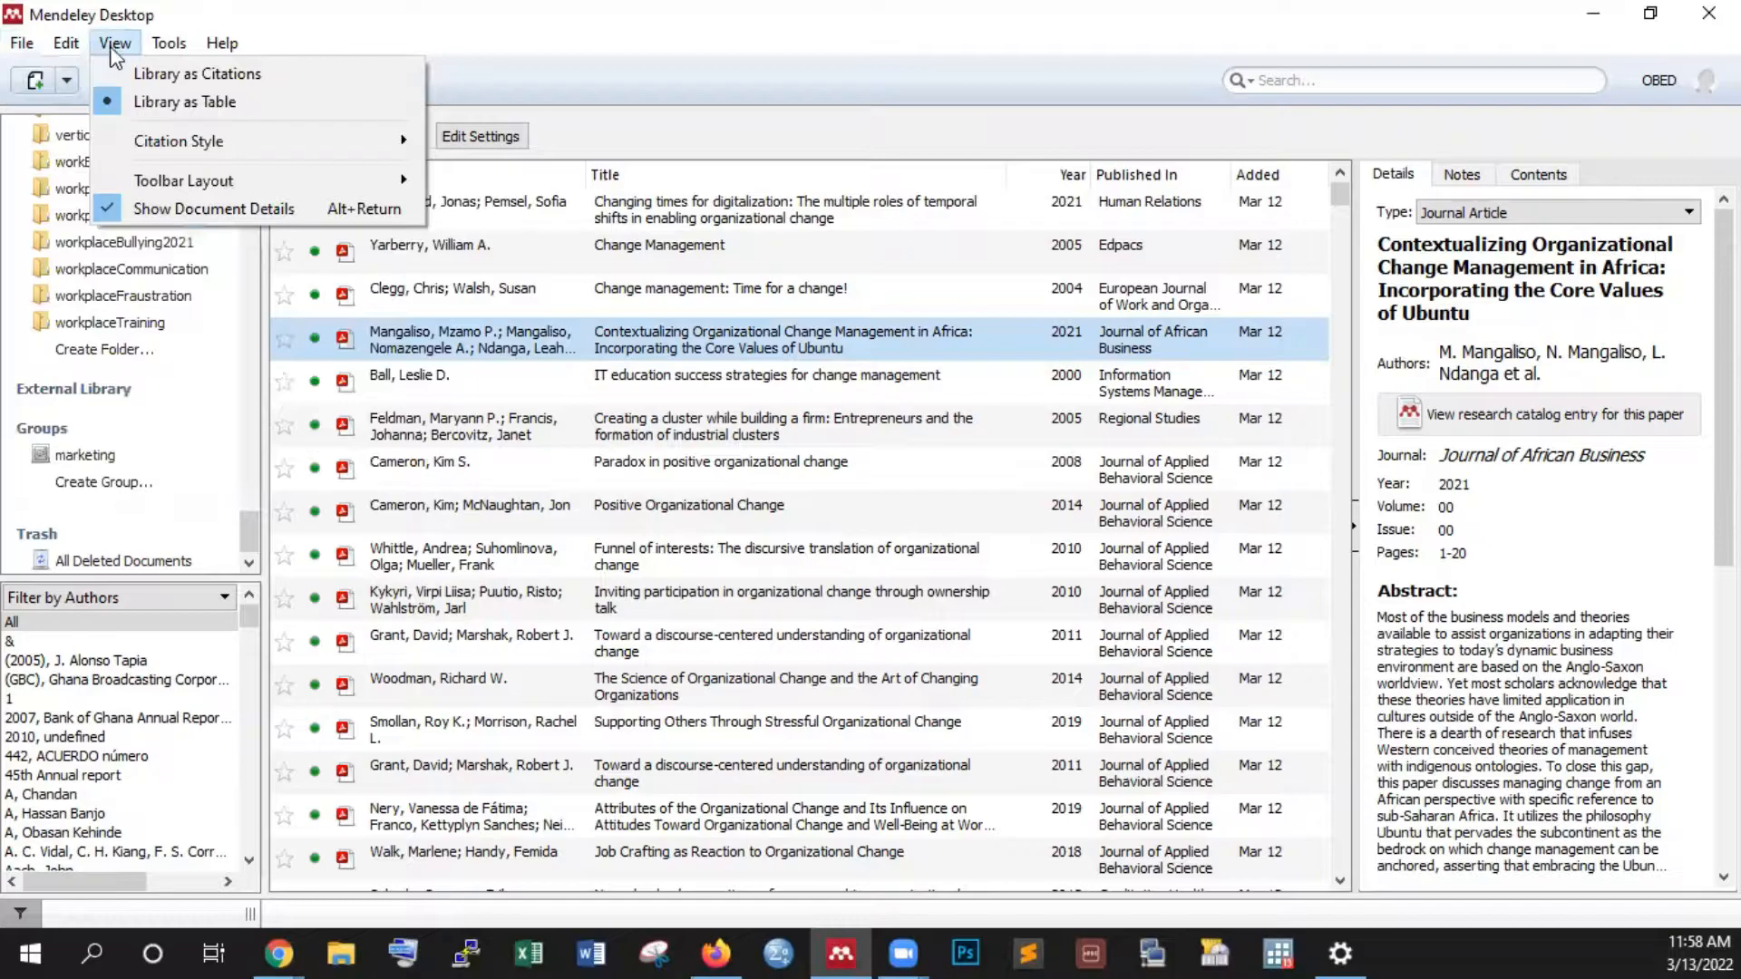
{"action": "left_click", "coordinate": [178, 141]}
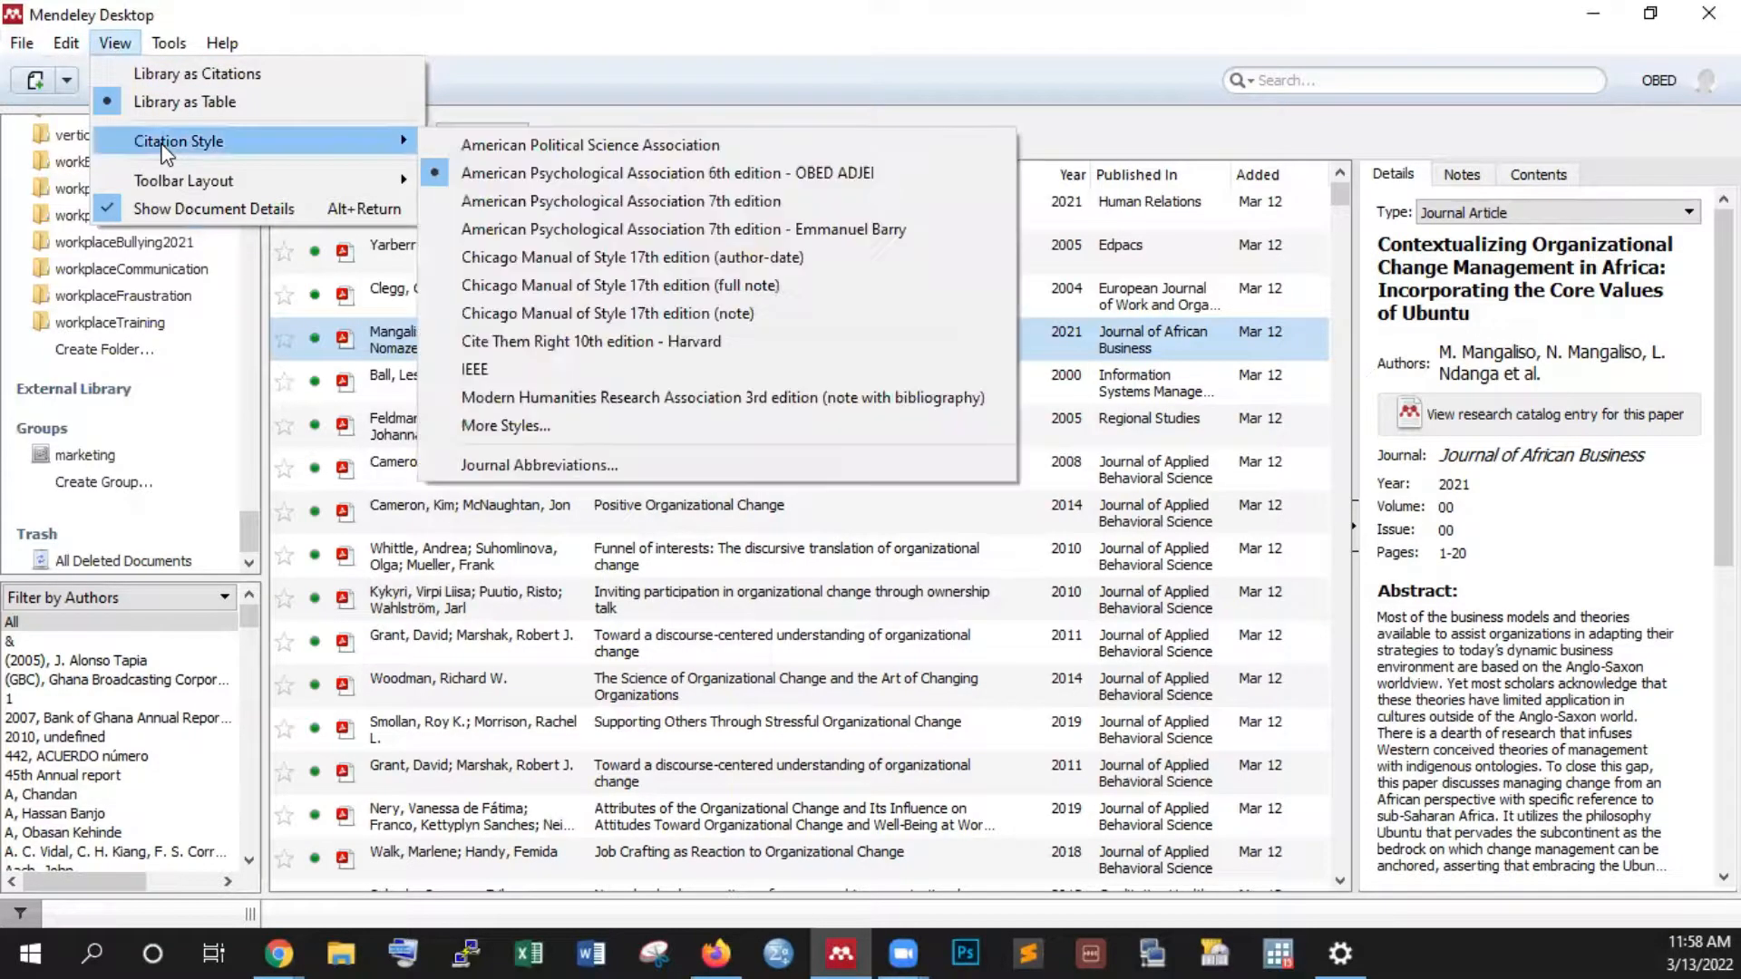
{"action": "mouse_move", "coordinate": [682, 228]}
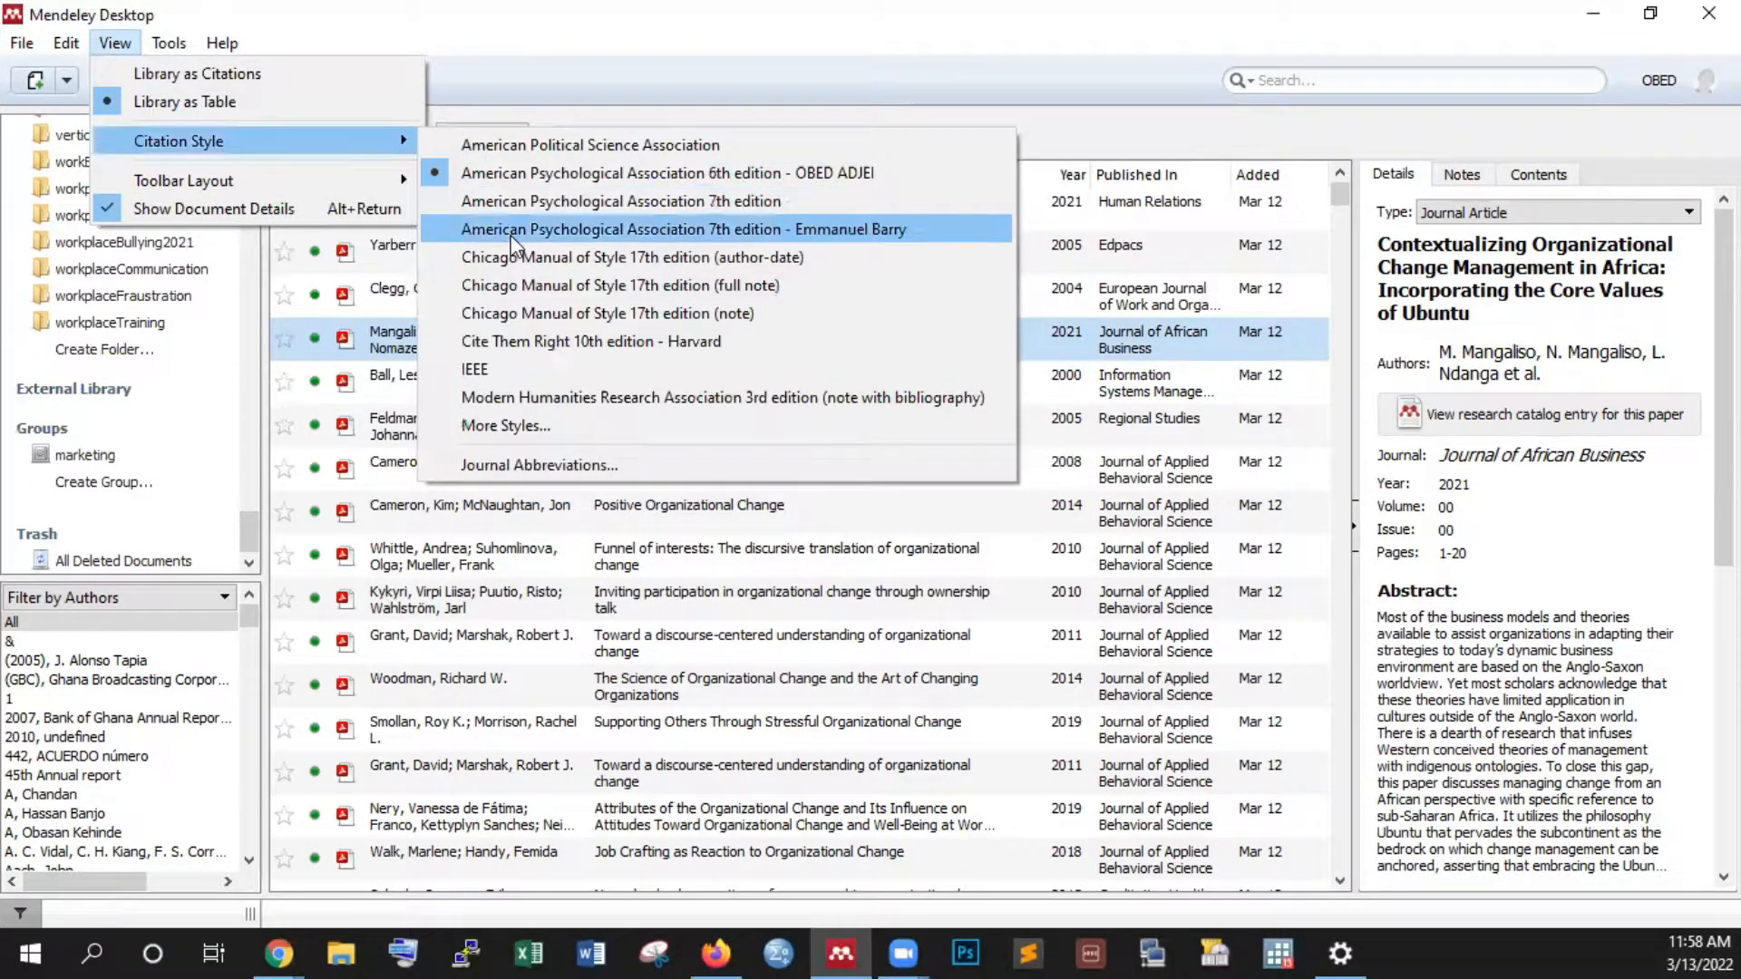
{"action": "left_click", "coordinate": [683, 228]}
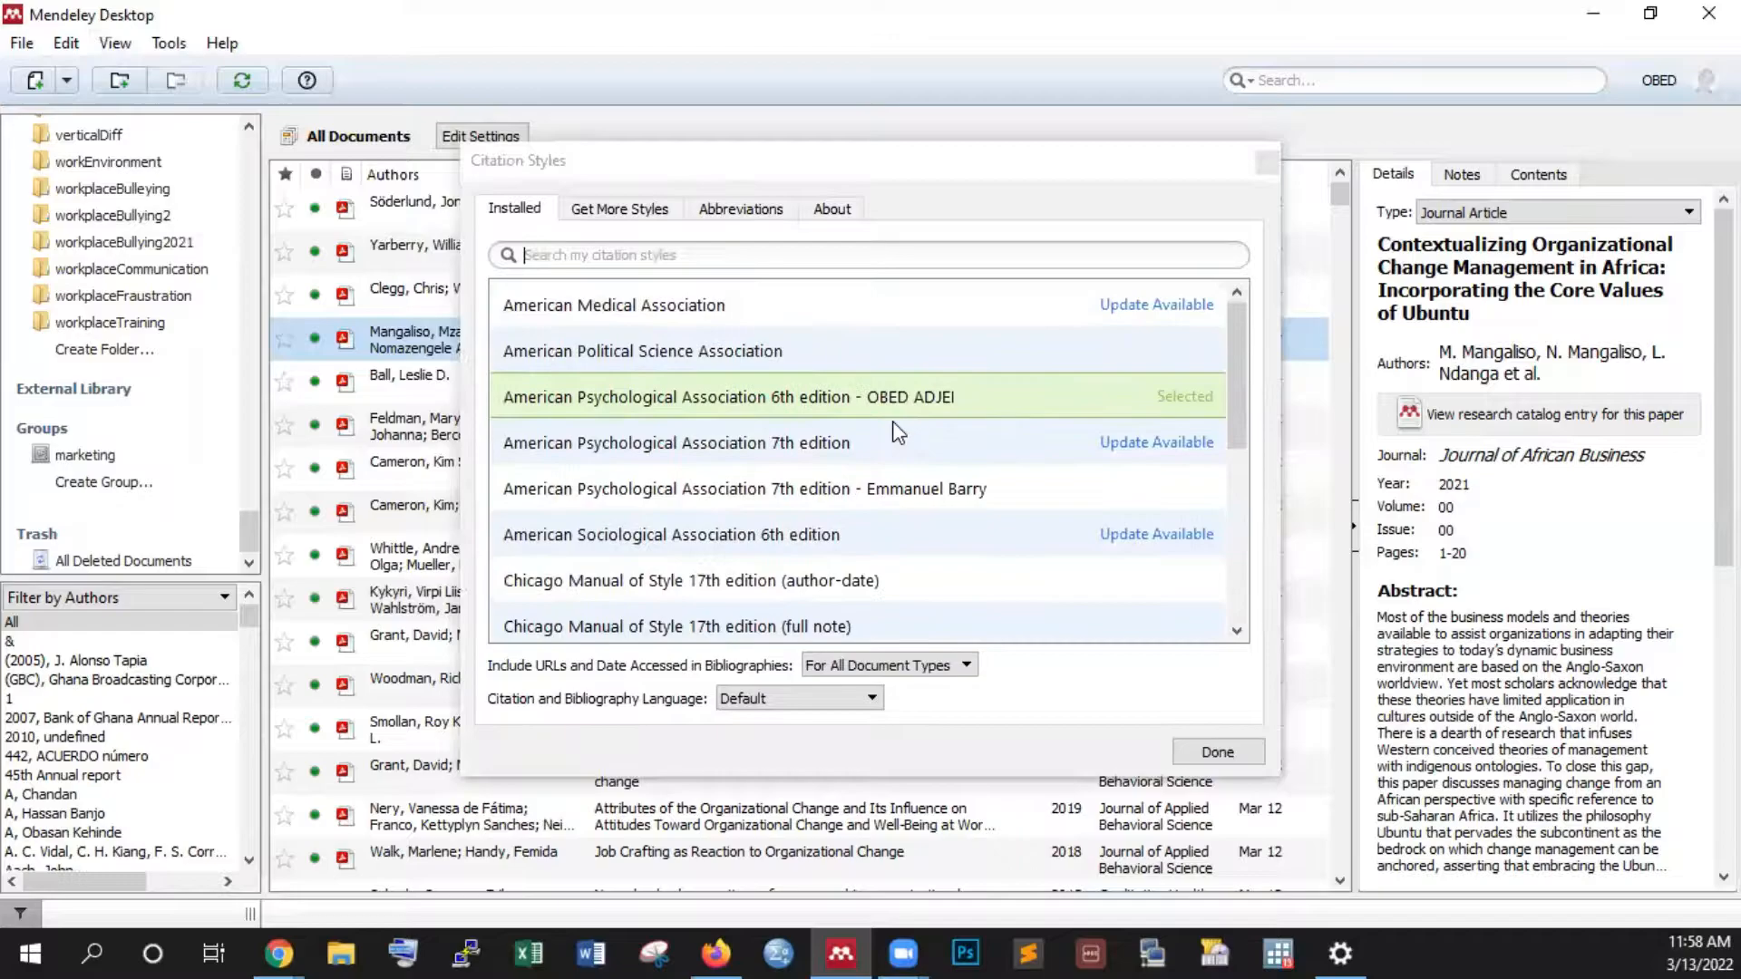
{"action": "mouse_move", "coordinate": [919, 449]}
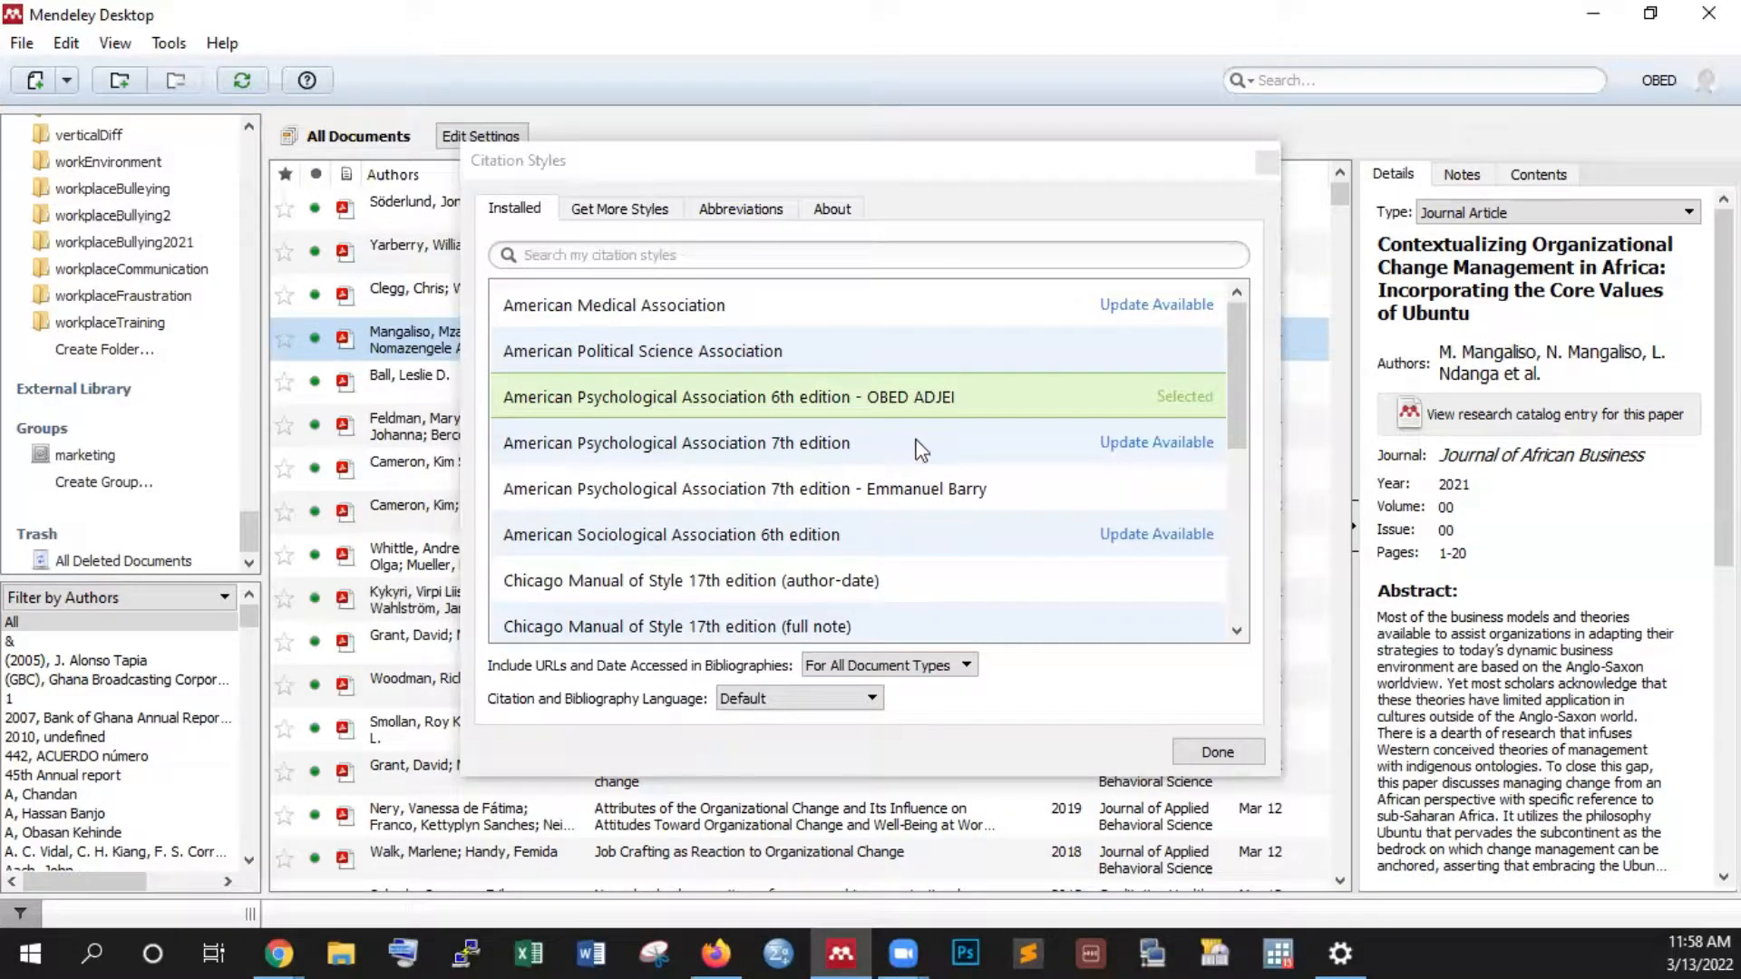
{"action": "scroll", "scroll_direction": "down", "scroll_amount": 3}
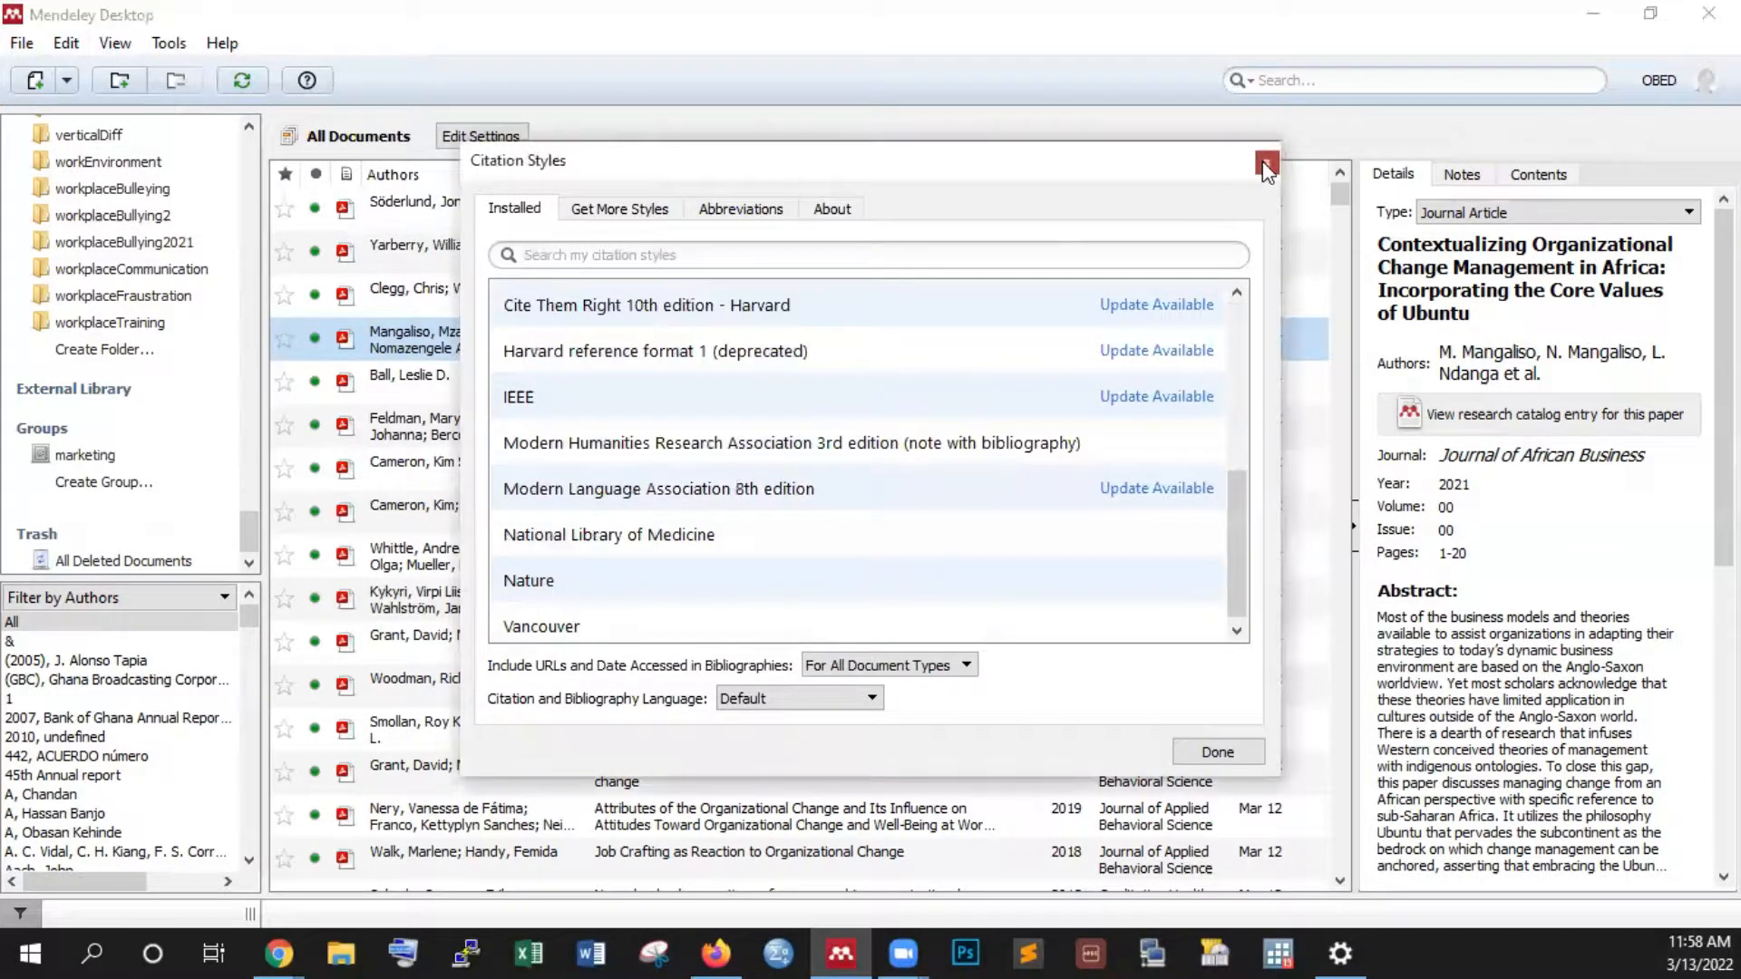
{"action": "left_click", "coordinate": [168, 43]}
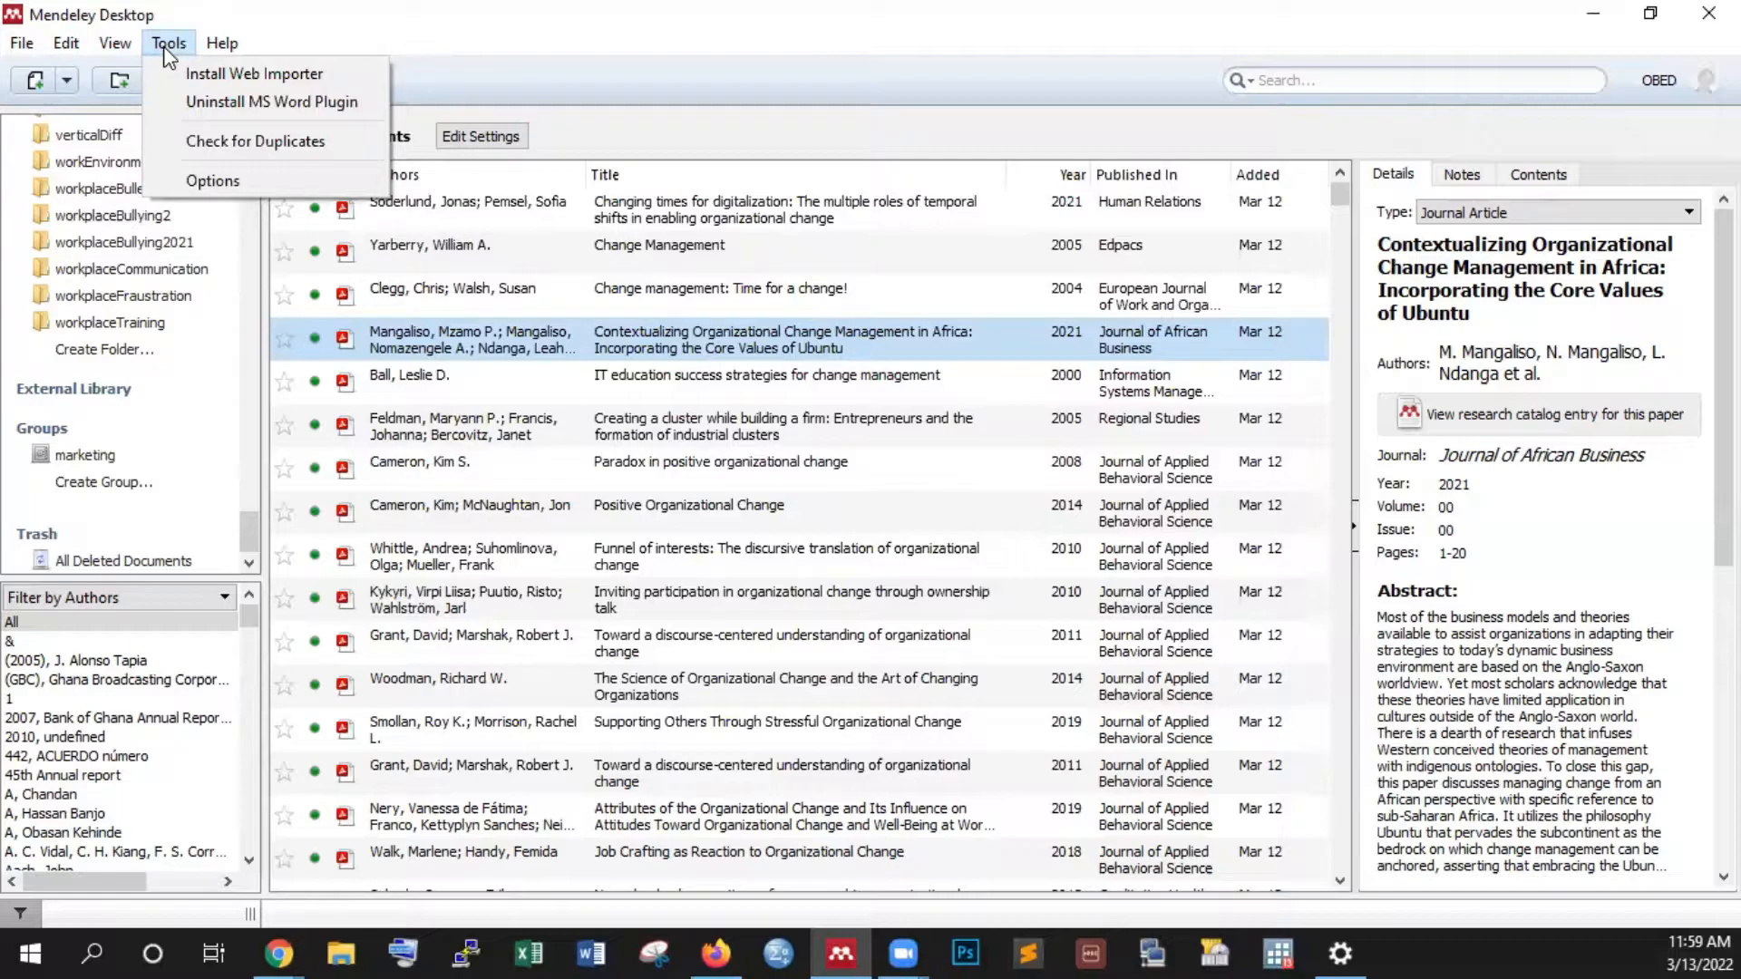
{"action": "mouse_move", "coordinate": [254, 74]}
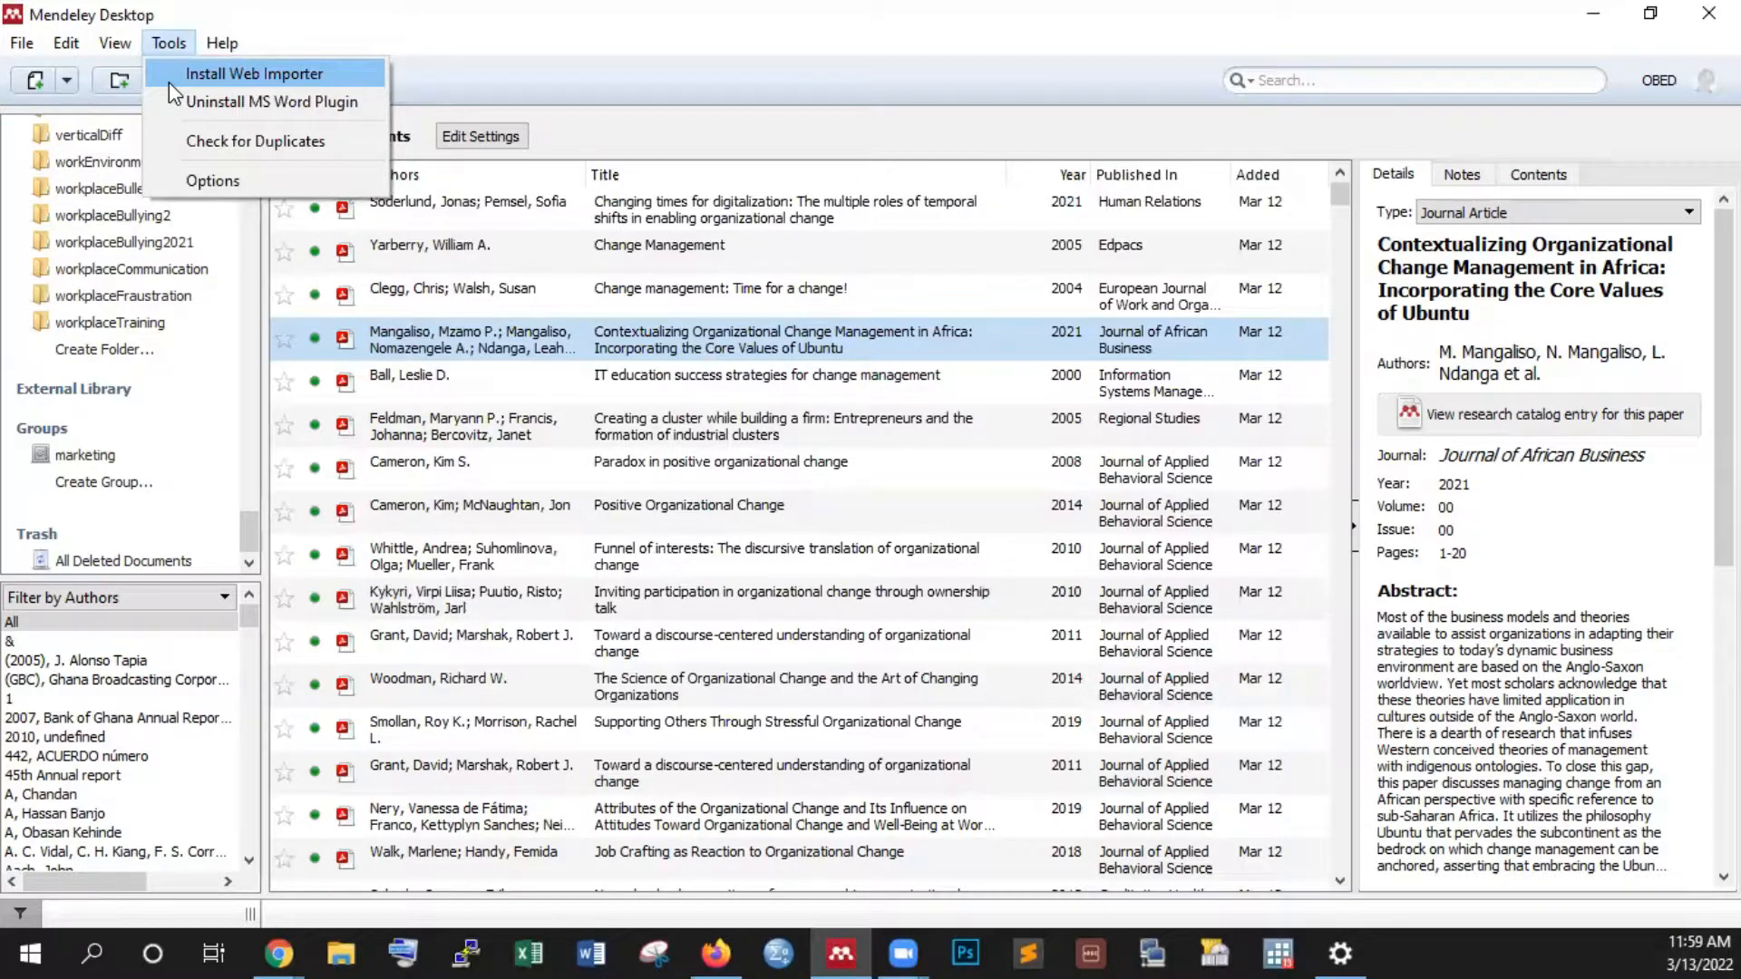
{"action": "left_click", "coordinate": [222, 43]}
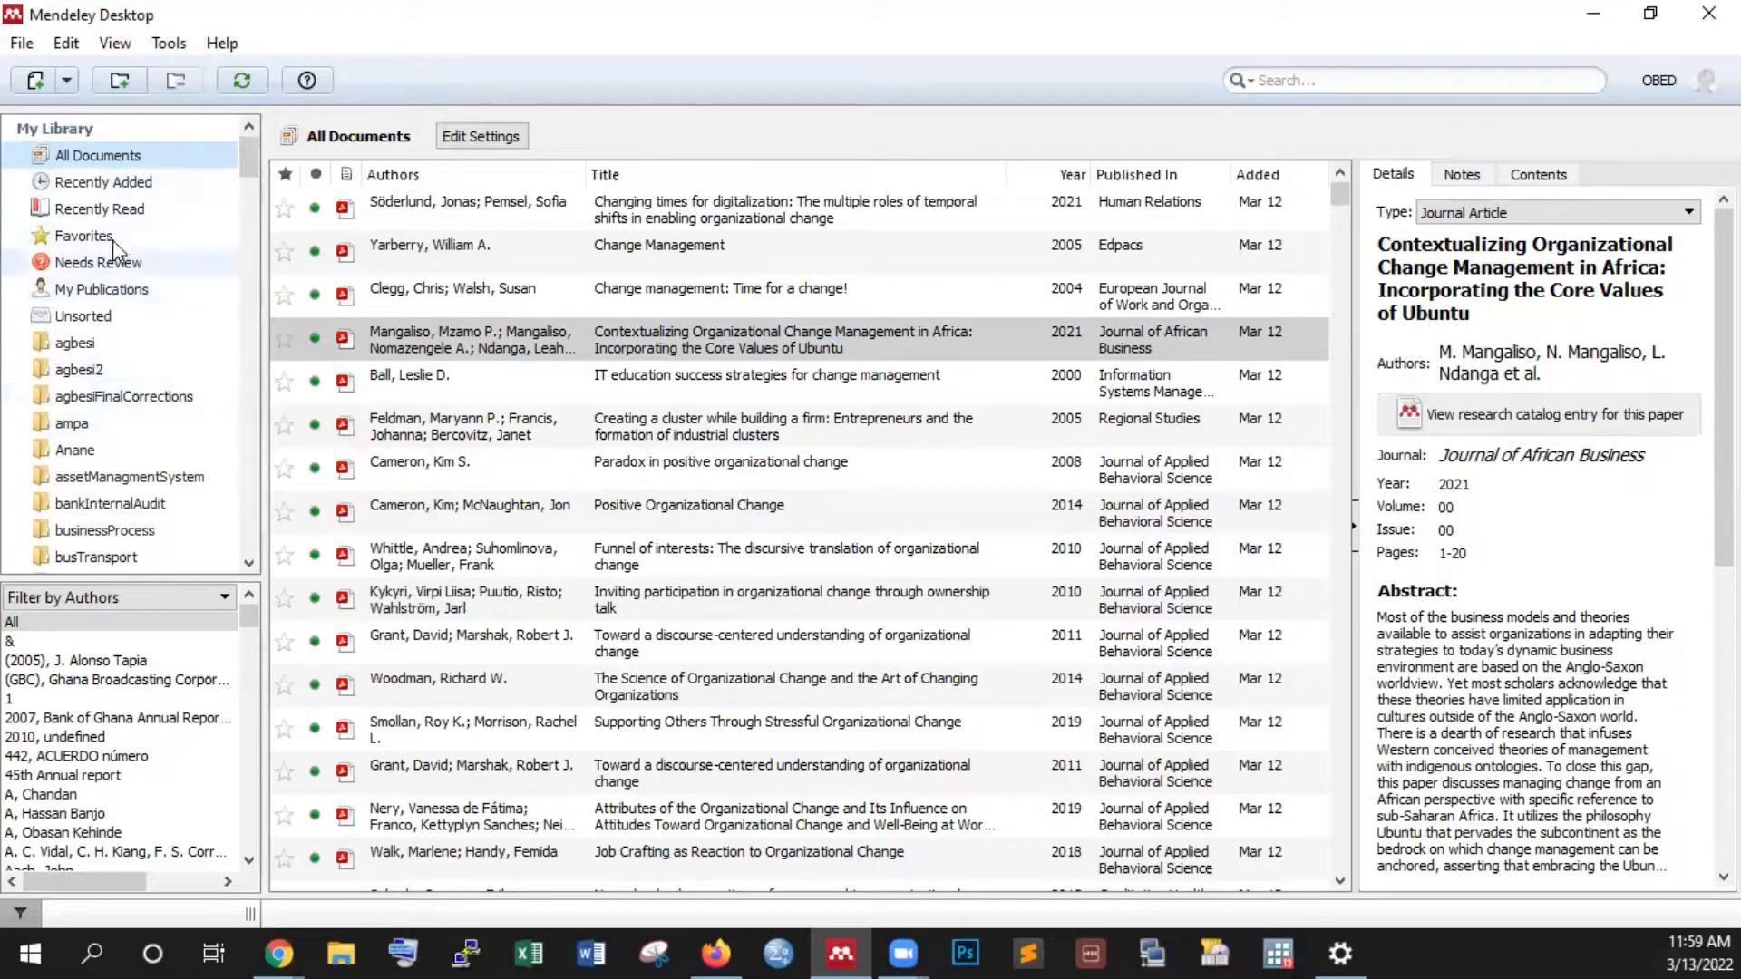
{"action": "mouse_move", "coordinate": [130, 370]}
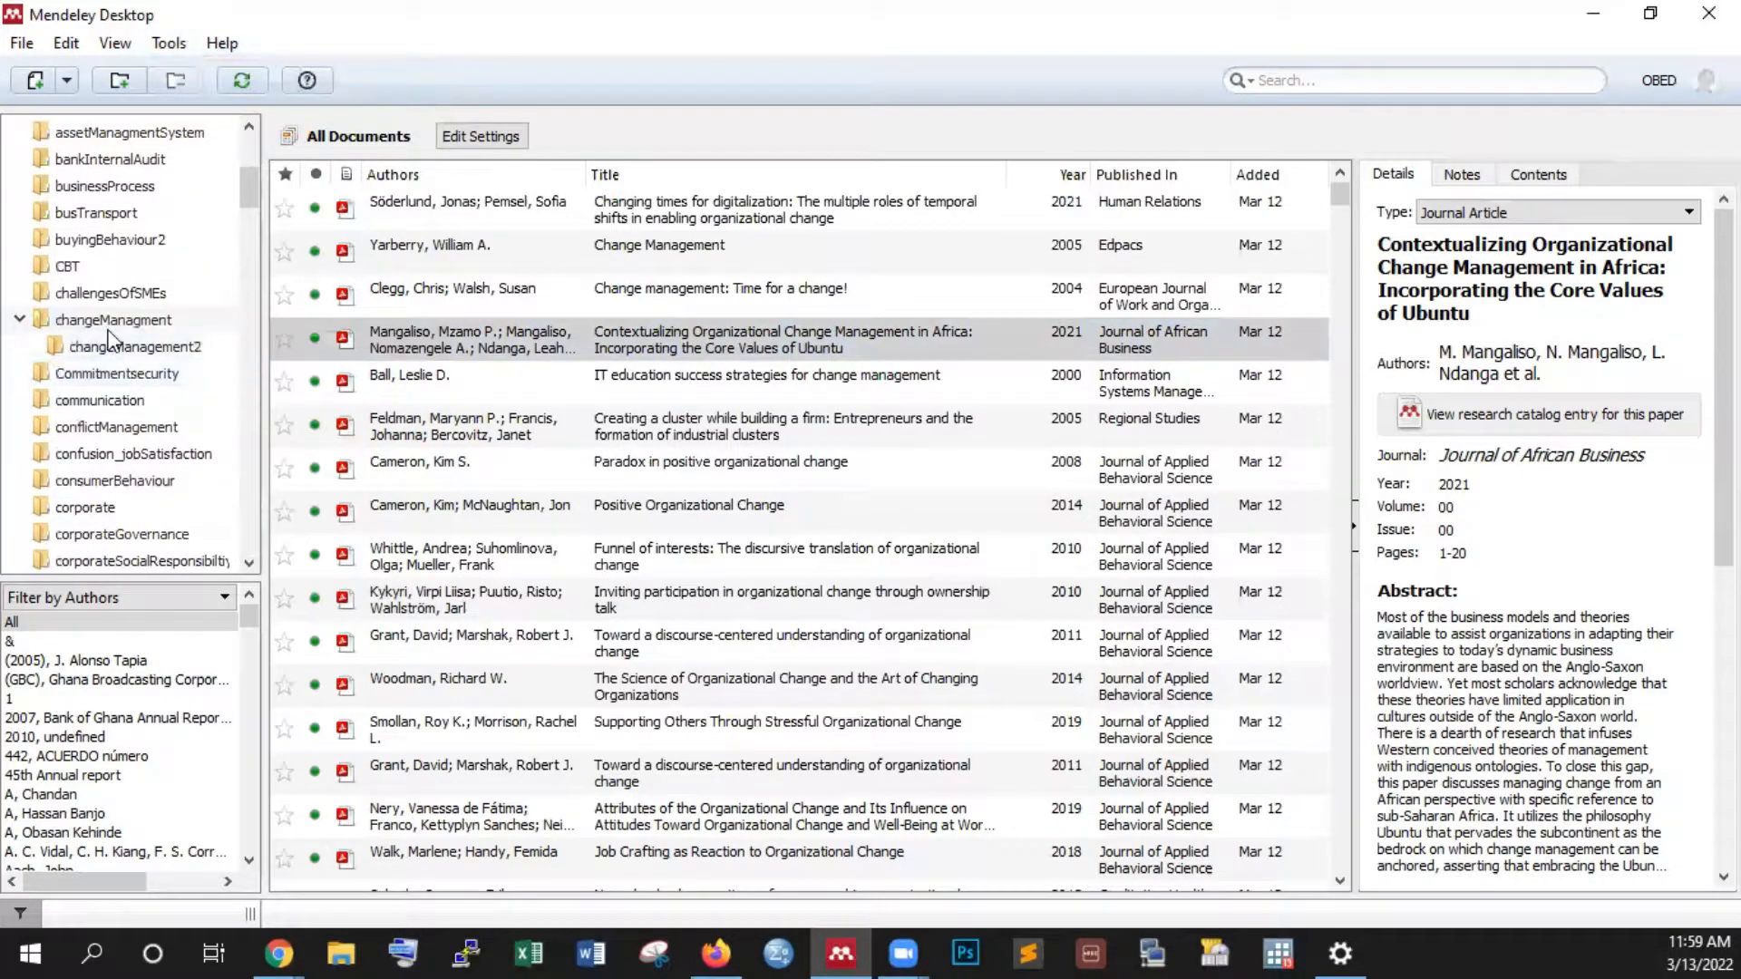
Scroll the sidebar folders from My Library down to External Library, Groups and Trash.
{"action": "left_click", "coordinate": [135, 346]}
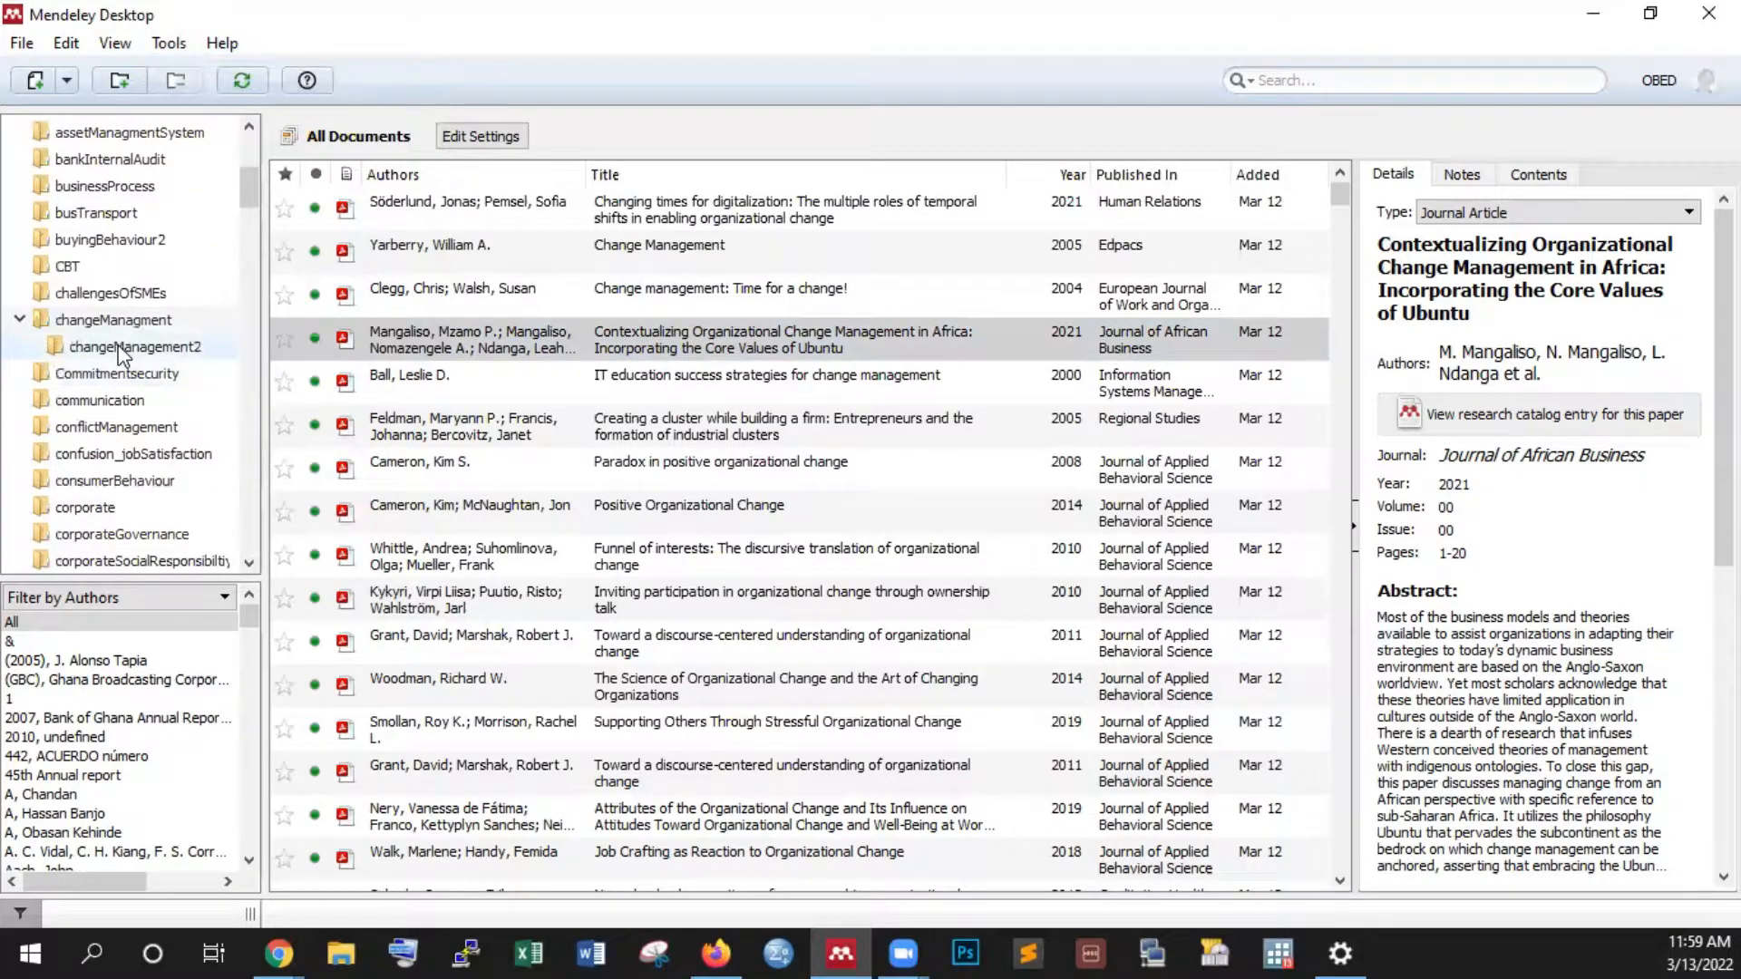
{"action": "scroll", "scroll_direction": "down", "scroll_amount": 3}
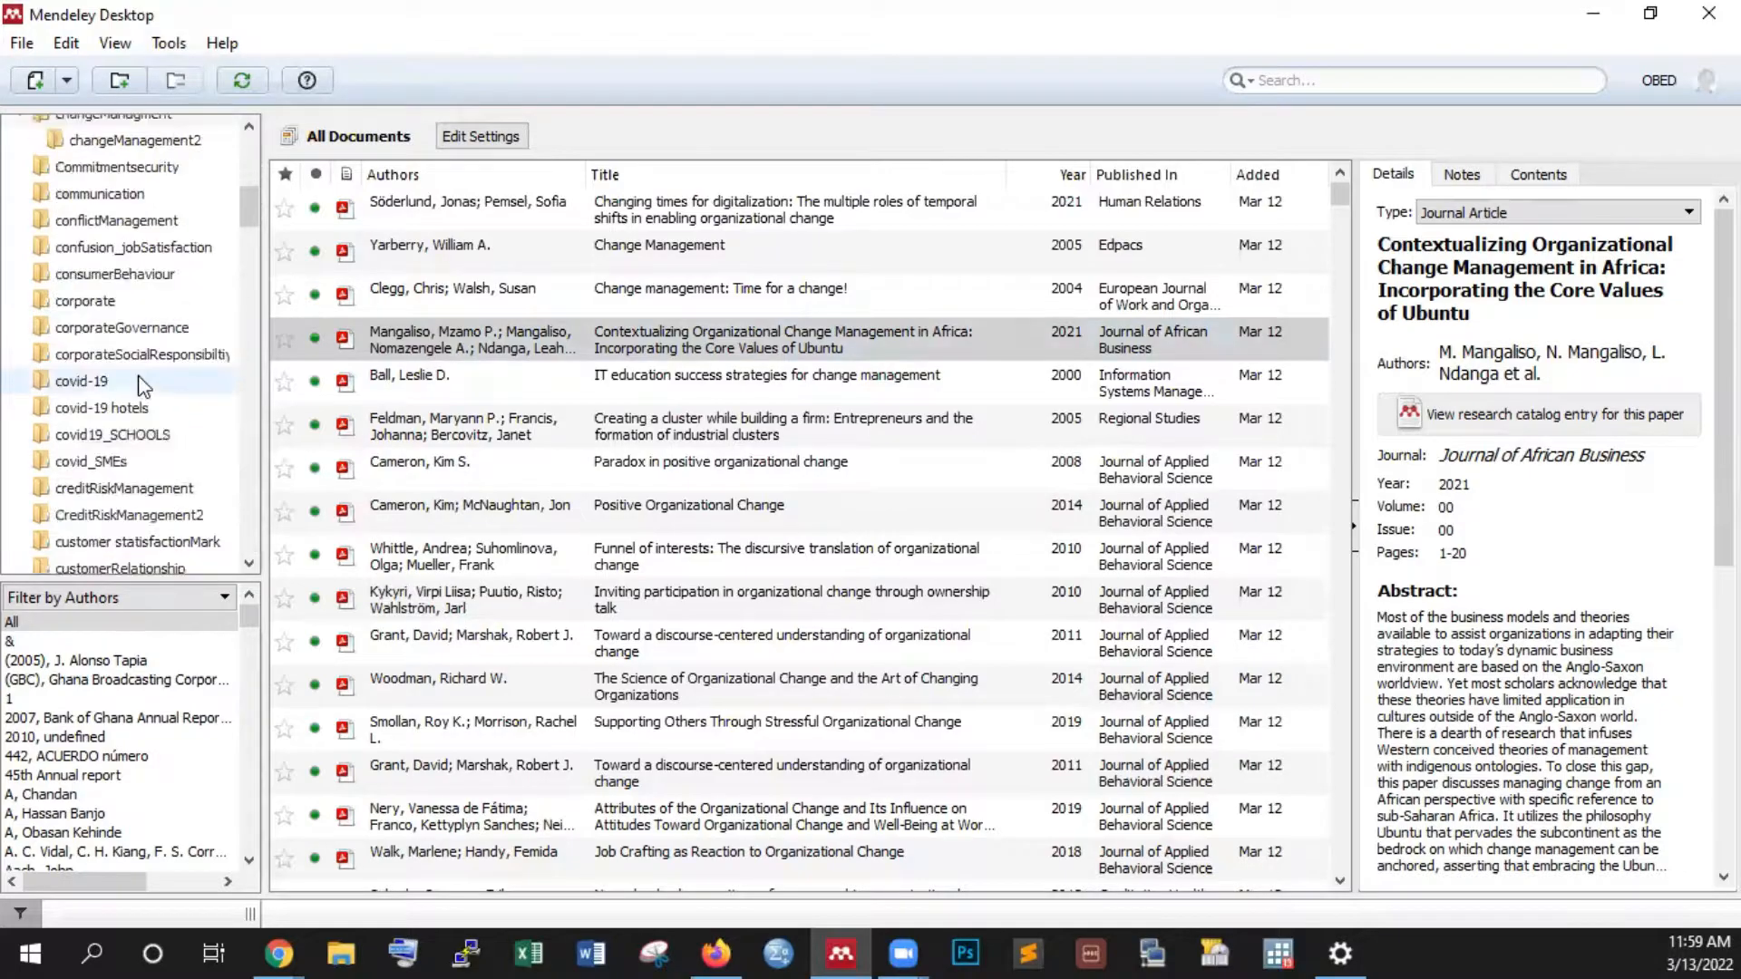
{"action": "scroll", "scroll_direction": "down", "scroll_amount": 3}
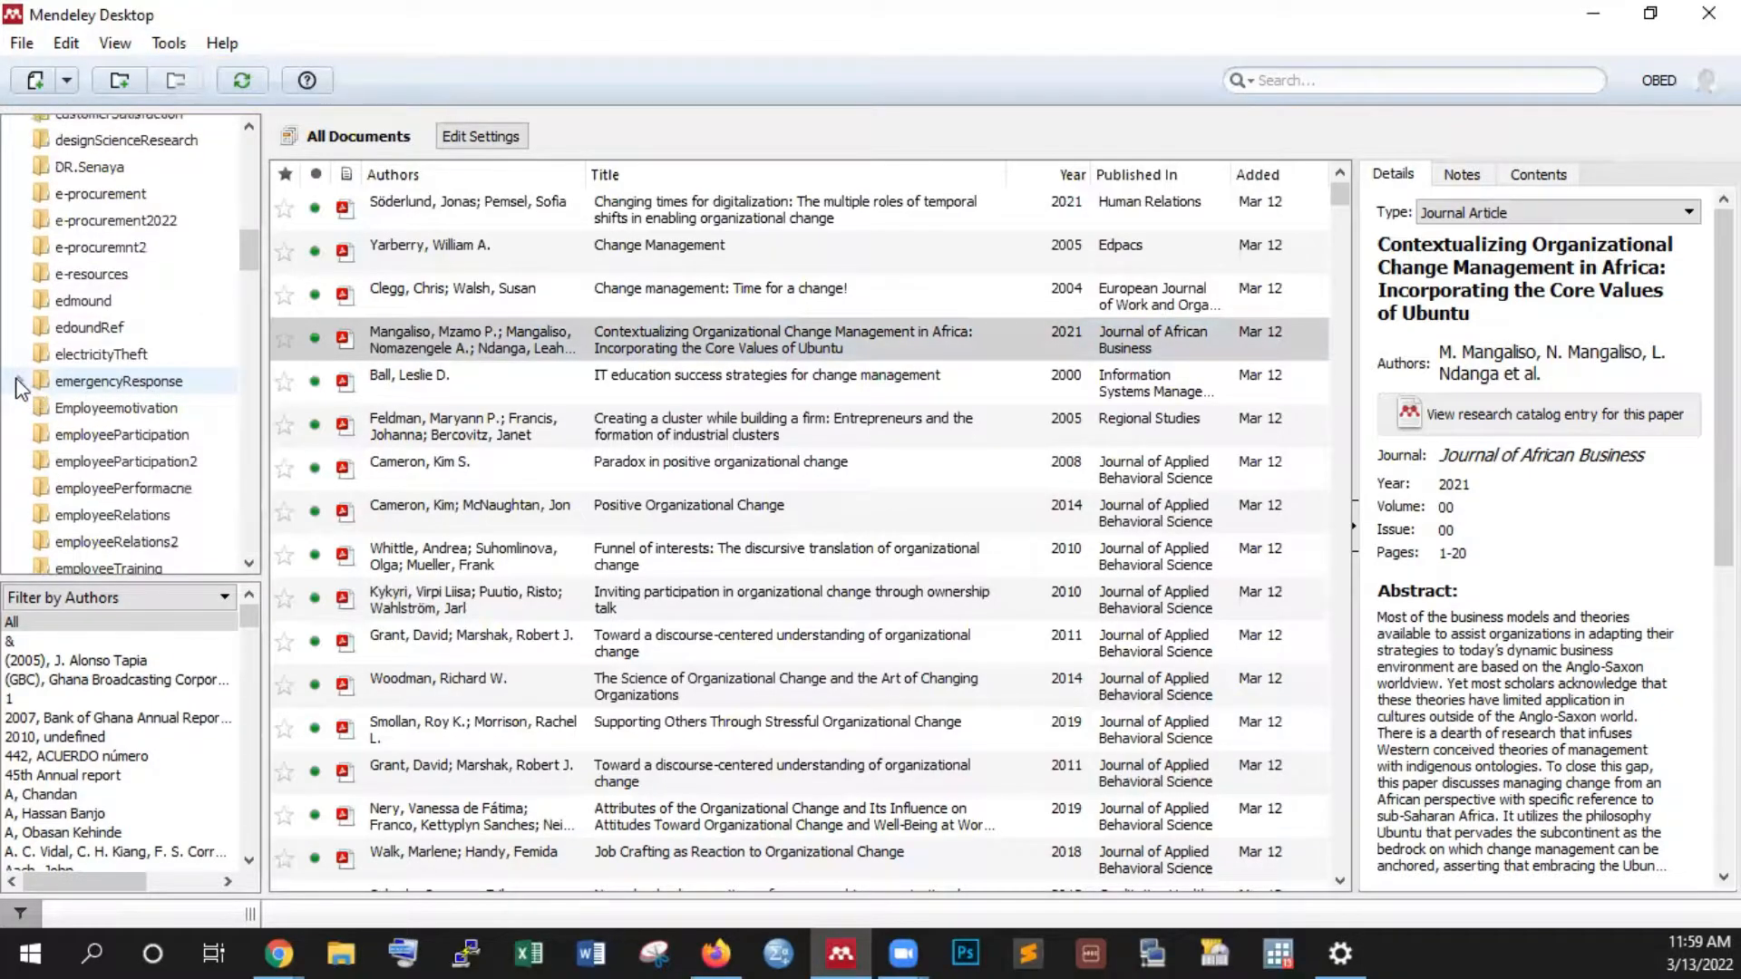
{"action": "scroll", "scroll_direction": "down", "scroll_amount": 3}
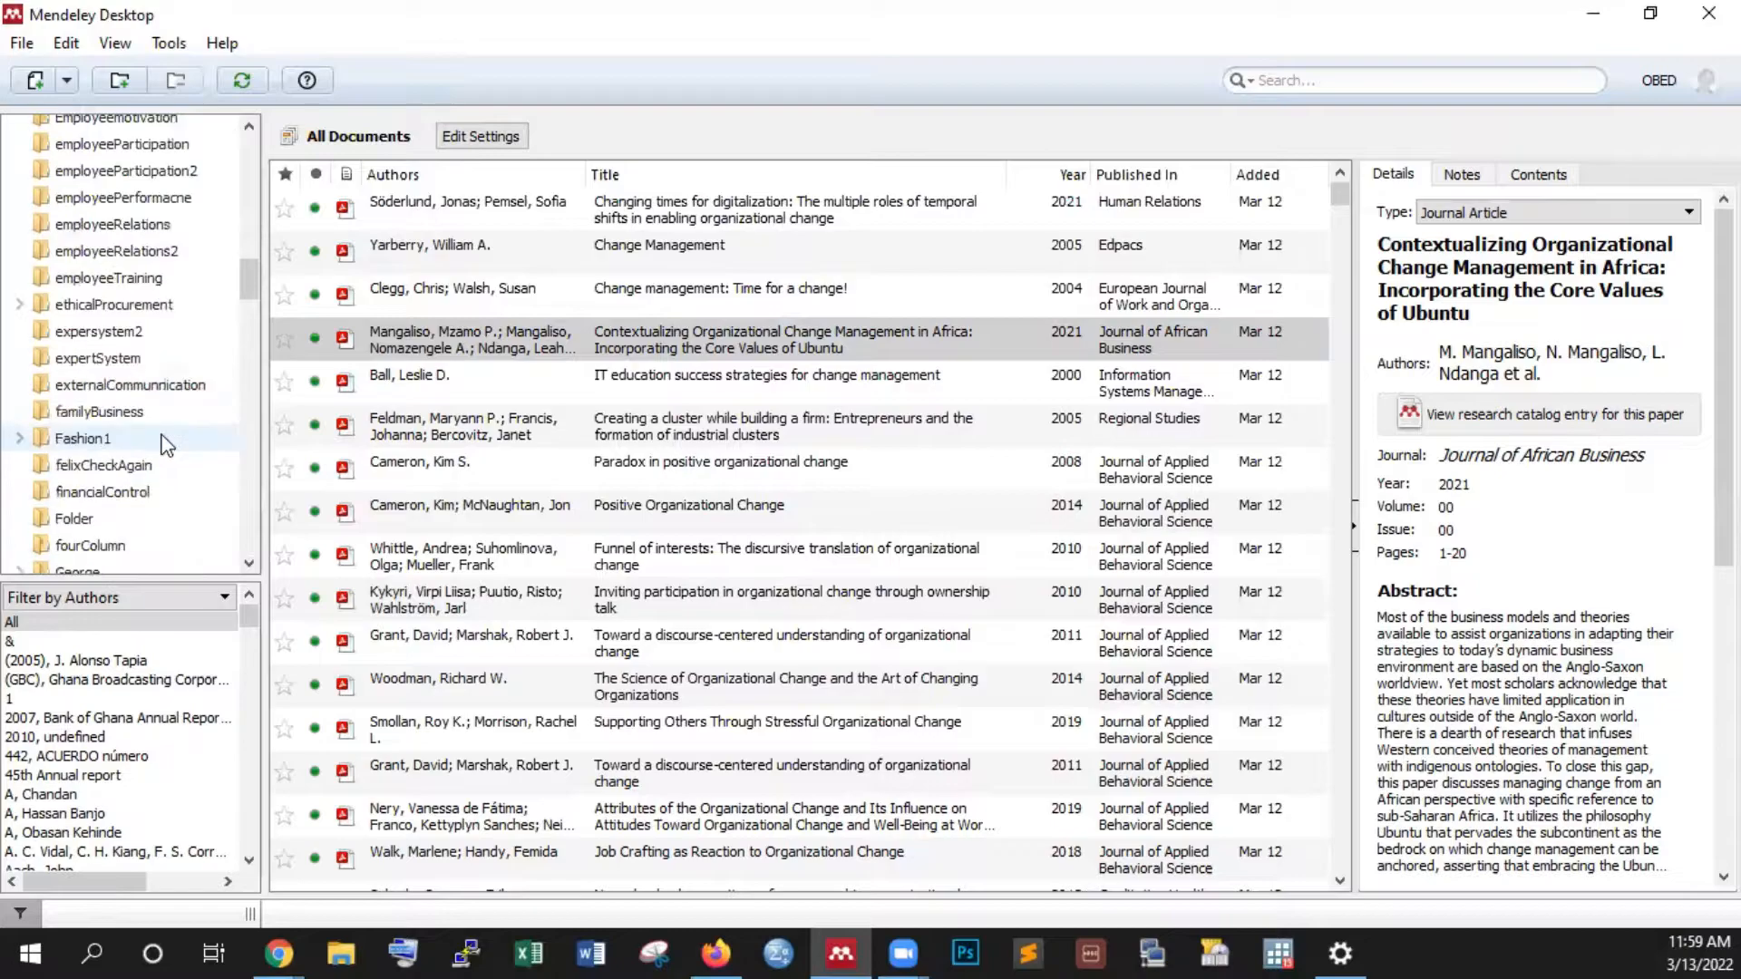
{"action": "scroll", "scroll_direction": "down", "scroll_amount": 3}
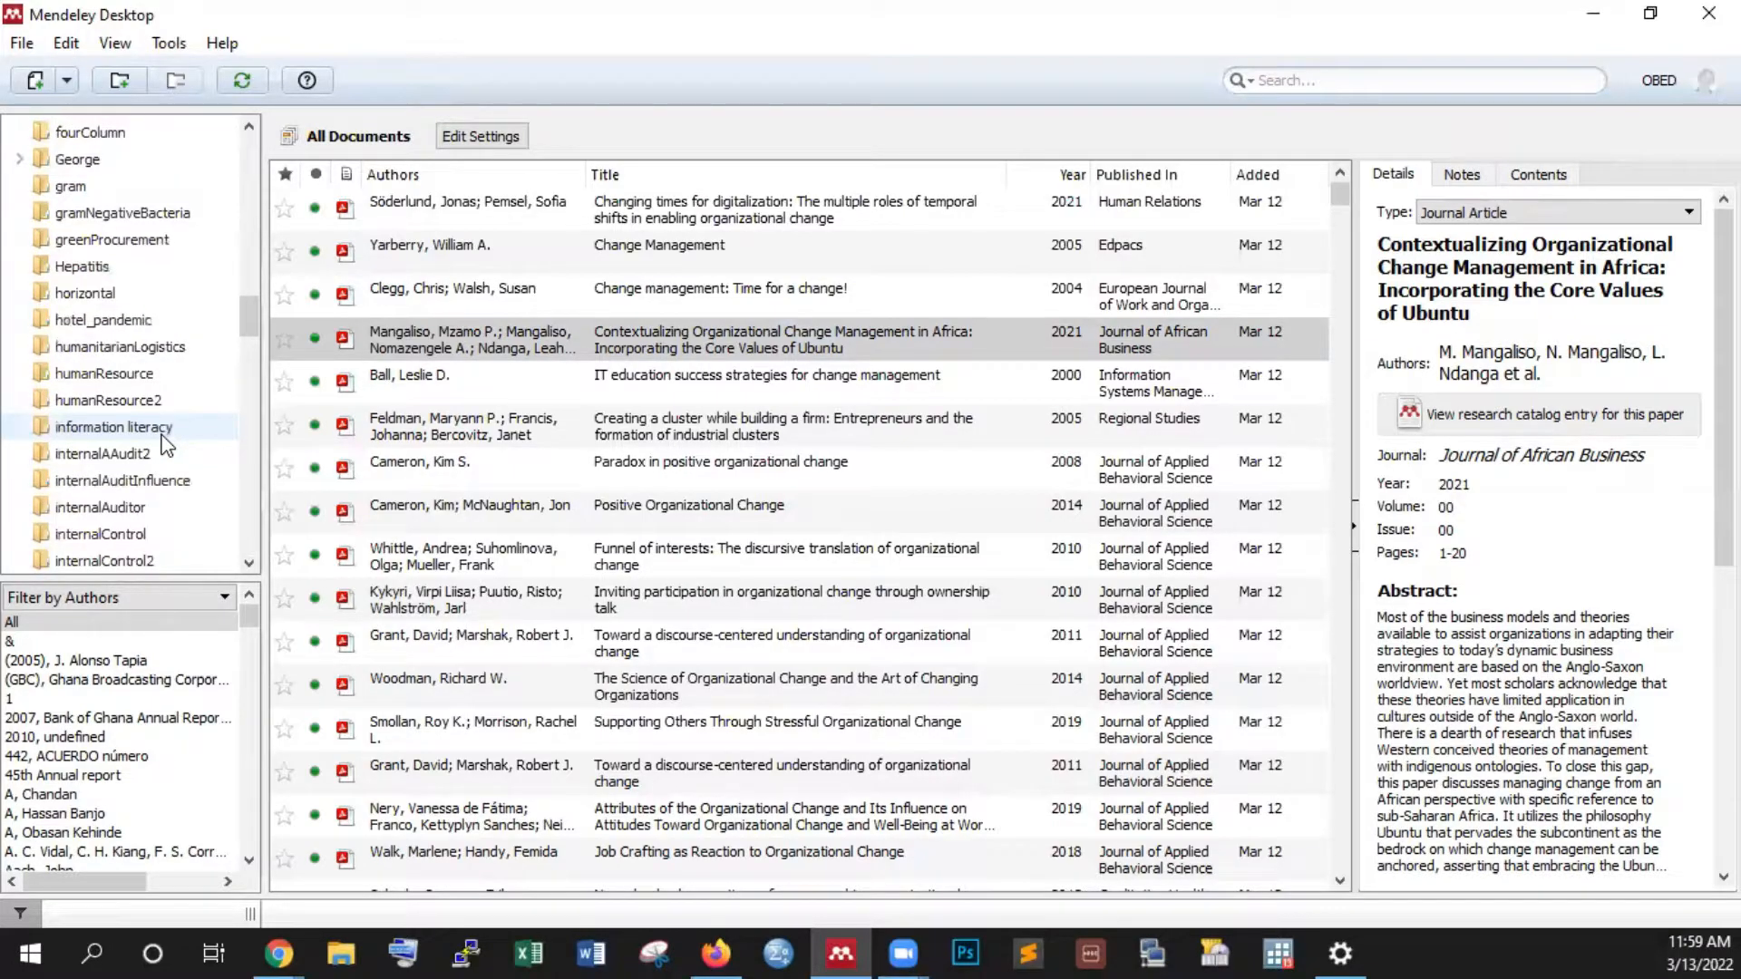
{"action": "scroll", "scroll_direction": "down", "scroll_amount": 3}
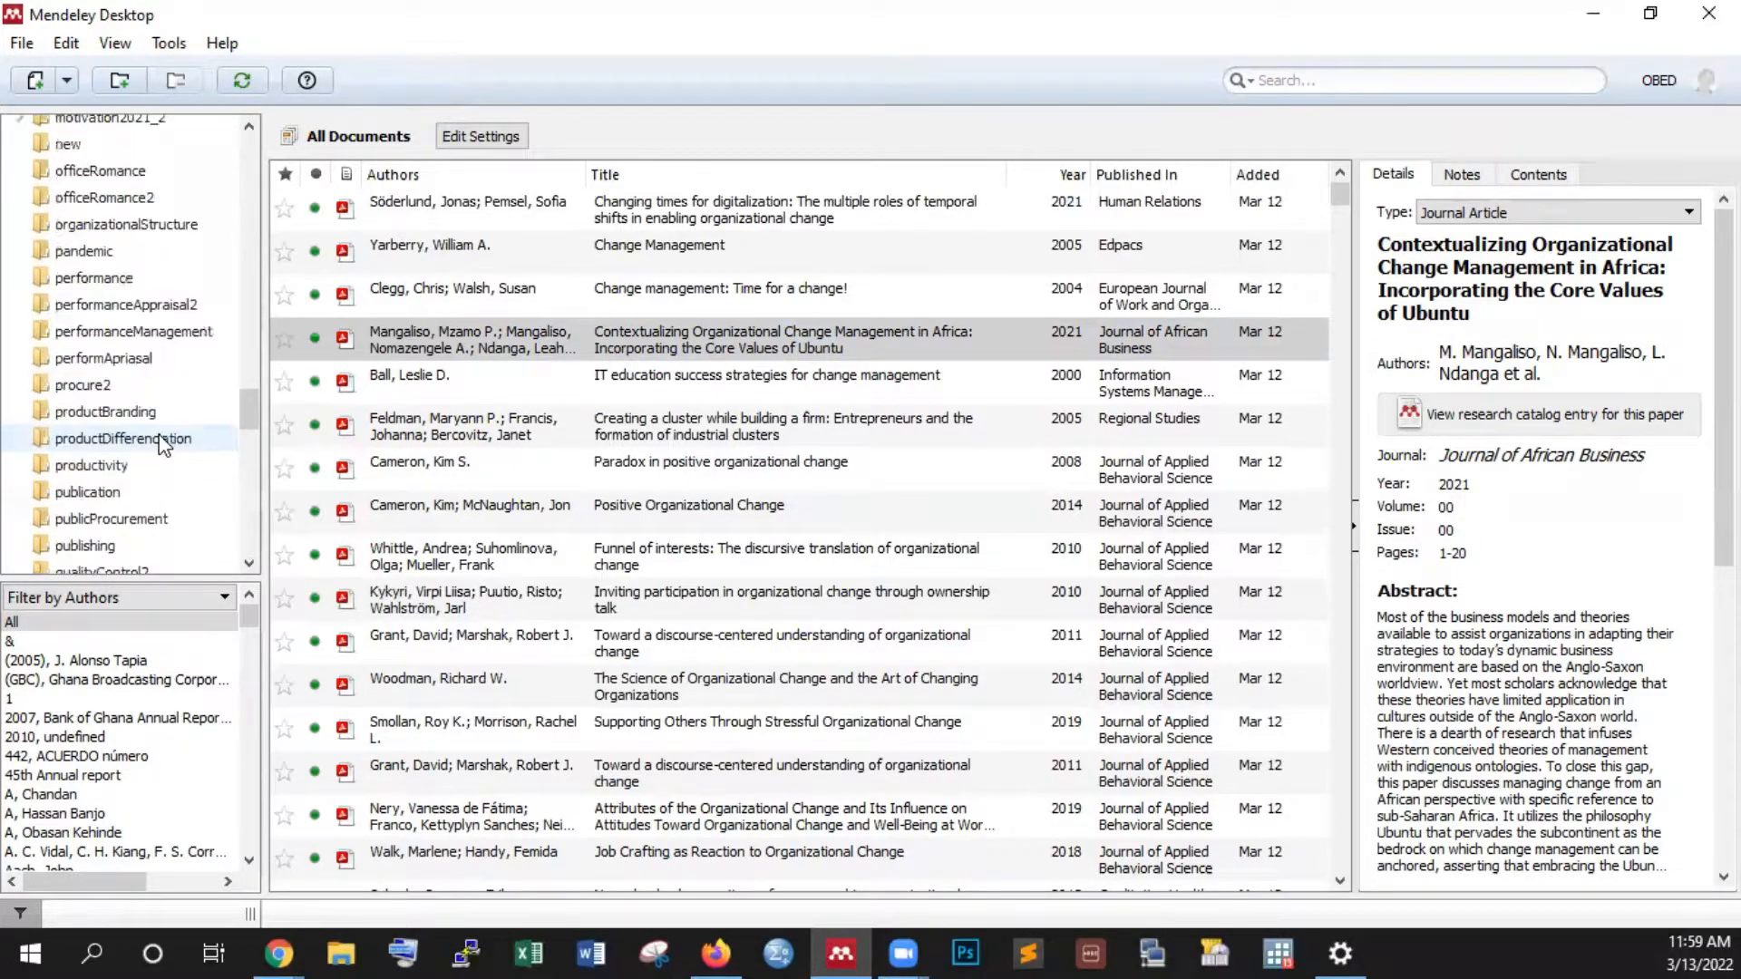
{"action": "scroll", "scroll_direction": "down", "scroll_amount": 3}
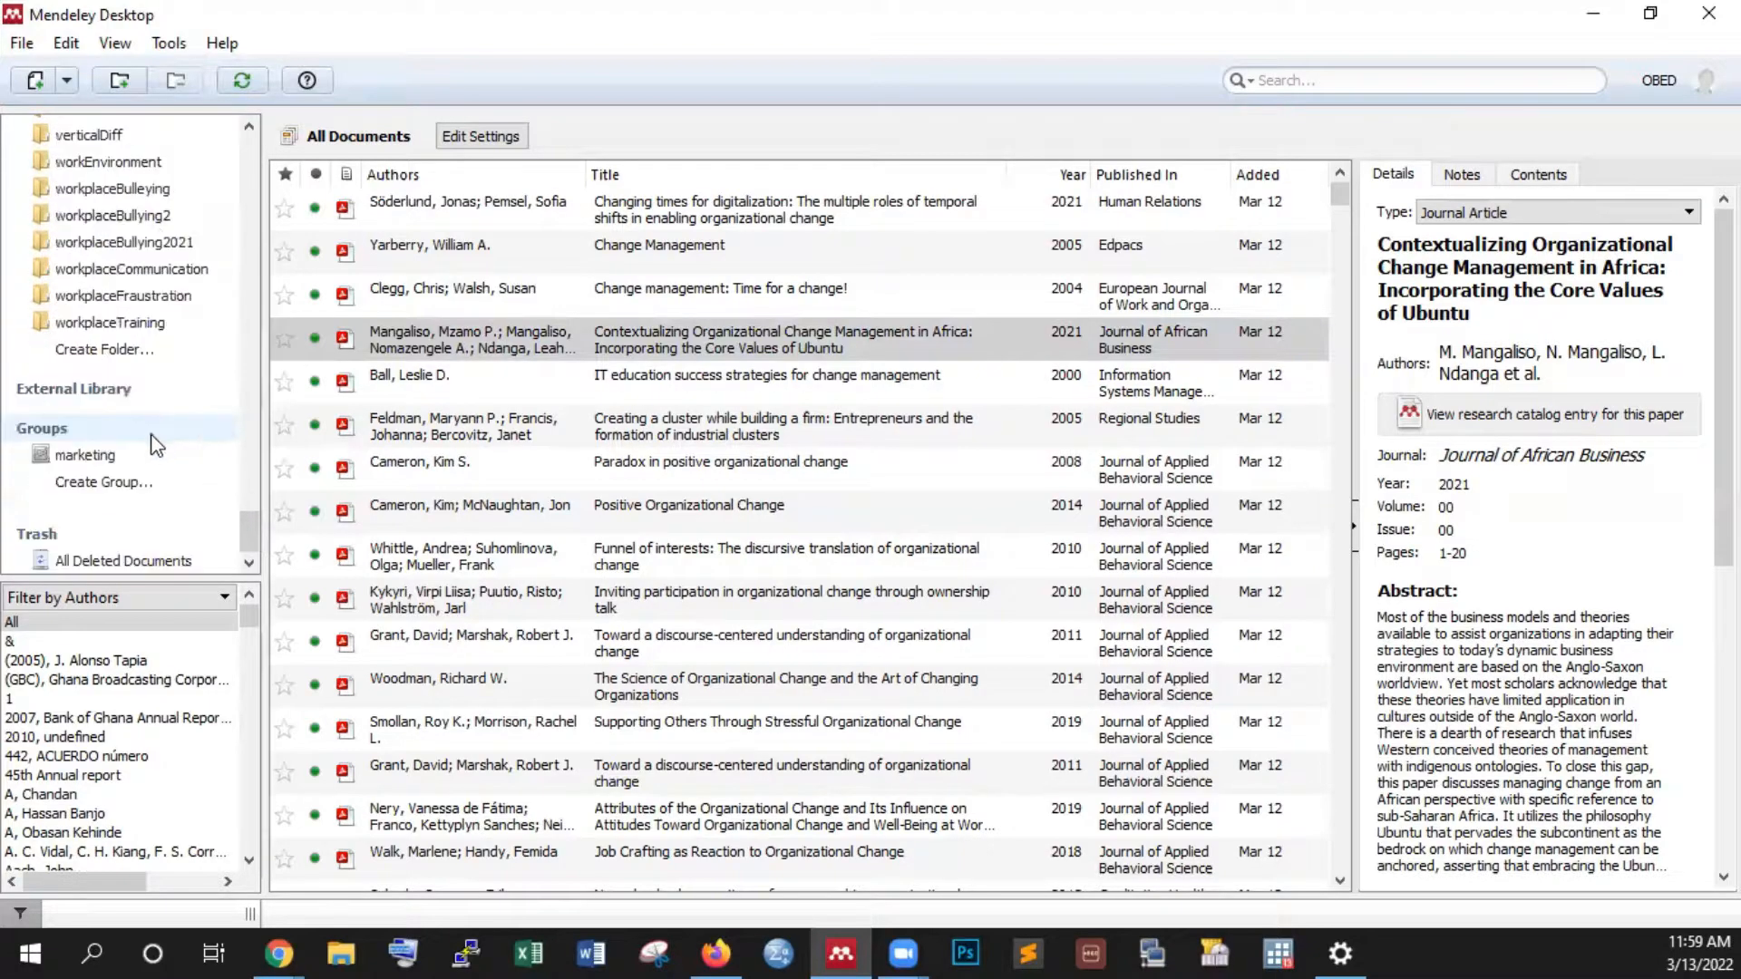
{"action": "mouse_move", "coordinate": [104, 480]}
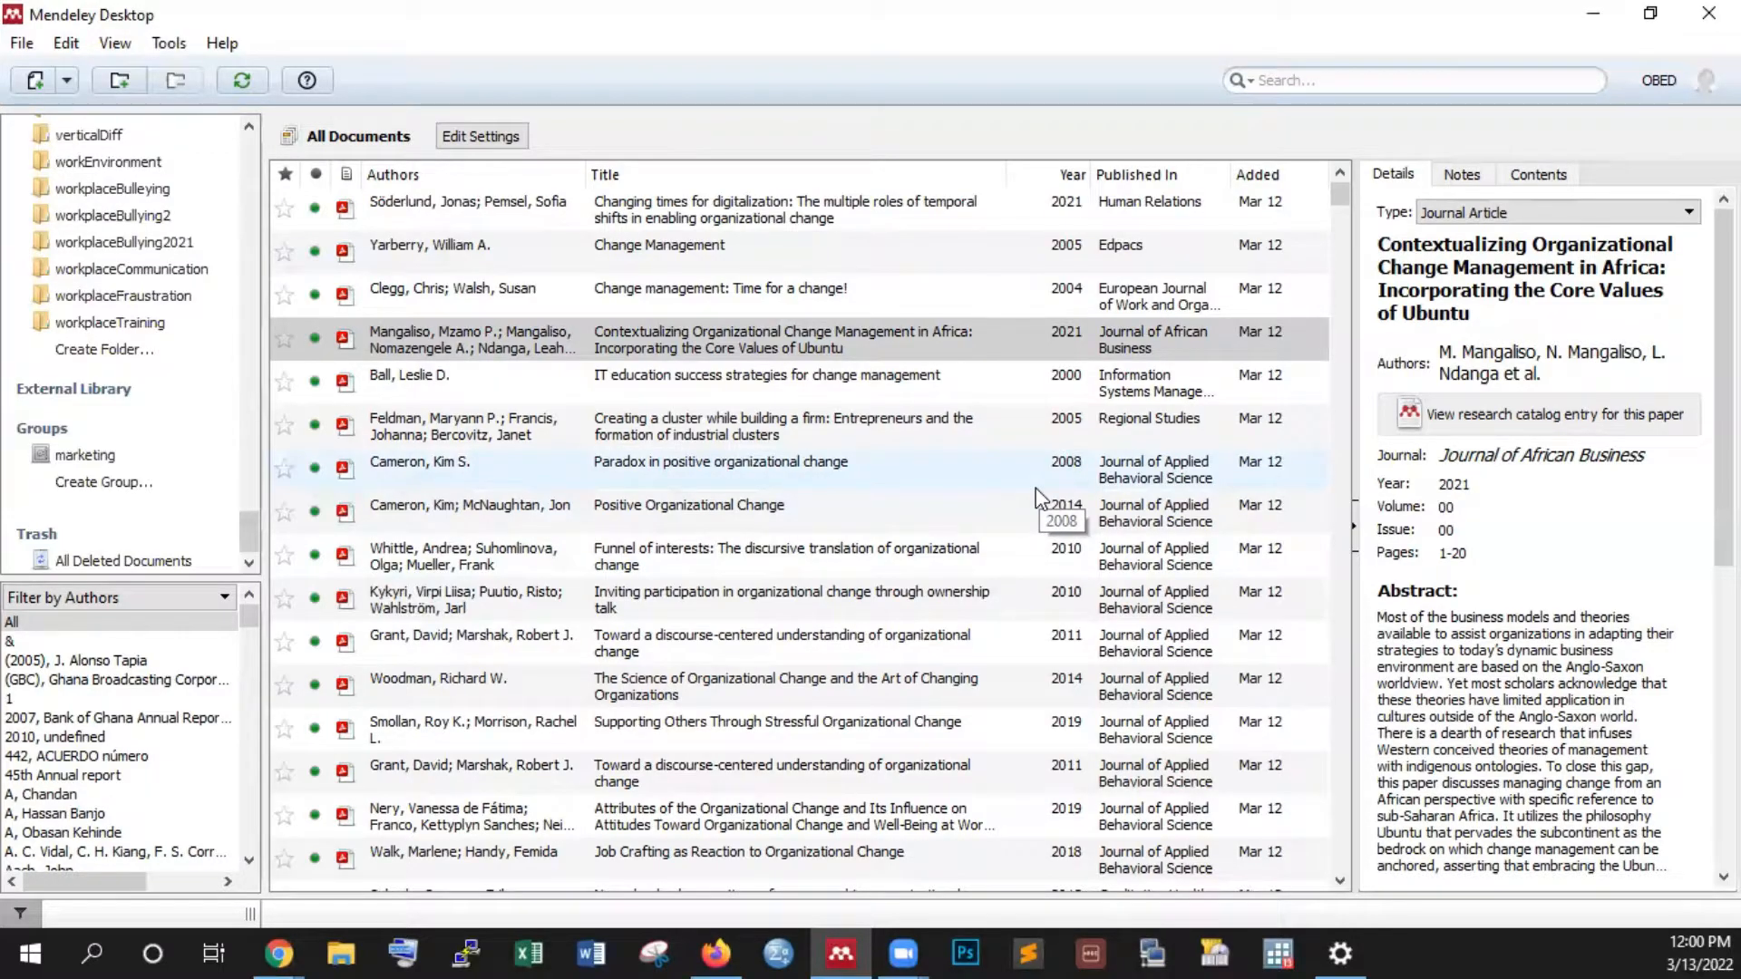
View a document's Mark As actions, then show the noise-safe job rotation paper's details.
{"action": "scroll", "scroll_direction": "down", "scroll_amount": 3}
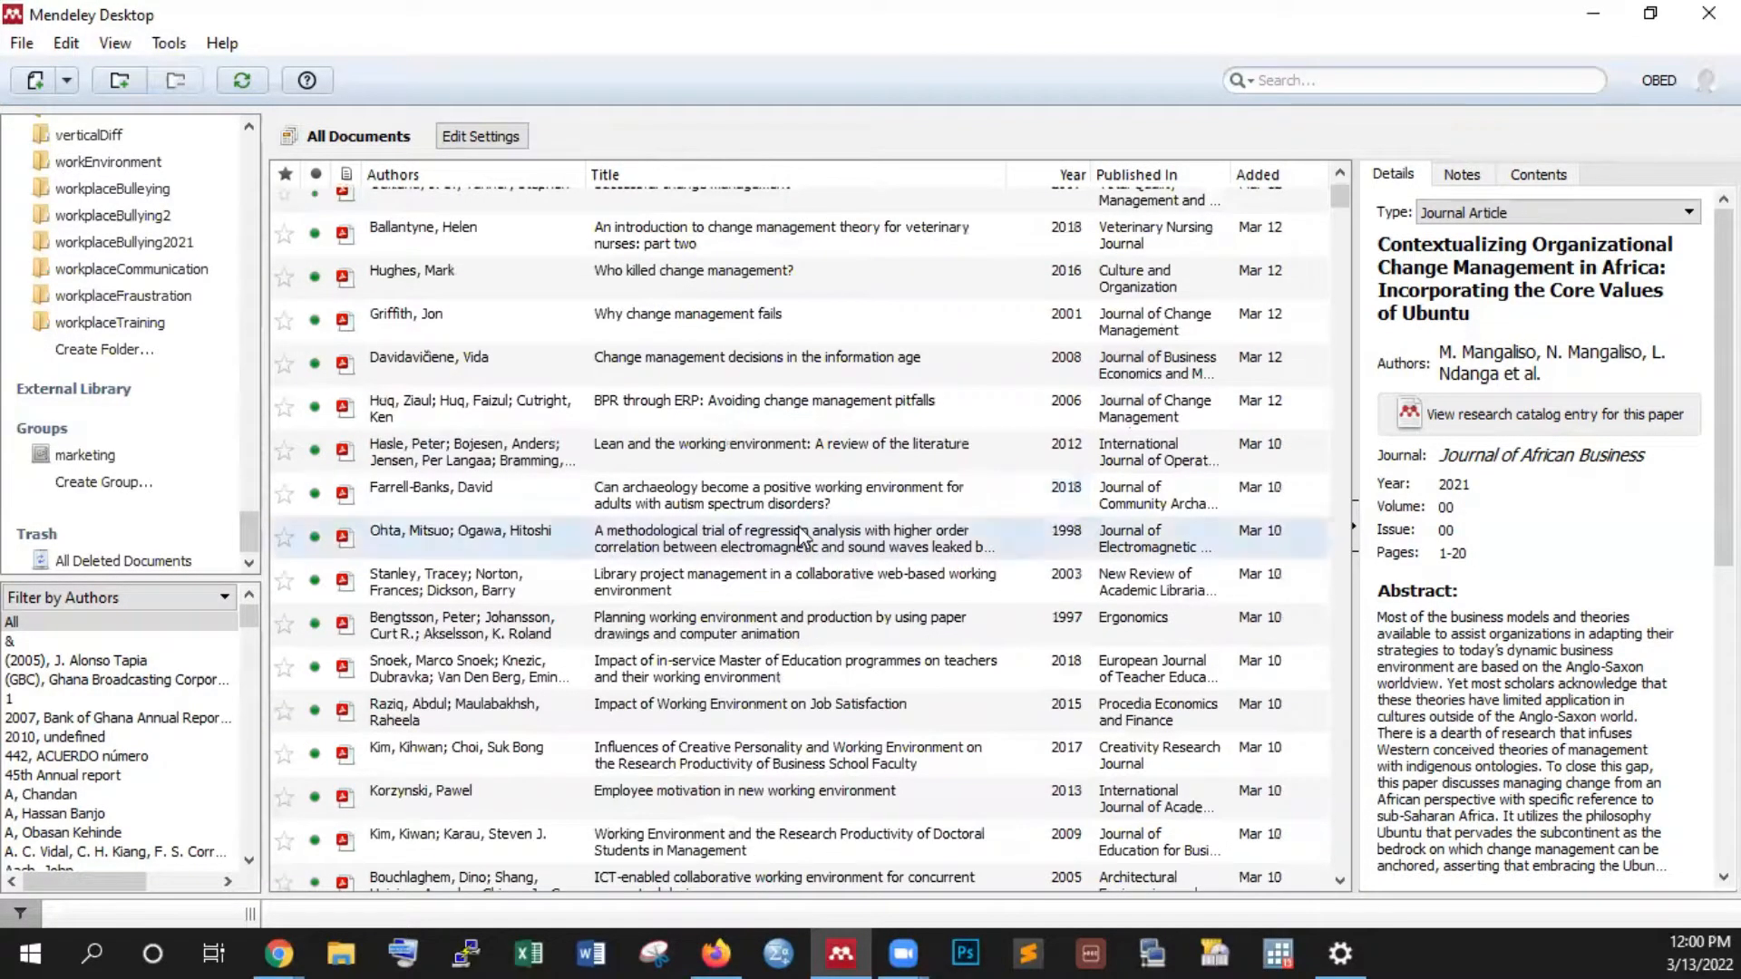
{"action": "left_click", "coordinate": [778, 539]}
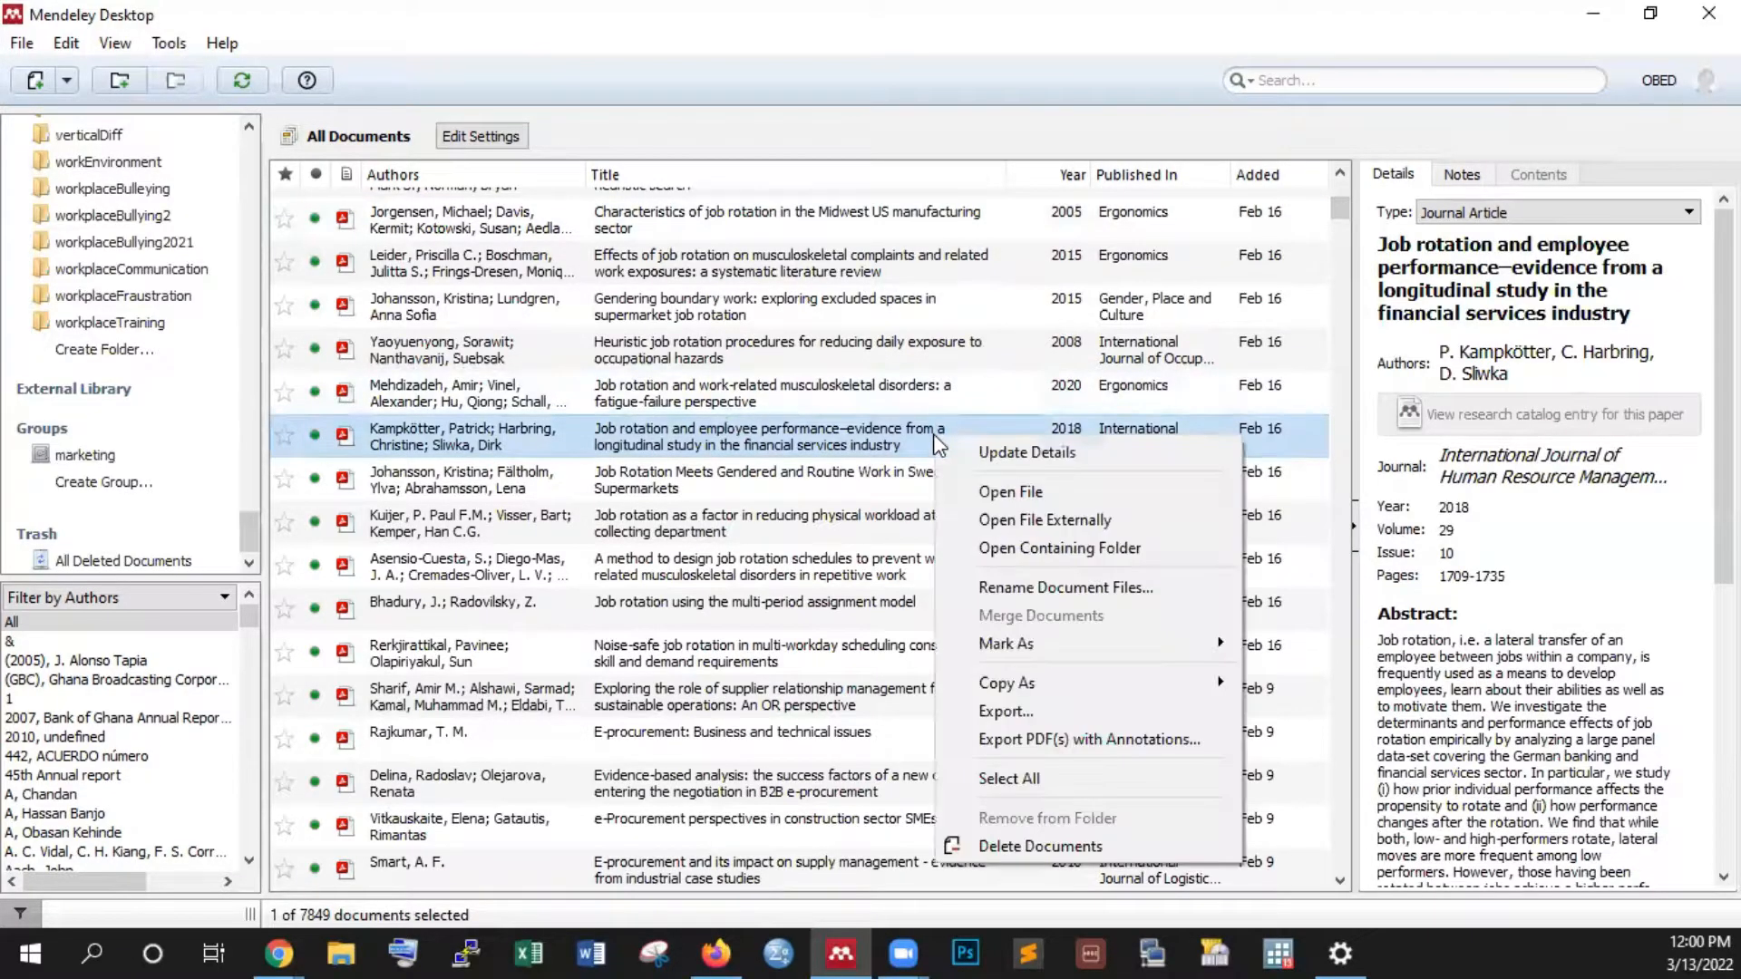
{"action": "mouse_move", "coordinate": [1033, 644]}
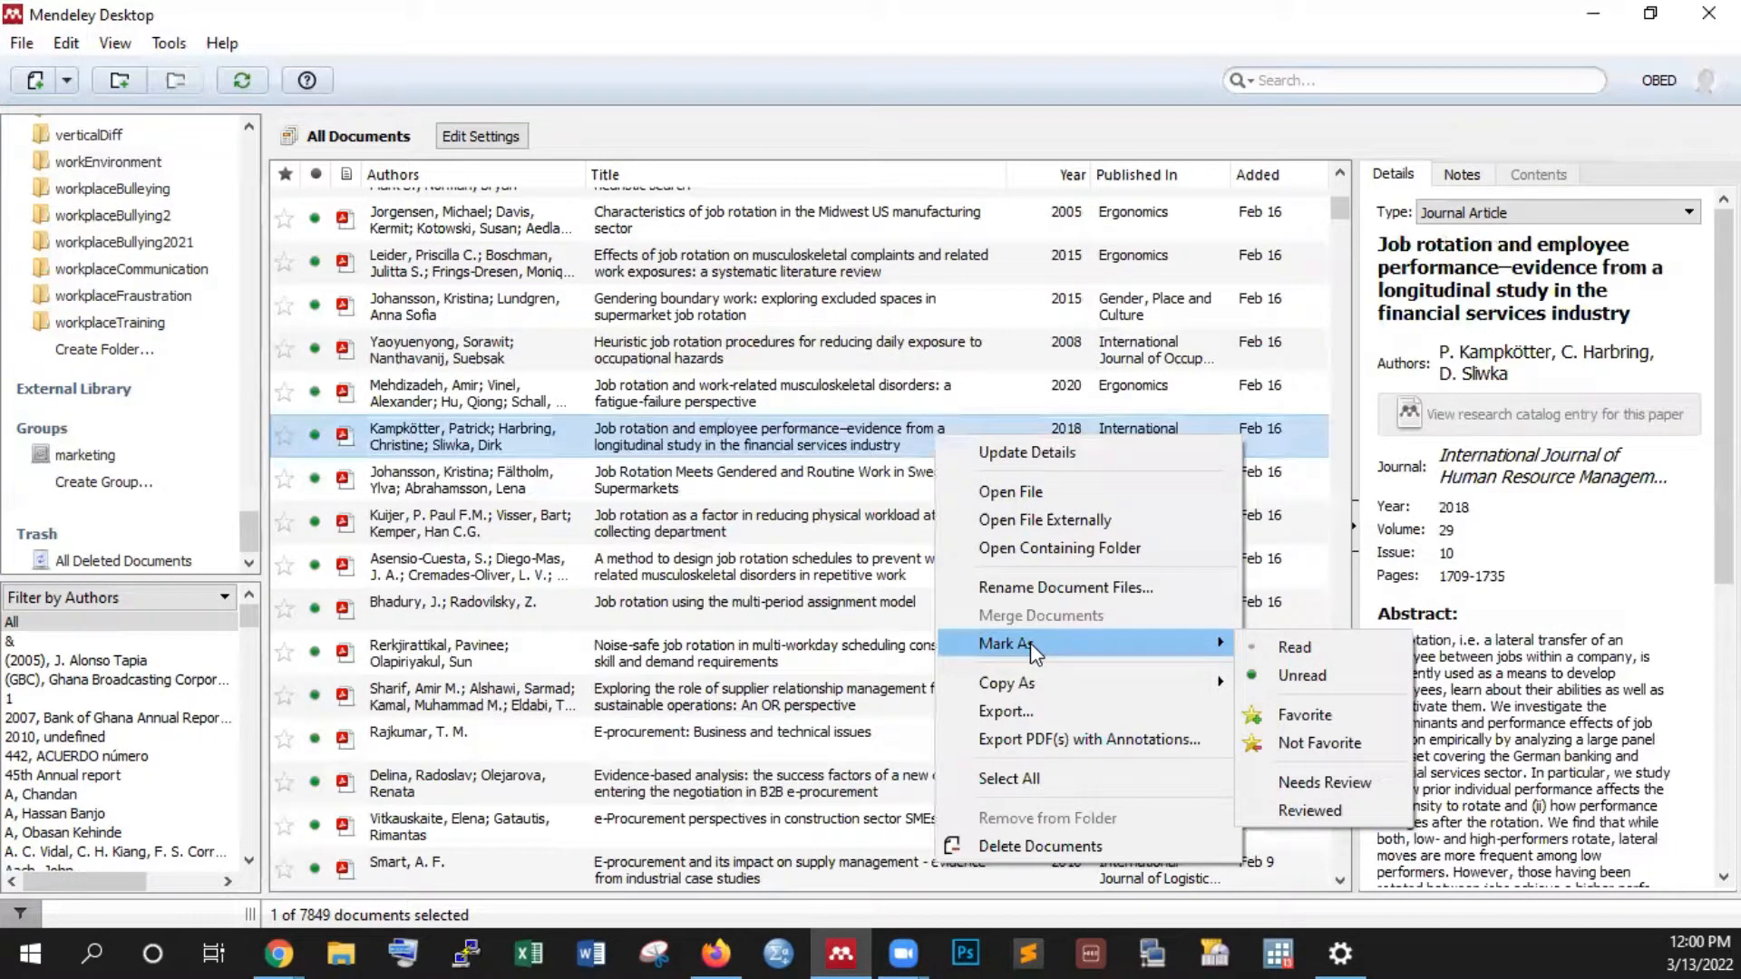
{"action": "left_click", "coordinate": [777, 653]}
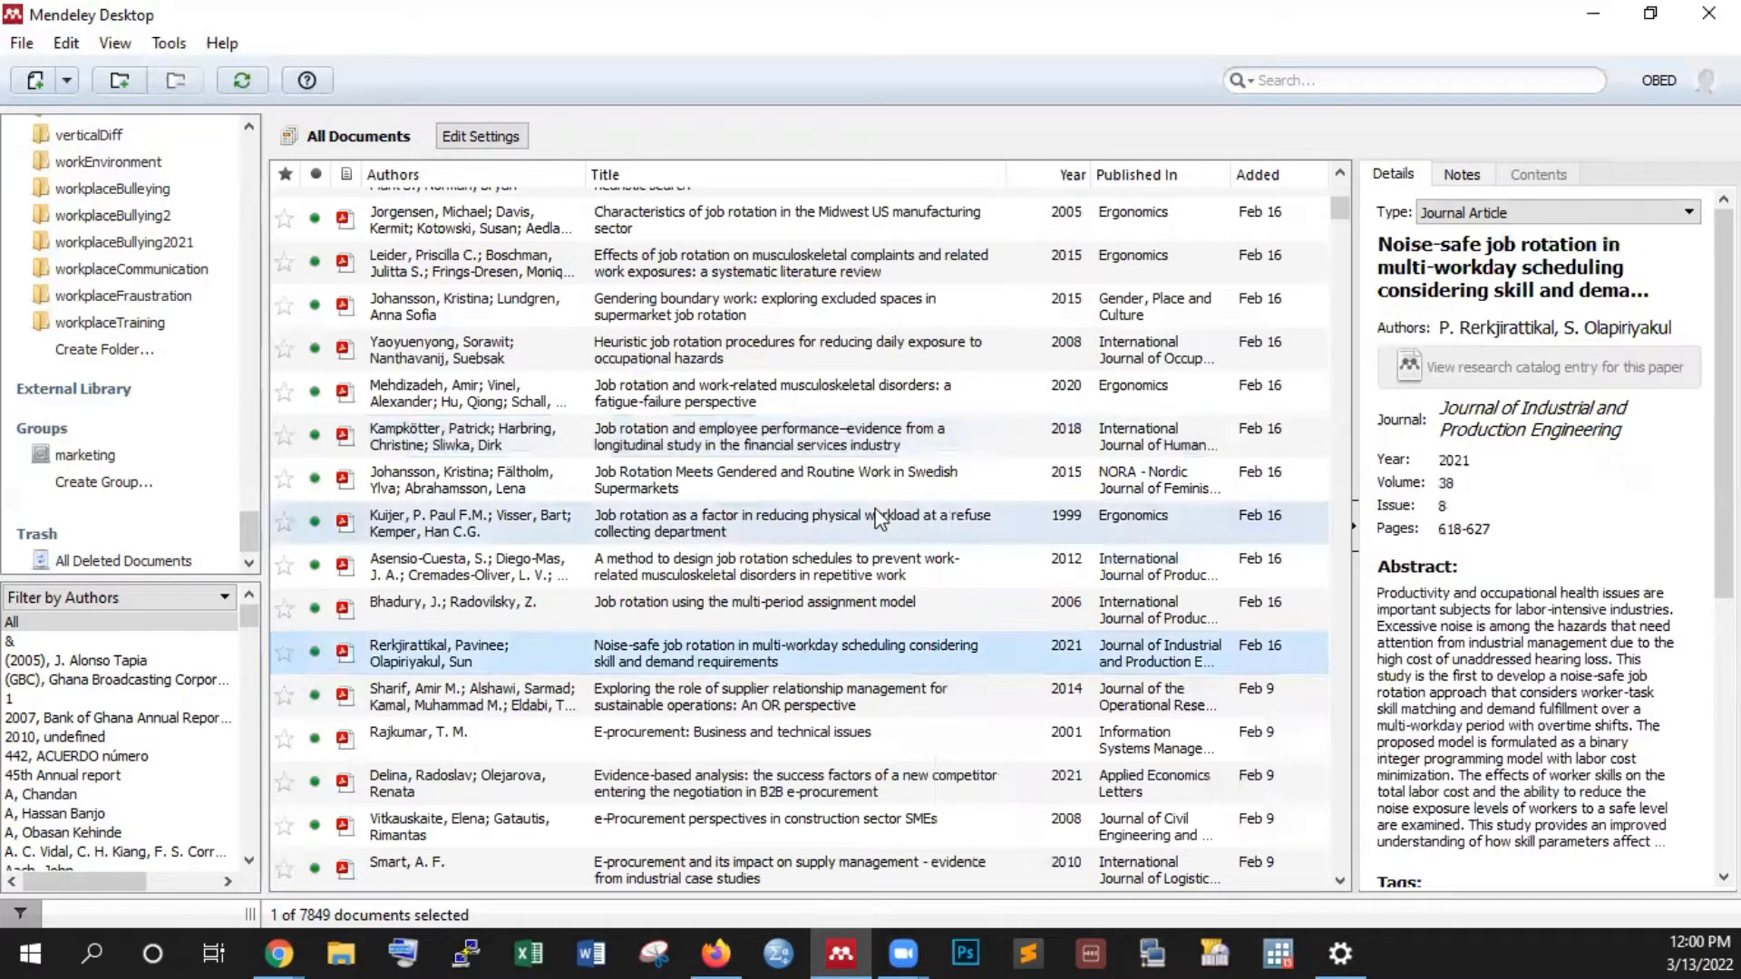
{"action": "mouse_move", "coordinate": [877, 516]}
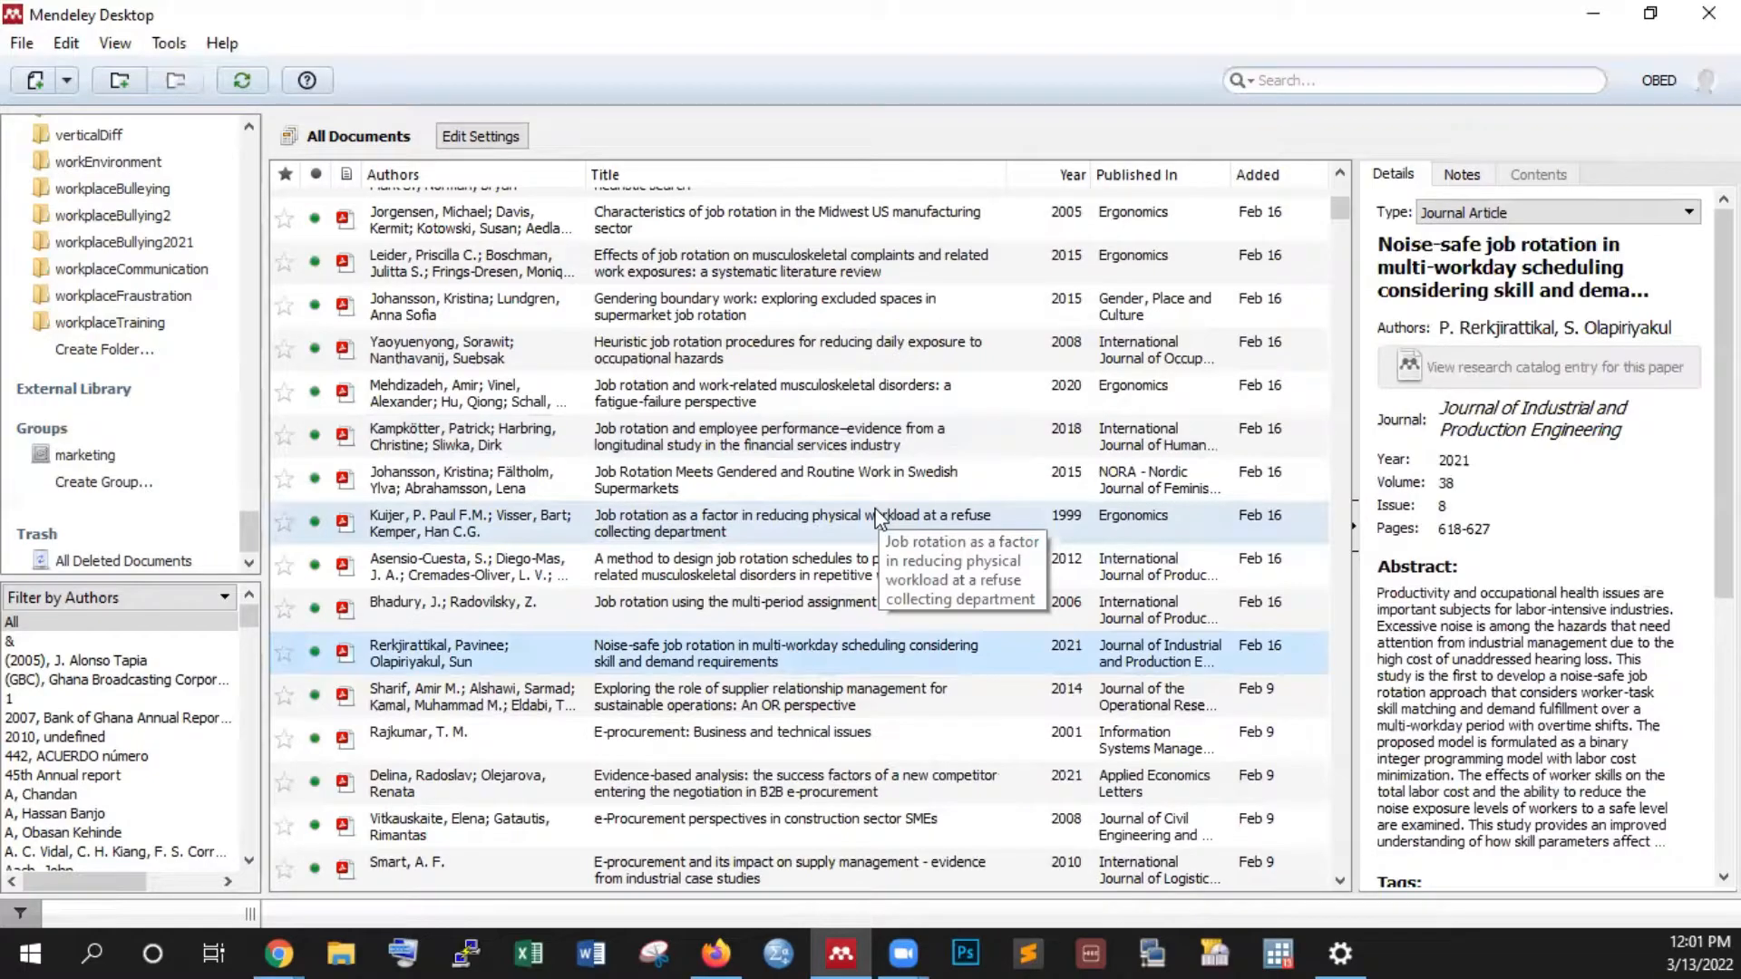
{"action": "mouse_move", "coordinate": [1592, 552]}
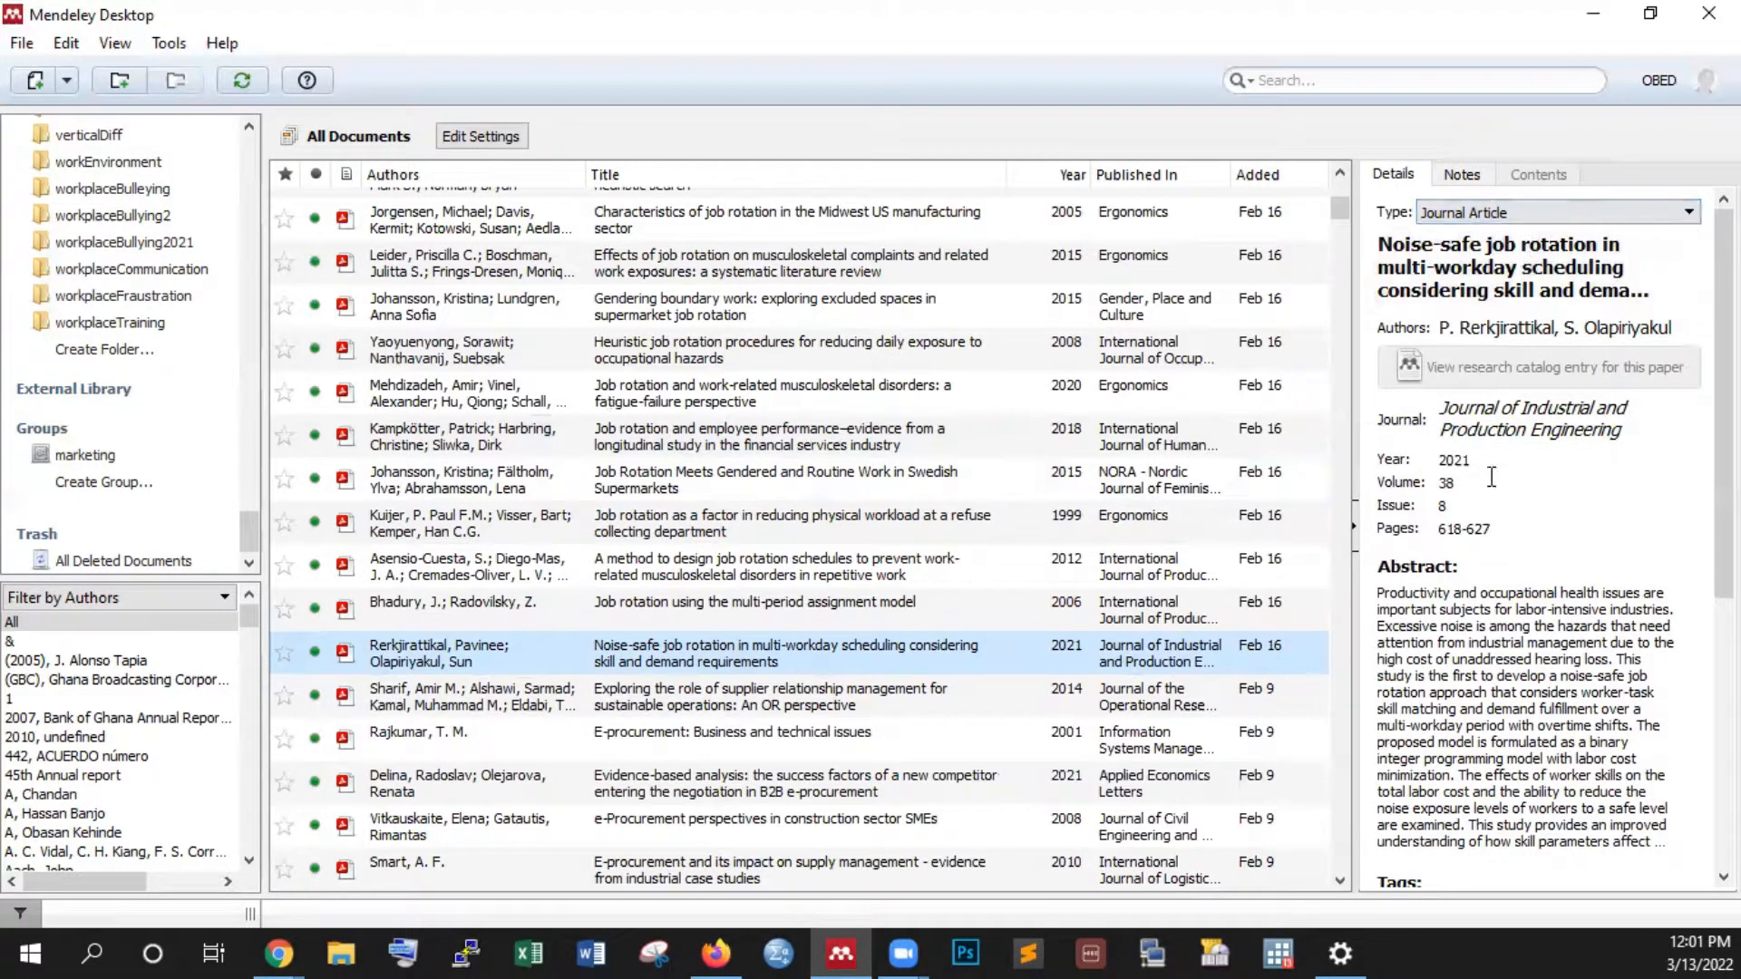
Check the Type dropdown unchanged, then show the ownership-talk participation article's details.
{"action": "scroll", "scroll_direction": "down", "scroll_amount": 3}
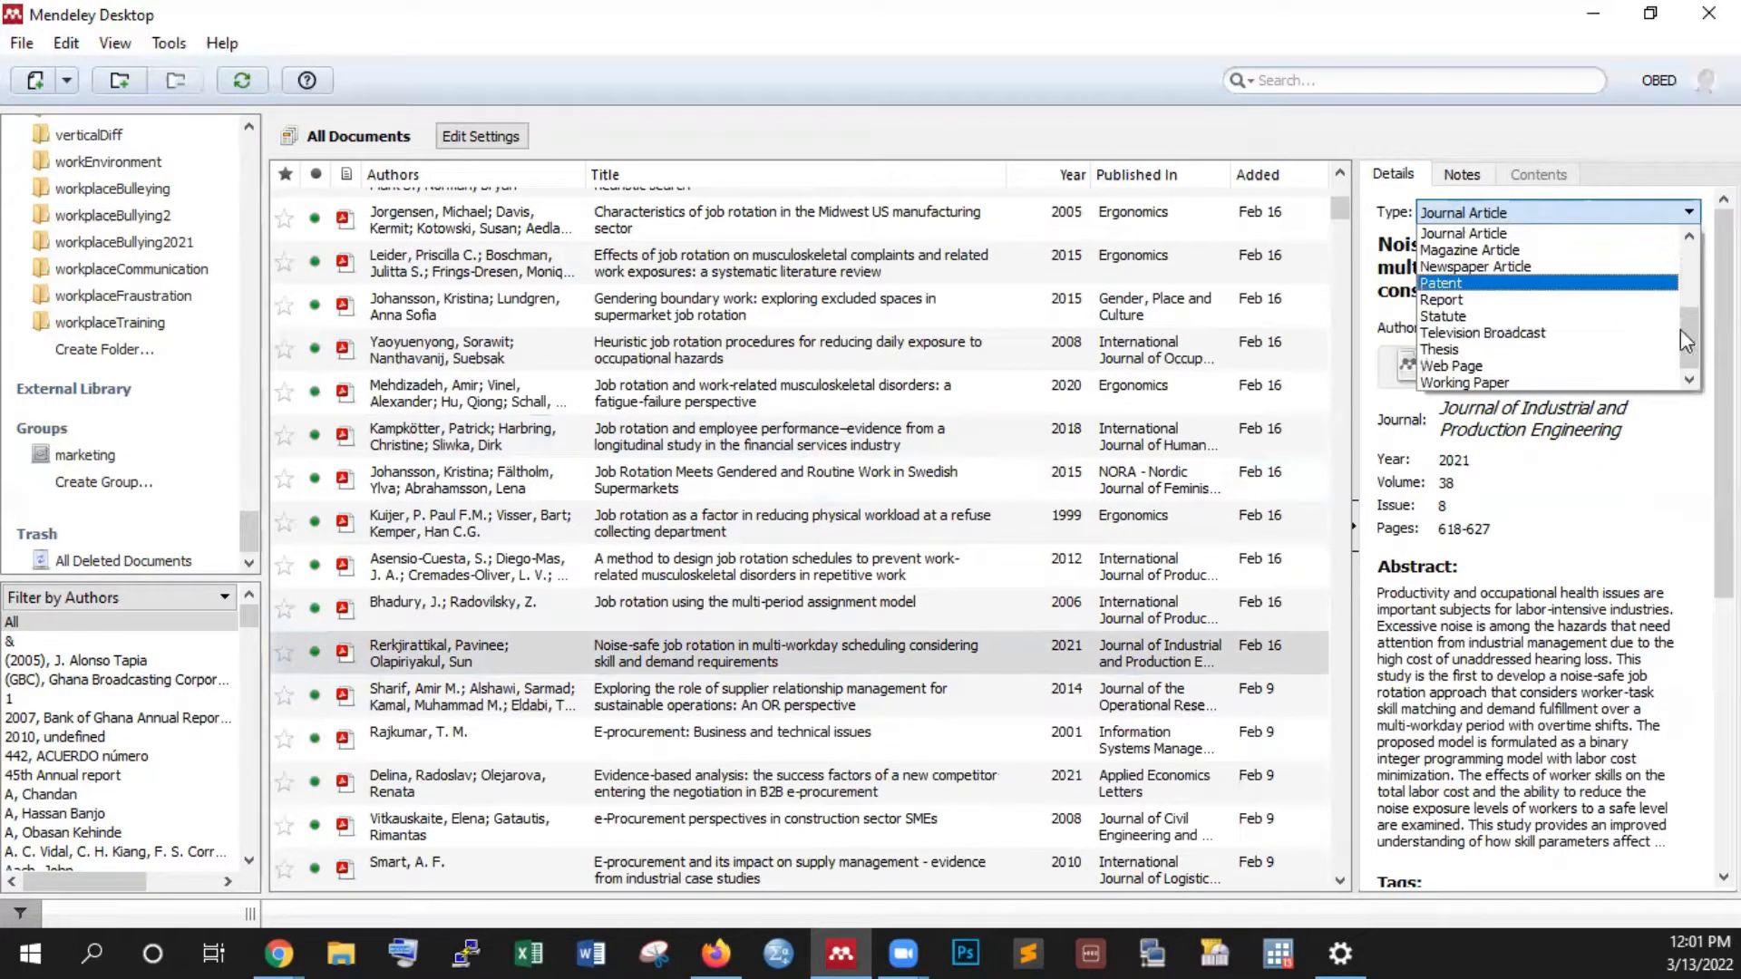
{"action": "mouse_move", "coordinate": [1458, 382]}
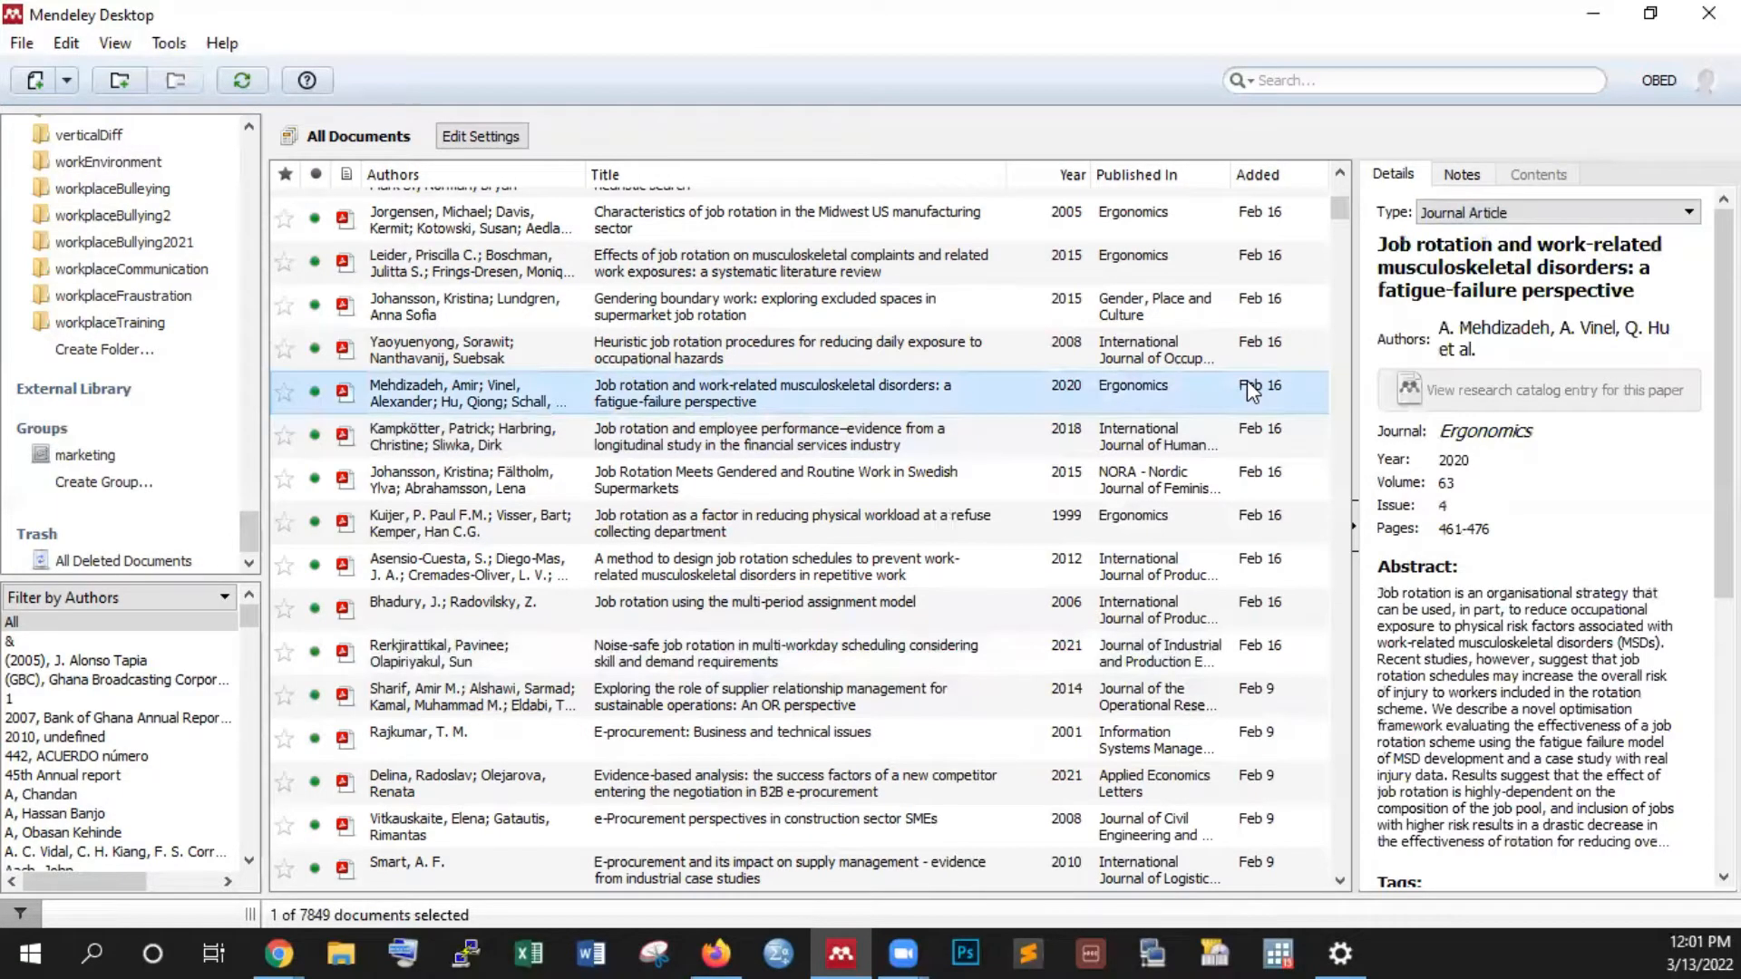
{"action": "left_click", "coordinate": [84, 456]}
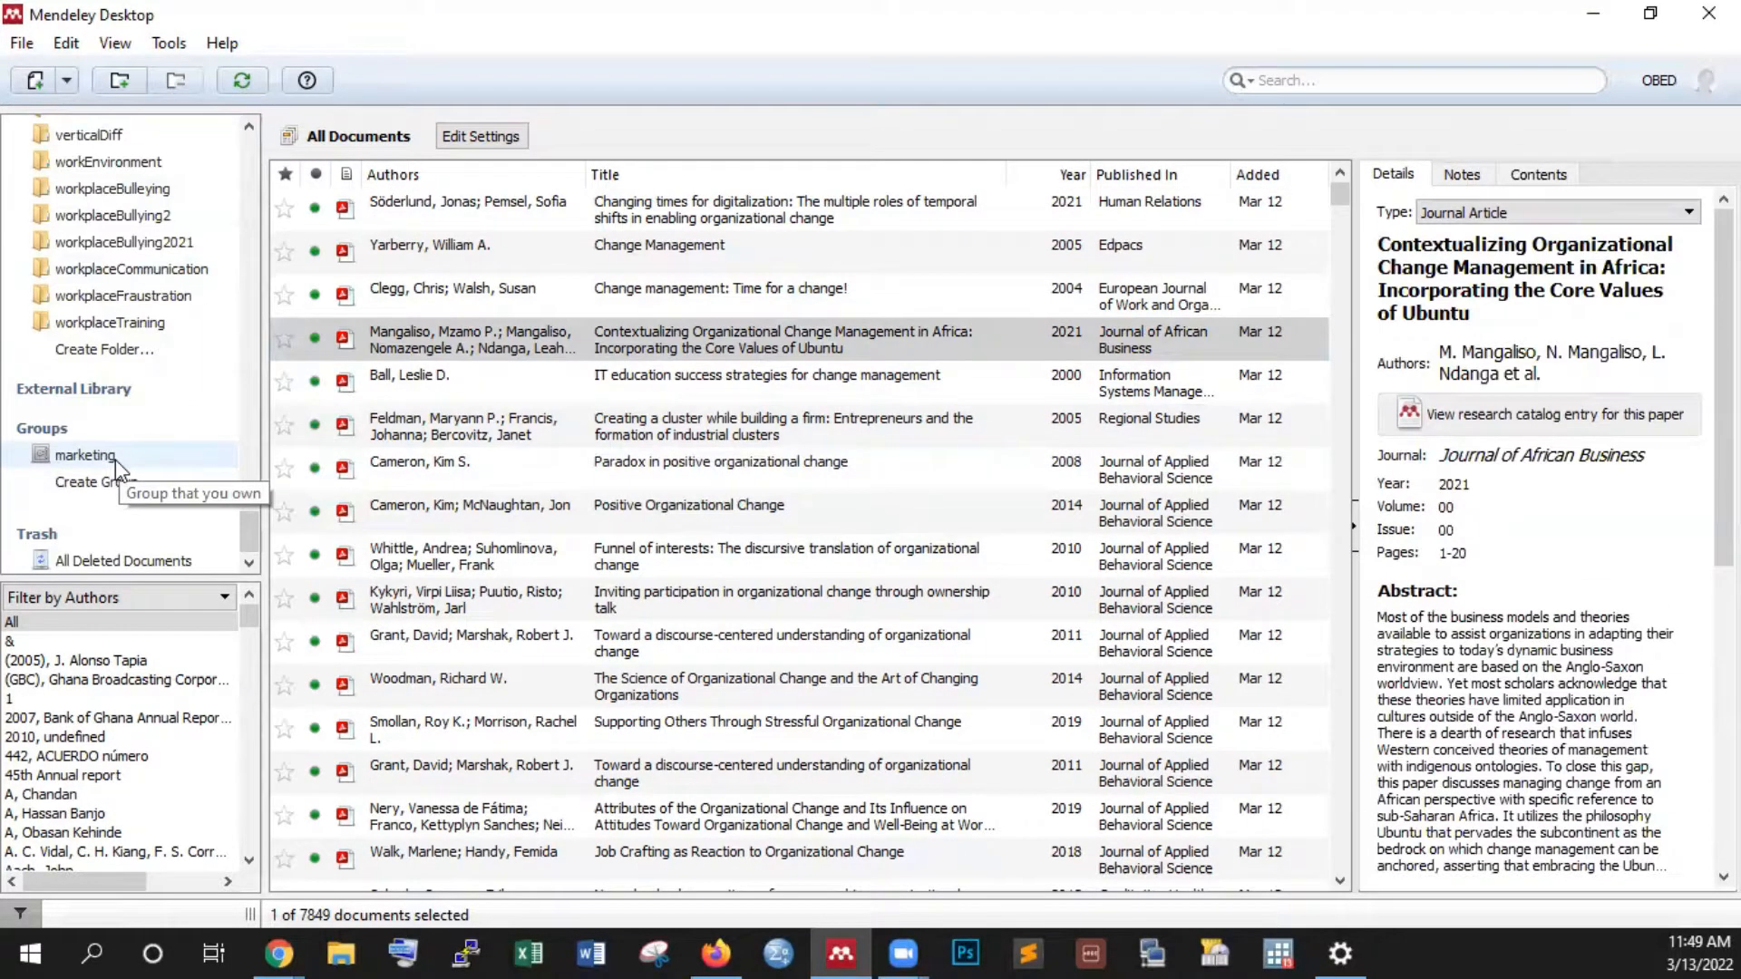
{"action": "left_click", "coordinate": [791, 600]}
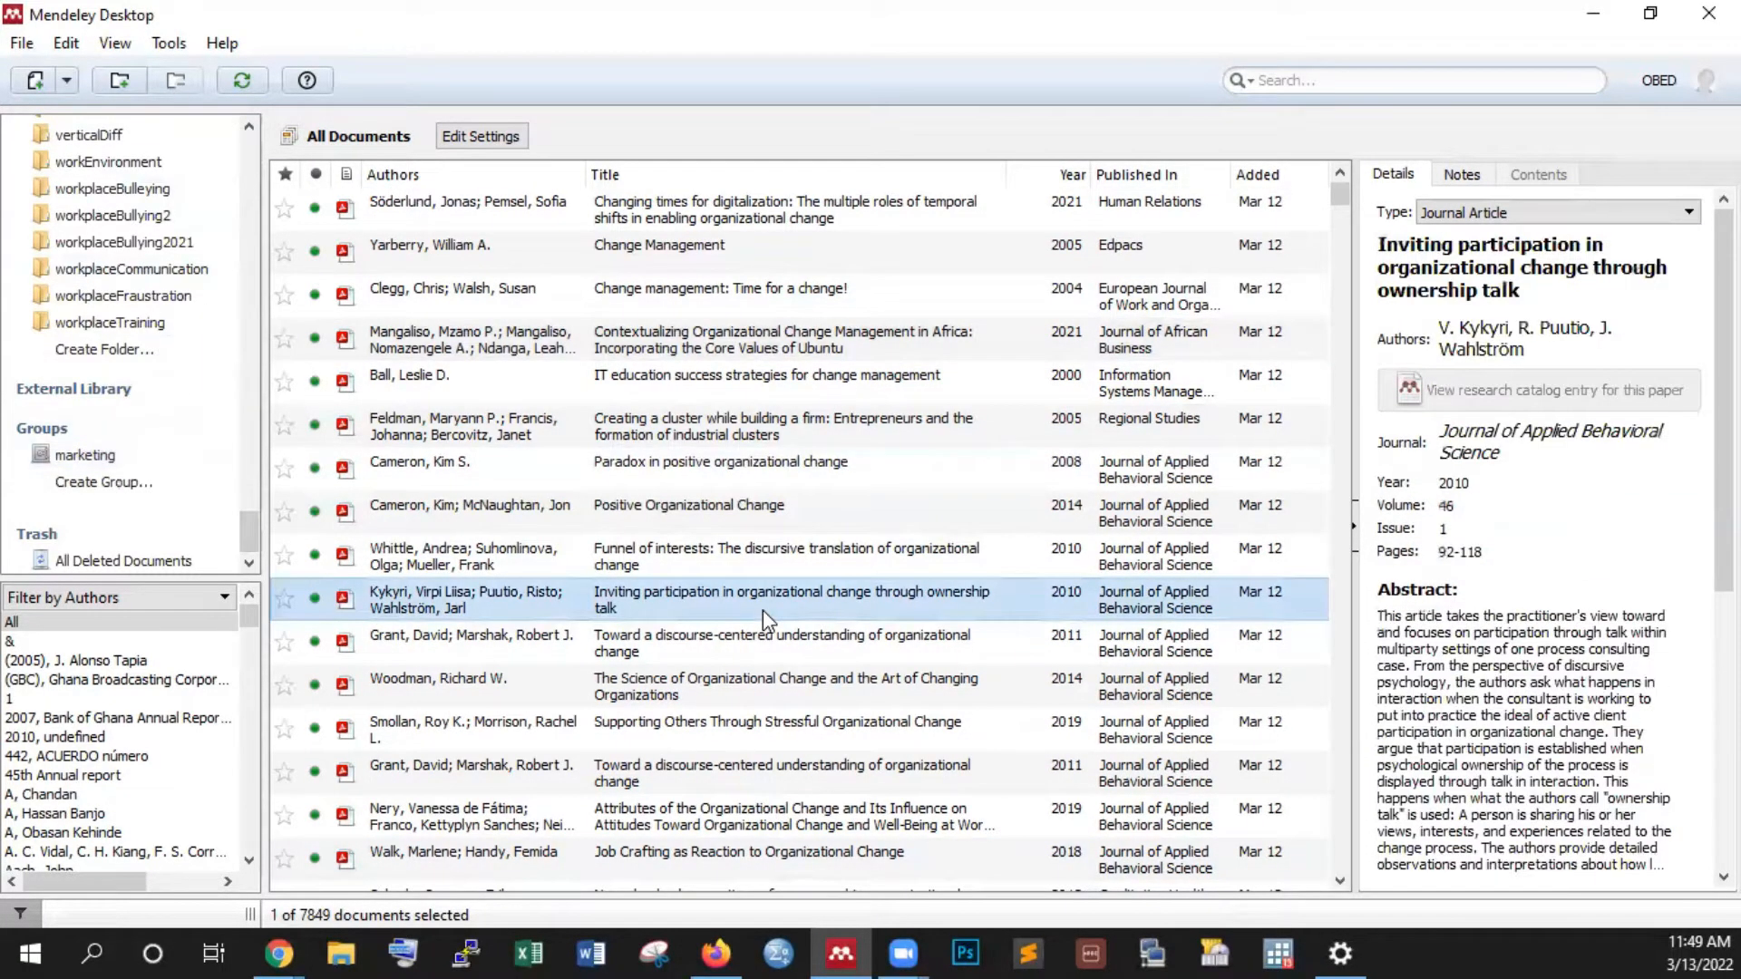